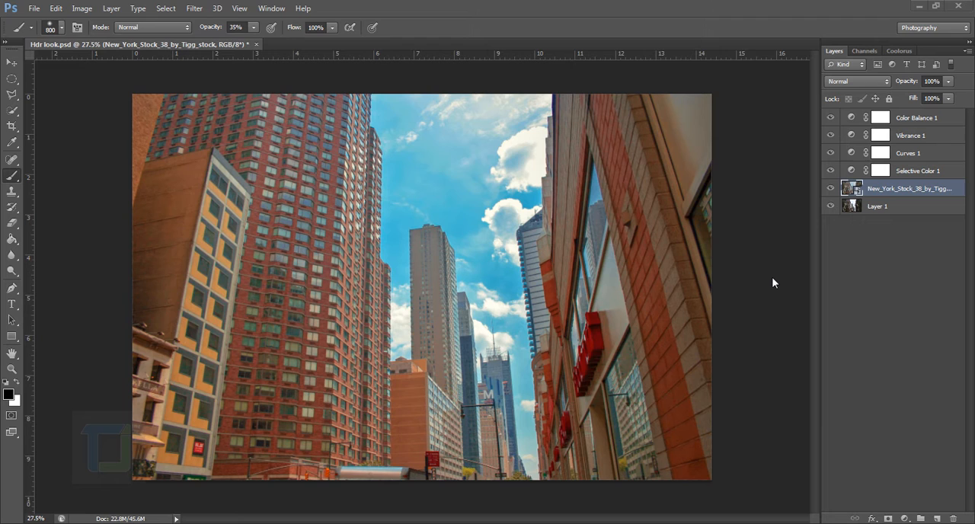
mouse_move(631, 189)
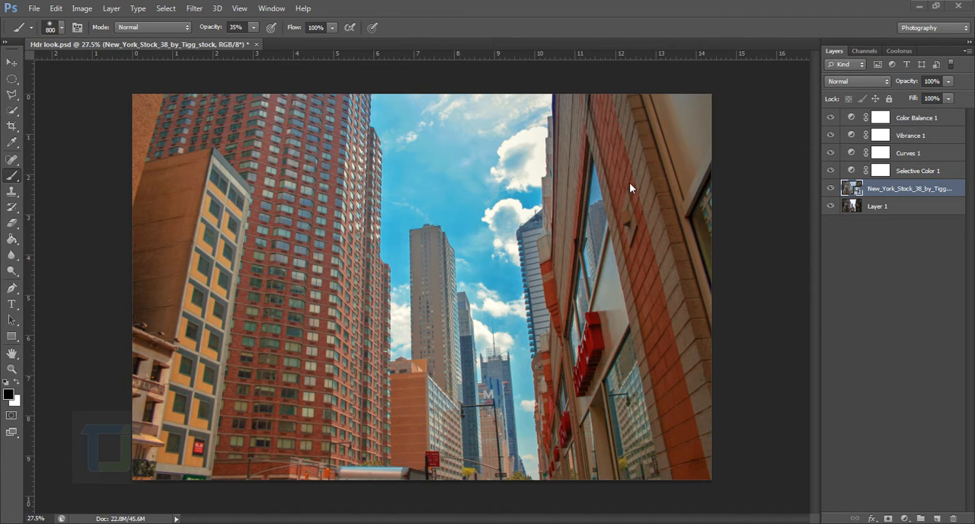
mouse_move(658, 199)
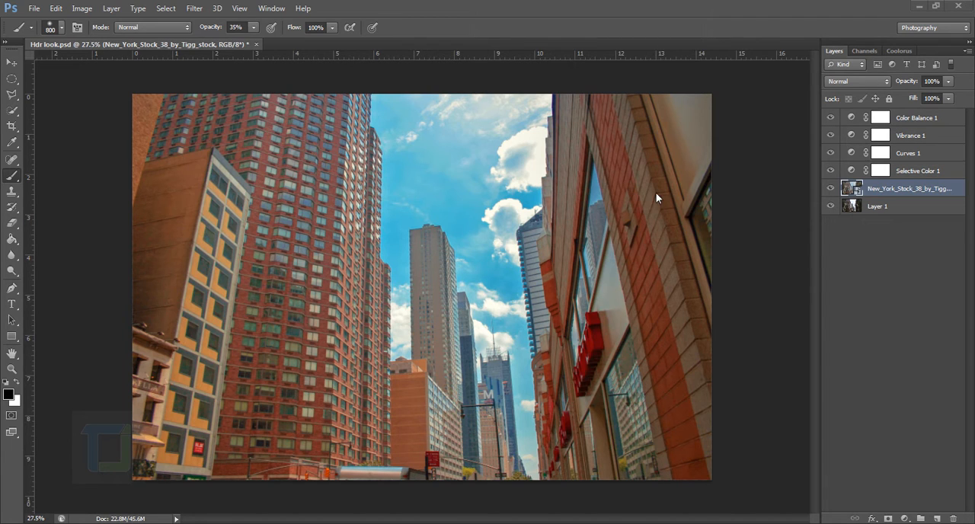
mouse_move(51, 72)
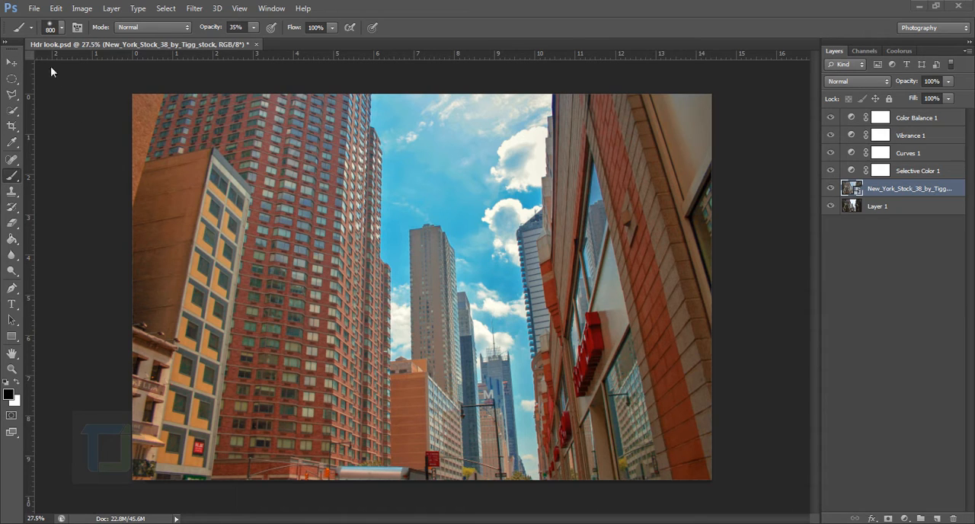
Open Camera Raw preferences and show the JPEG and TIFF Handling dropdown choices.
click(56, 7)
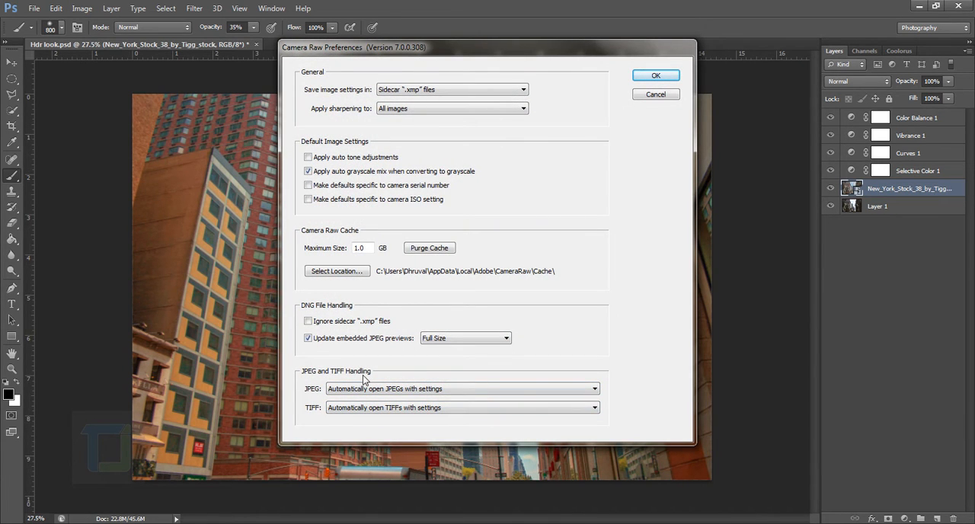
click(594, 388)
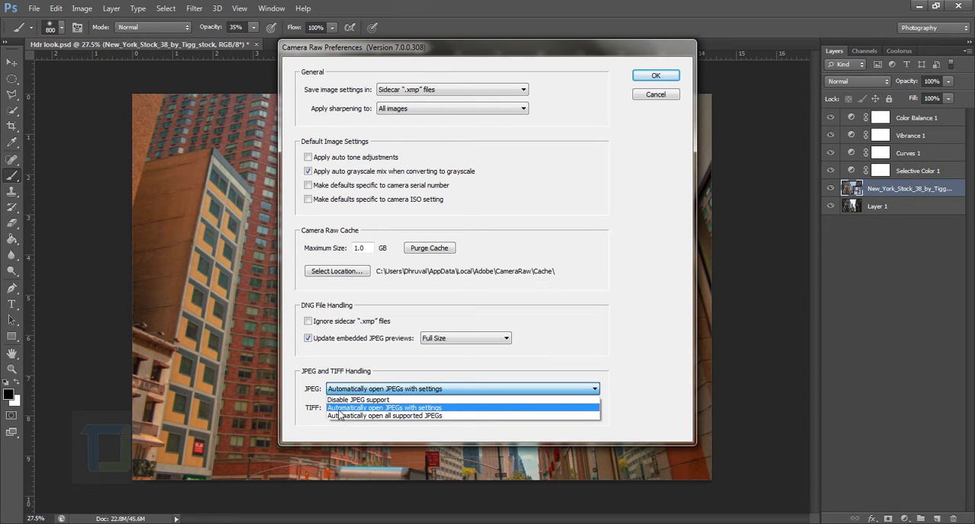
mouse_move(434, 415)
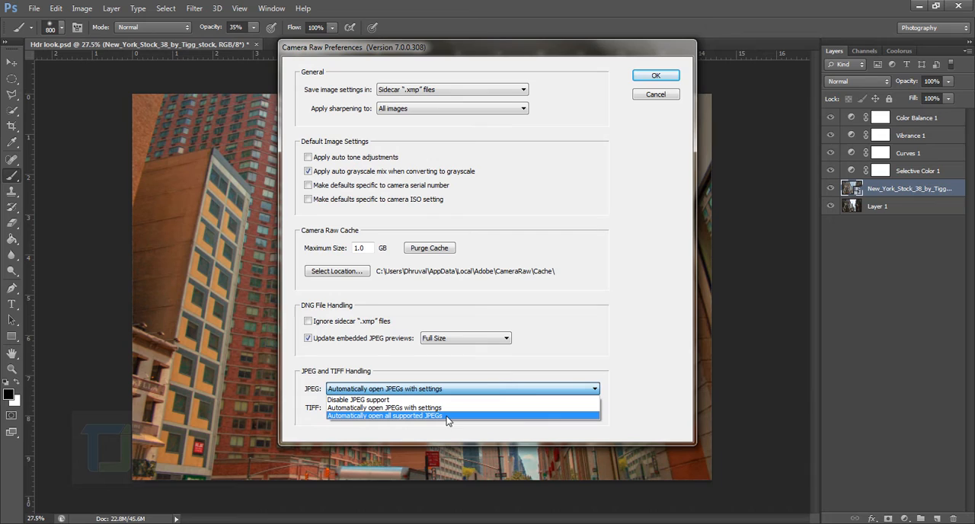
mouse_move(447, 408)
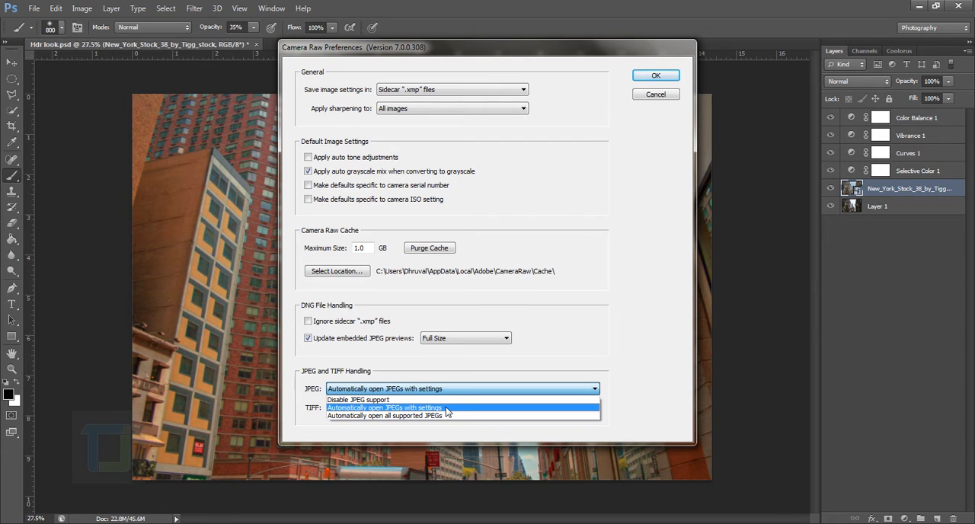
Confirm the JPEG handling preference and open the New York stock JPEG in Camera Raw.
click(655, 75)
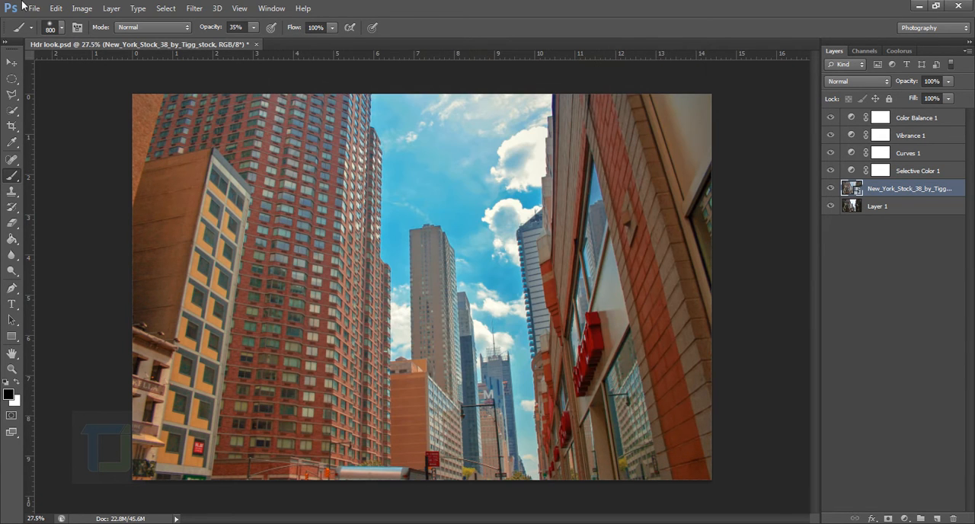
click(33, 8)
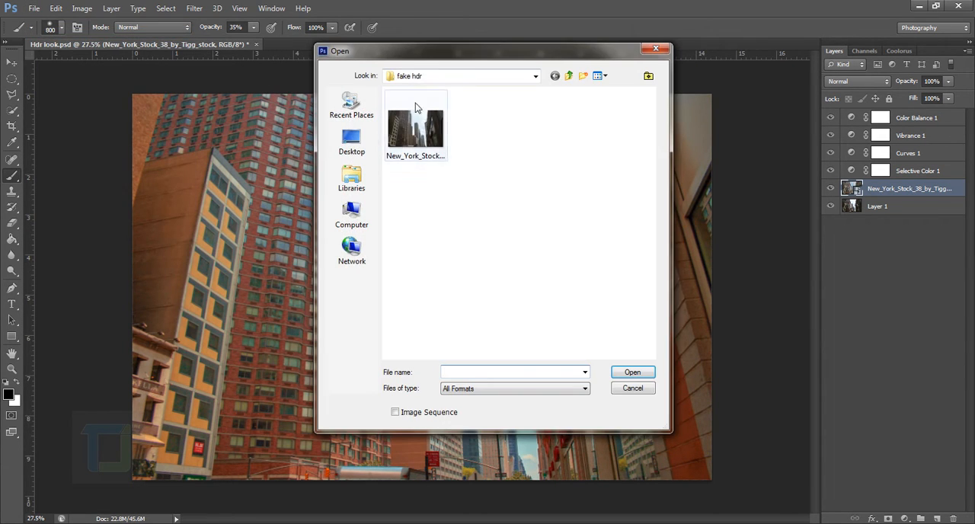
click(416, 130)
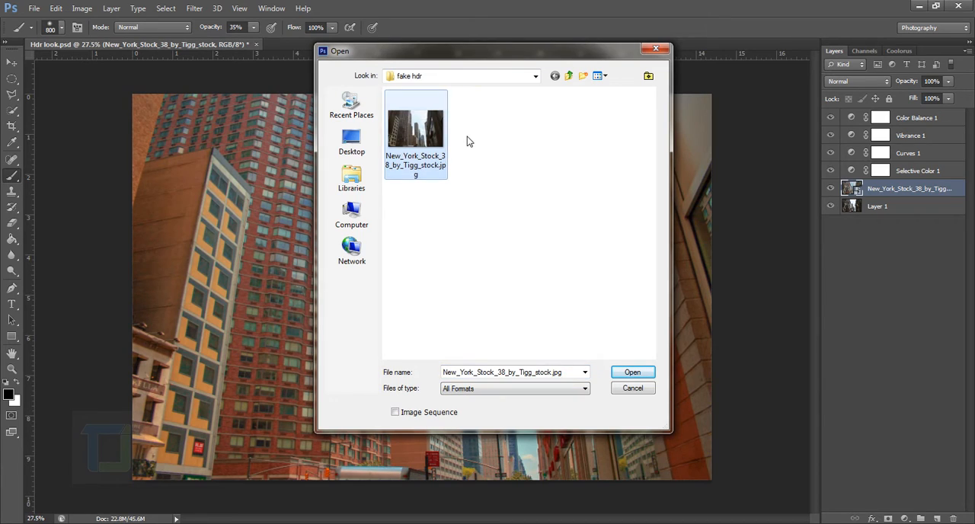
click(633, 371)
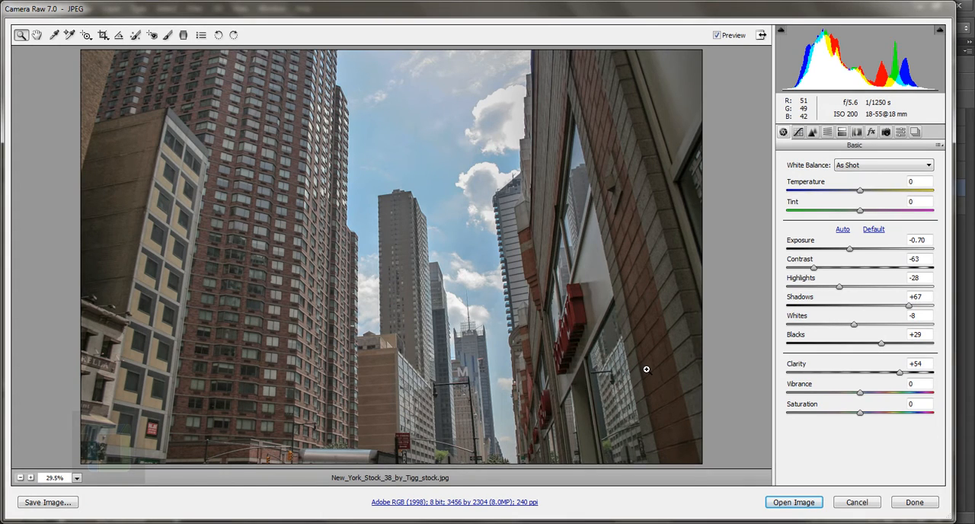
mouse_move(675, 312)
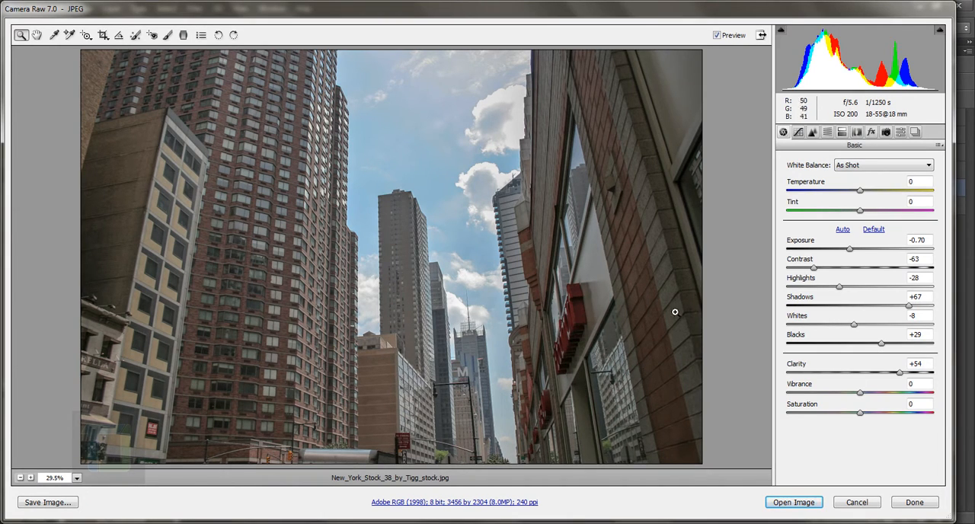
mouse_move(945, 147)
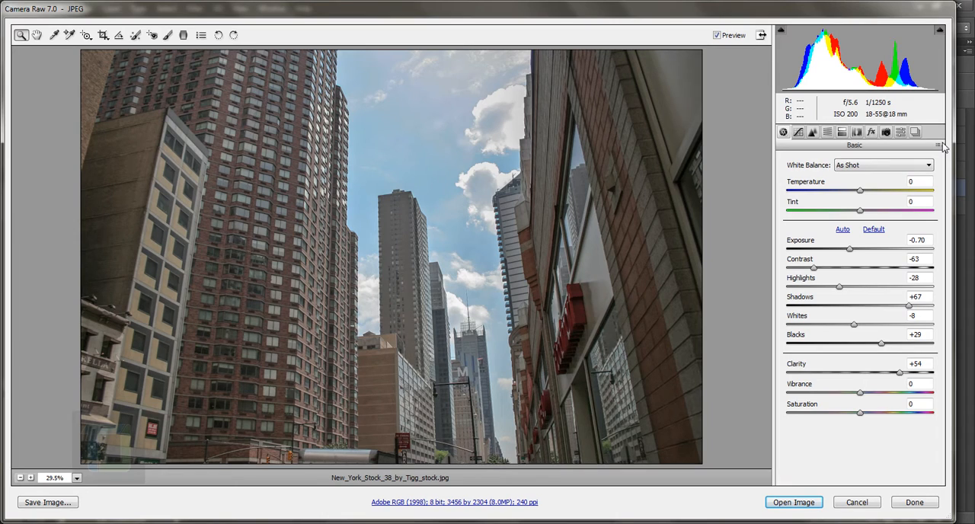
mouse_move(601, 285)
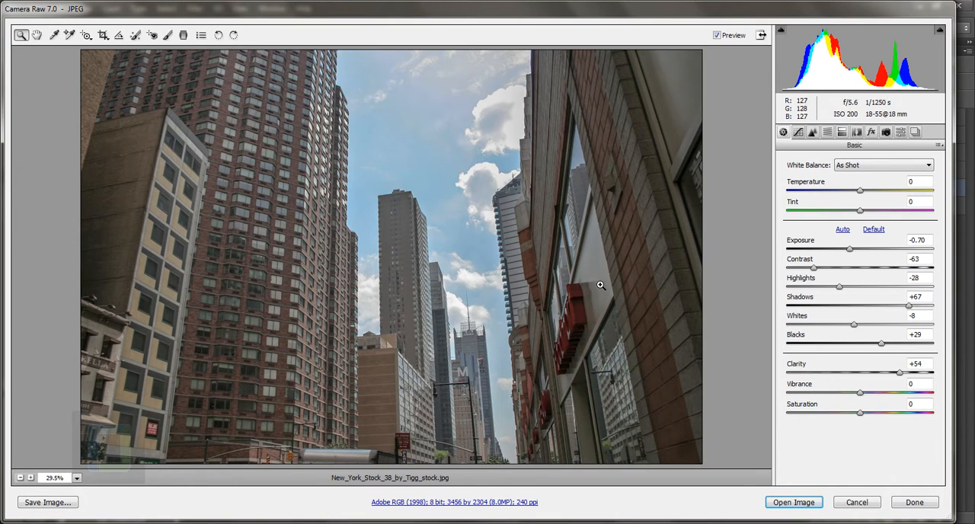
mouse_move(662, 217)
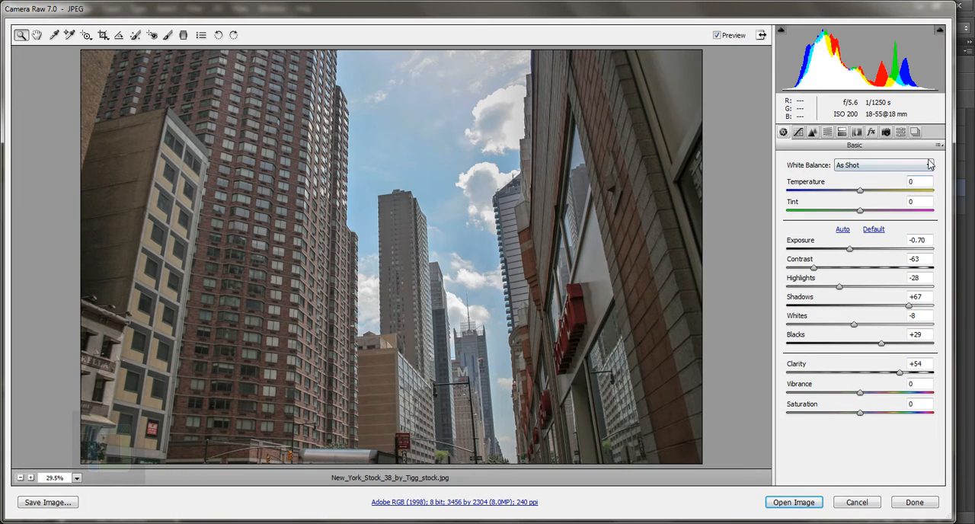
Choose Camera Raw Defaults from the Basic panel flyout to zero all tone values.
click(940, 145)
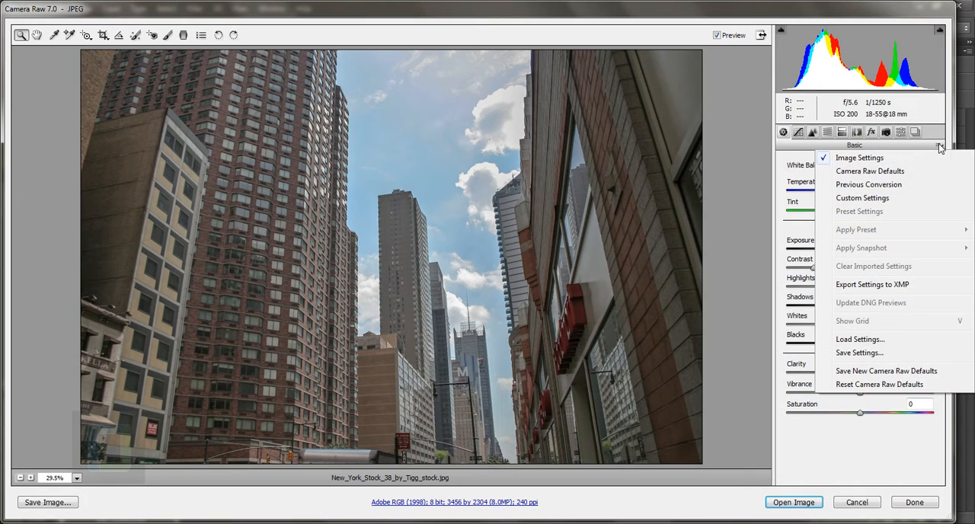
mouse_move(870, 170)
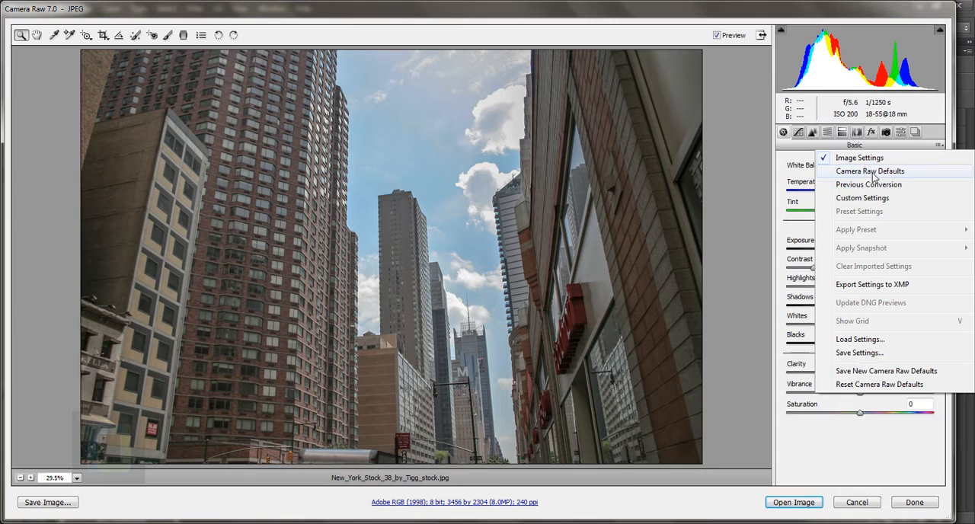
click(870, 171)
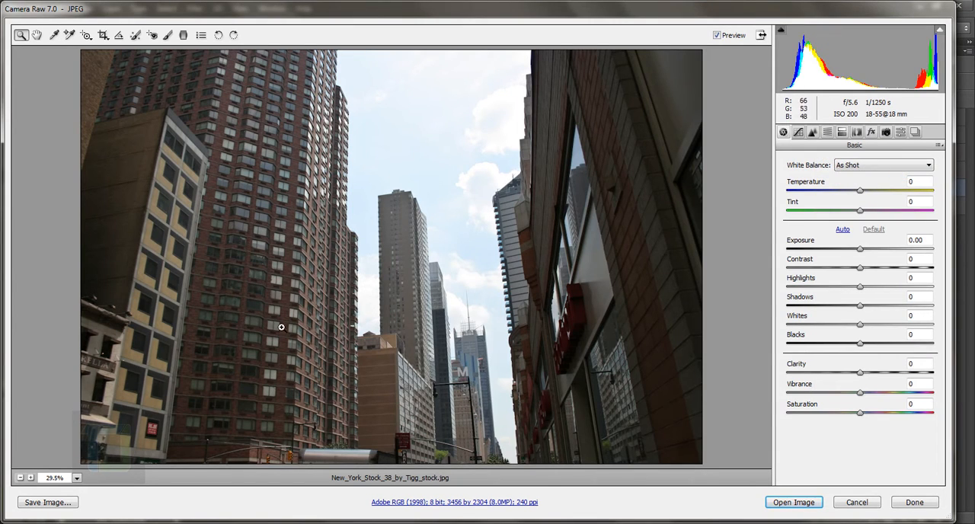
mouse_move(605, 307)
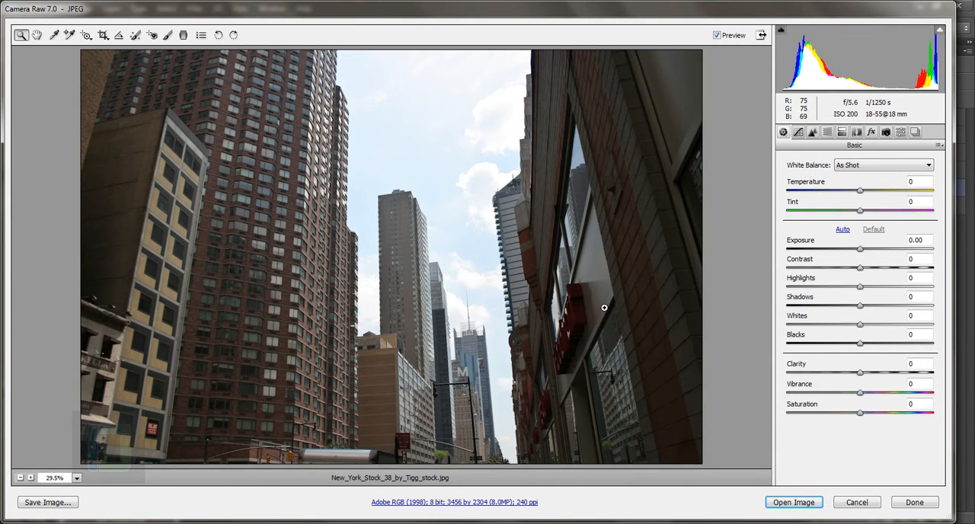
mouse_move(605, 307)
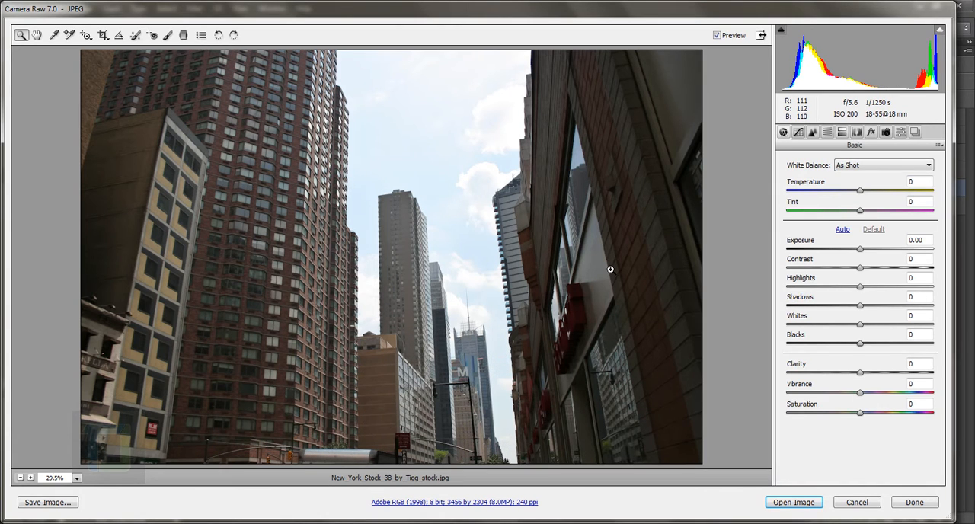
mouse_move(669, 215)
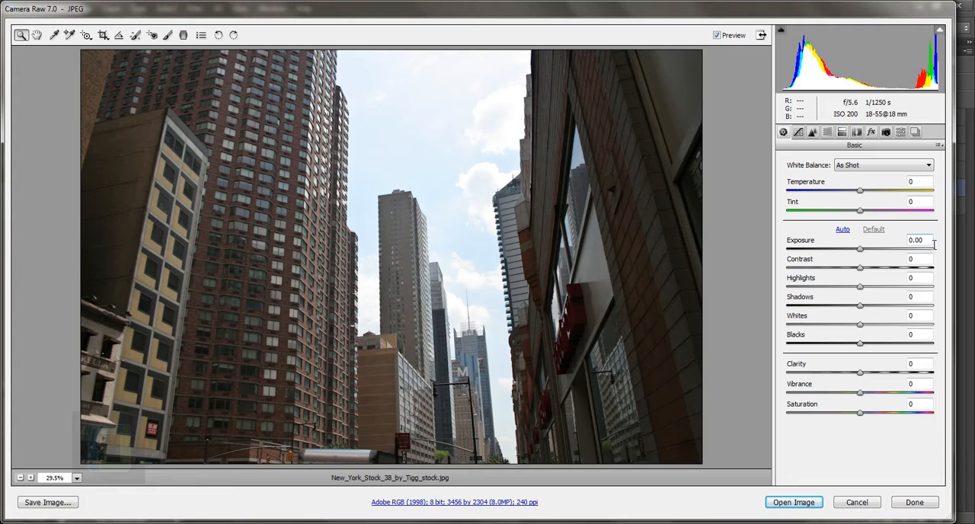
Set Exposure to +0.50 and Contrast to -54, and pull Highlights to -83.
triple_click(916, 240)
text(0.5)
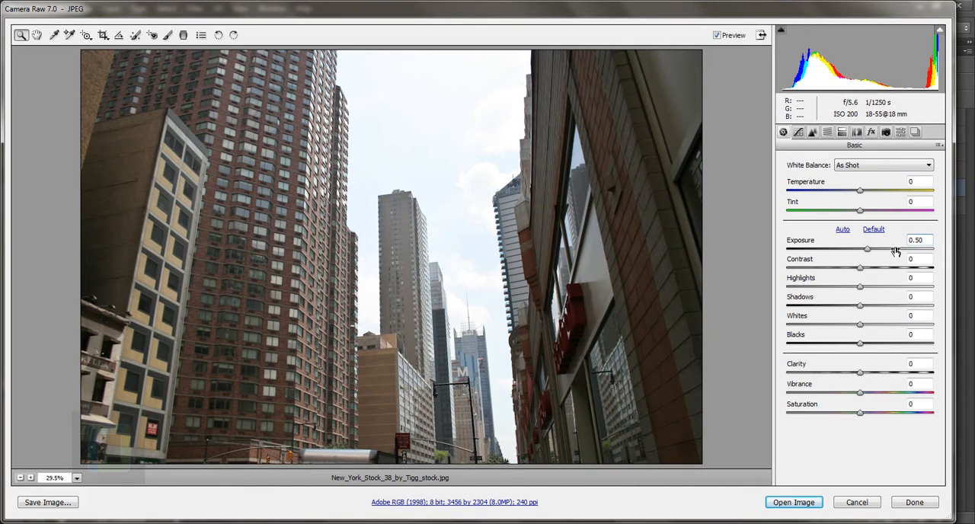
mouse_move(880, 285)
text(-85)
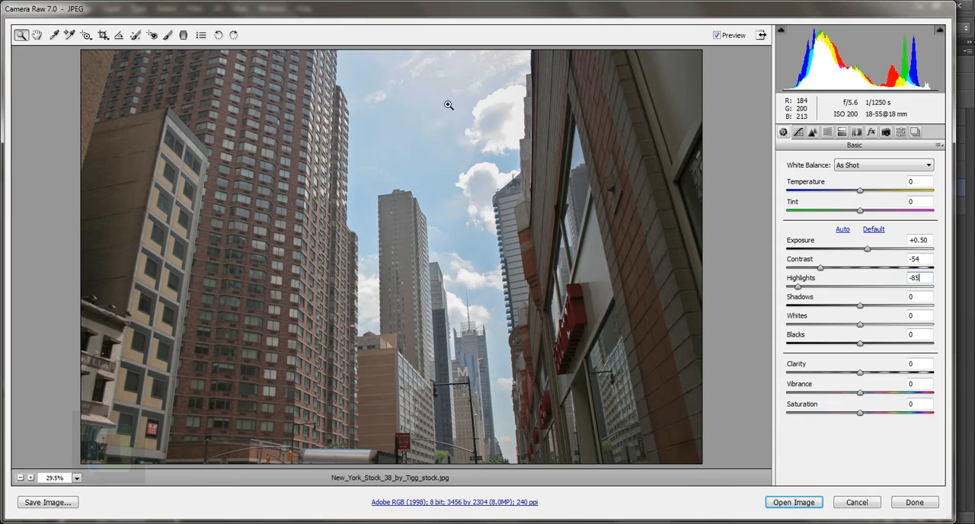
mouse_move(806, 307)
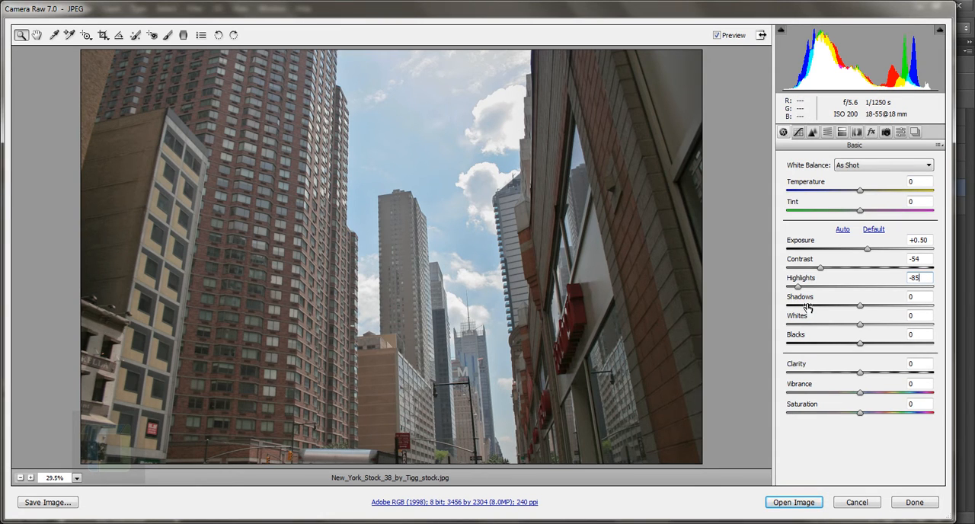
drag(821, 287, 851, 287)
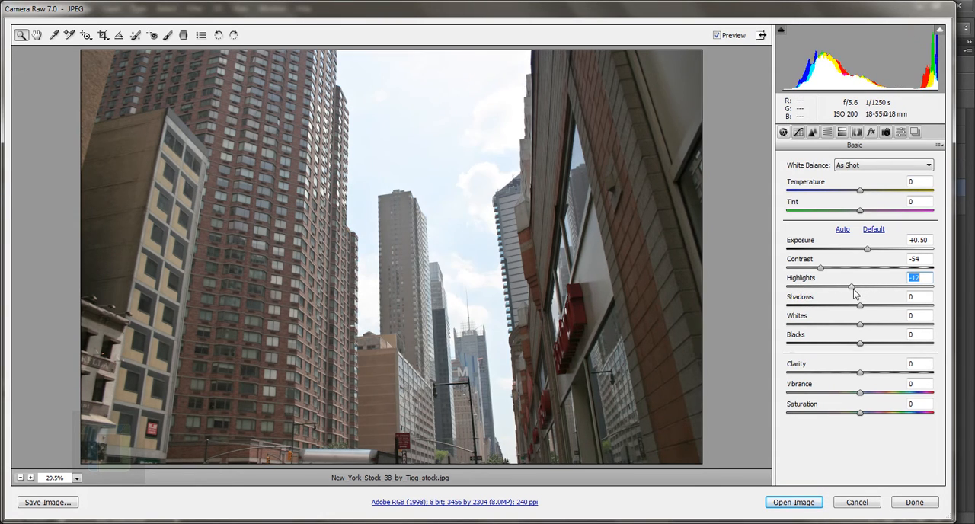
drag(851, 288, 803, 288)
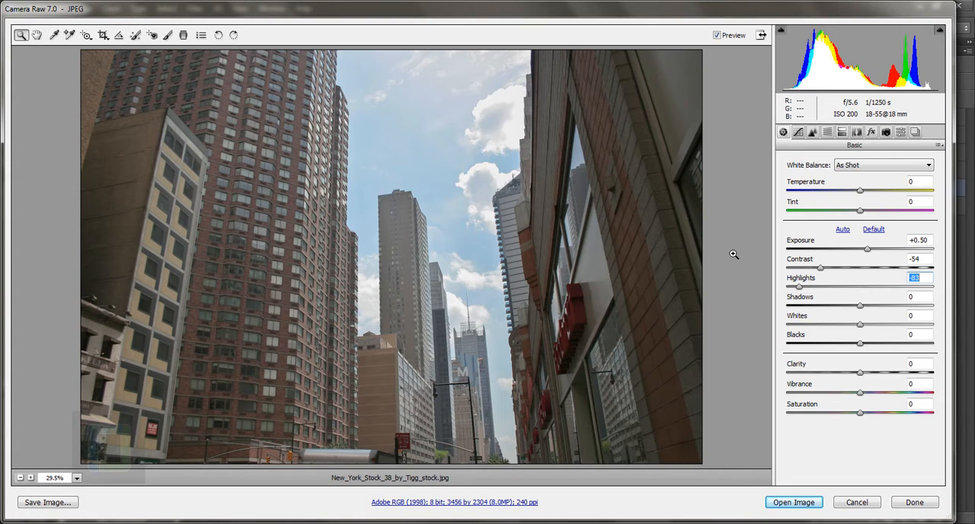
mouse_move(954, 312)
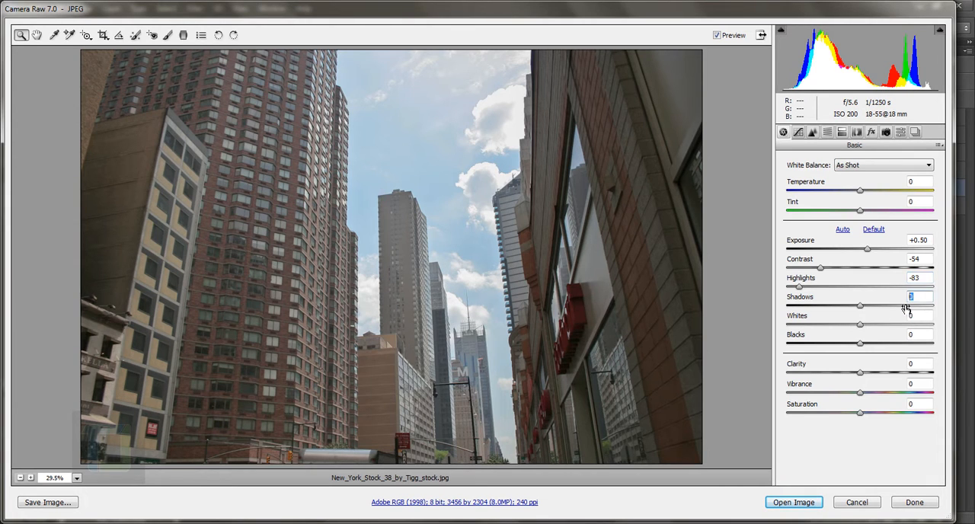
Lift Shadows to +55, then drop Whites to -100 and settle at -48.
drag(859, 304, 895, 305)
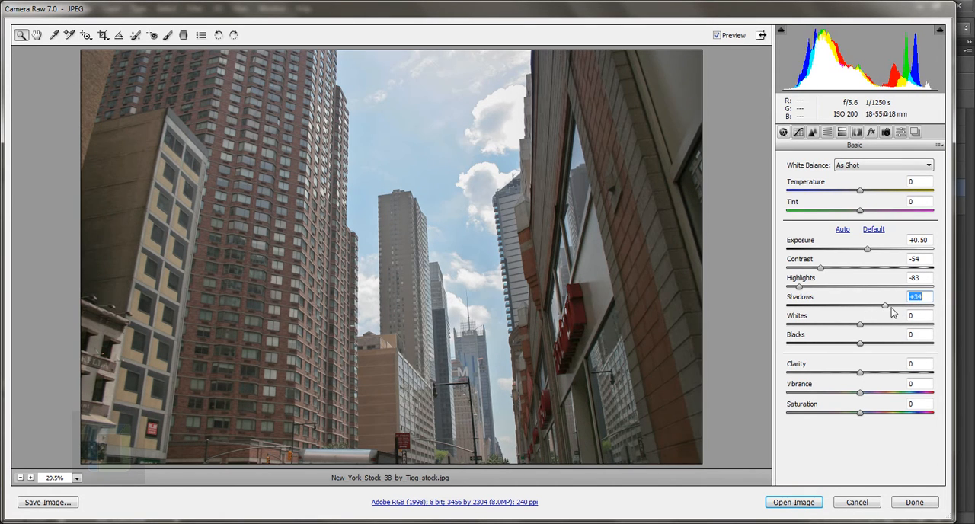
drag(883, 305, 901, 304)
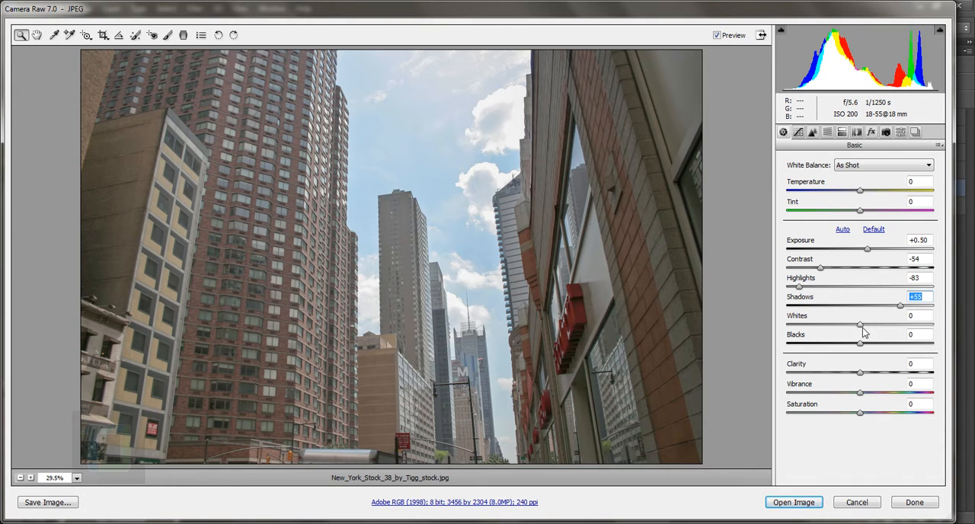
mouse_move(870, 327)
text(-)
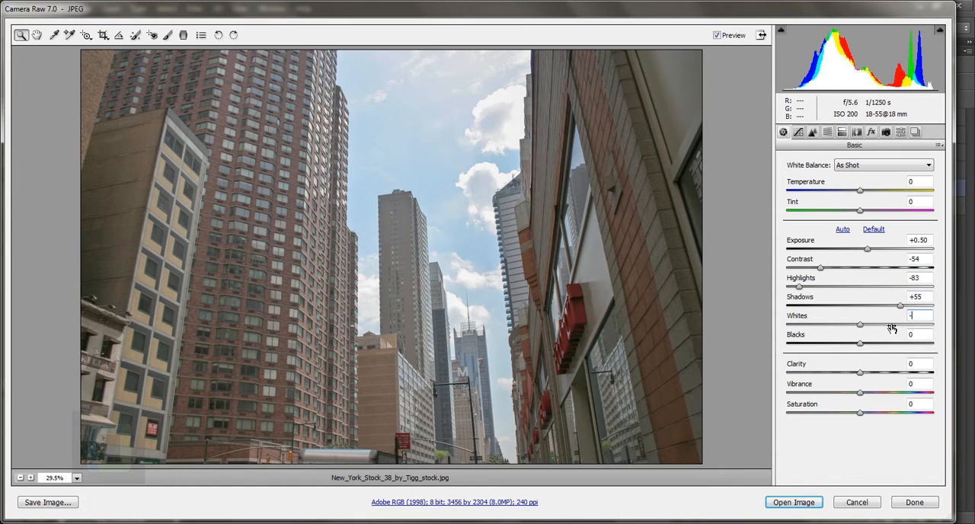
drag(860, 325, 832, 325)
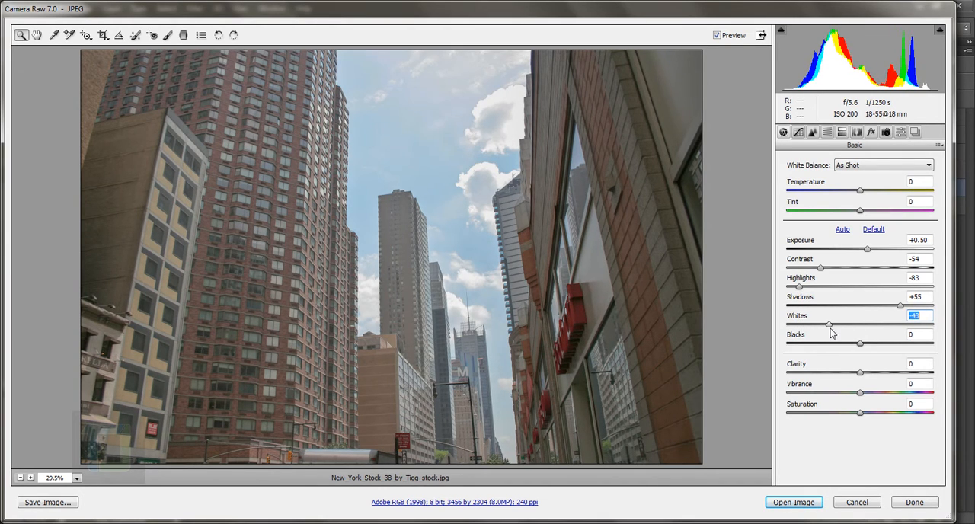
drag(829, 324, 787, 324)
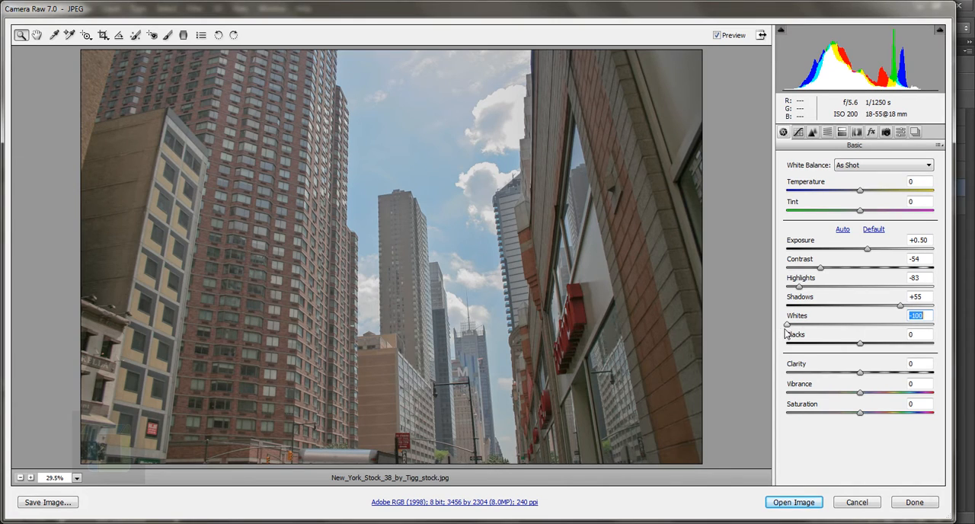
drag(787, 324, 821, 324)
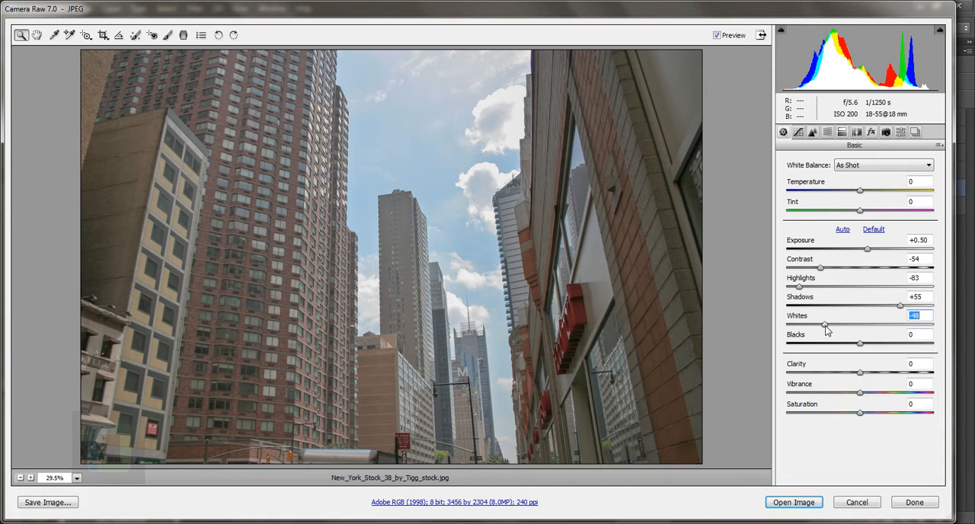
mouse_move(870, 338)
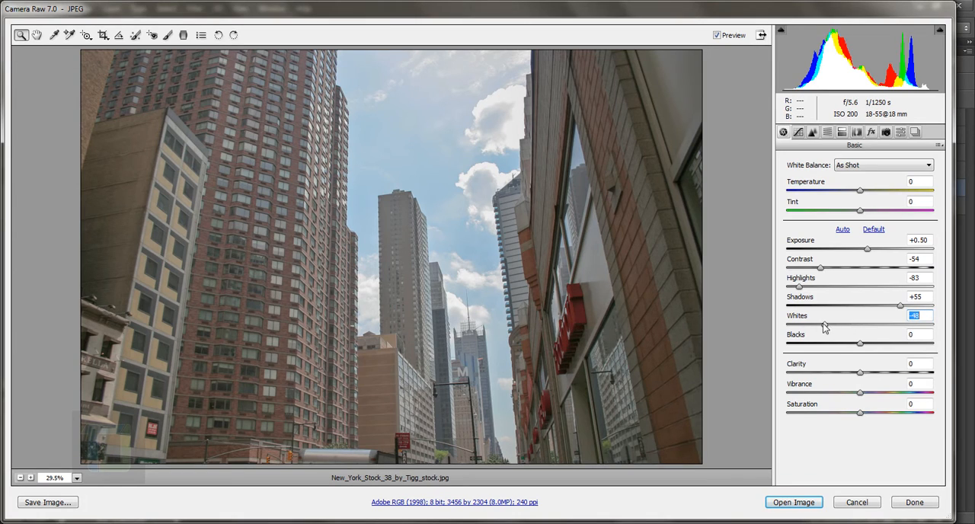
mouse_move(867, 382)
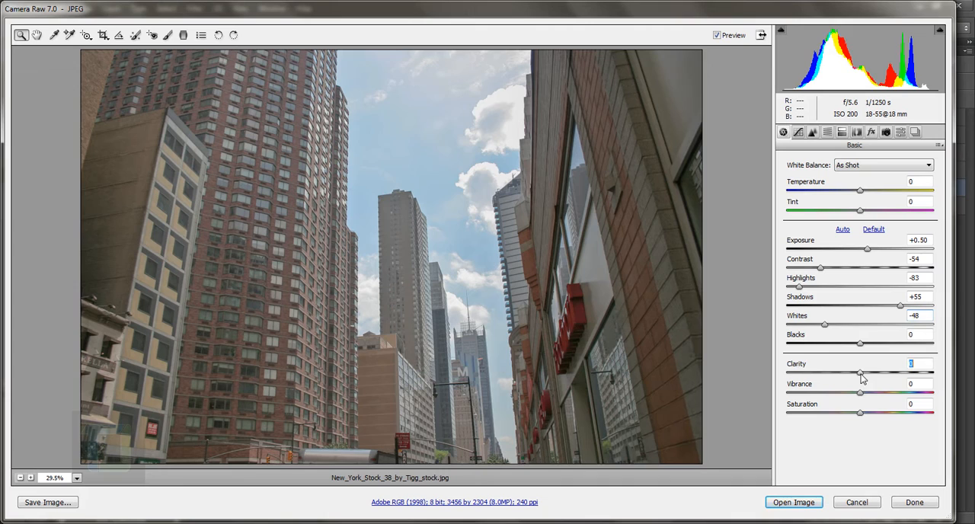
Test Clarity values from +27 to +76, settling around +40.
drag(859, 374, 922, 373)
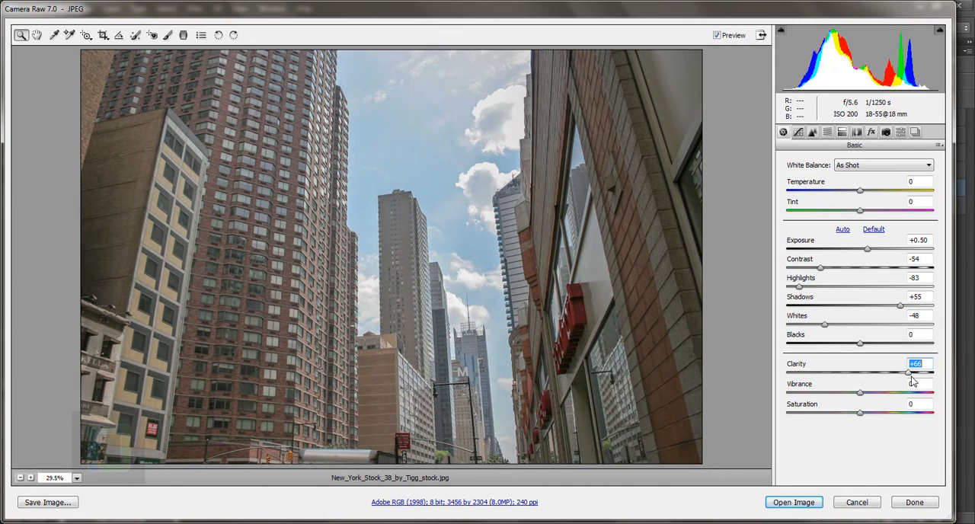
drag(907, 373, 914, 373)
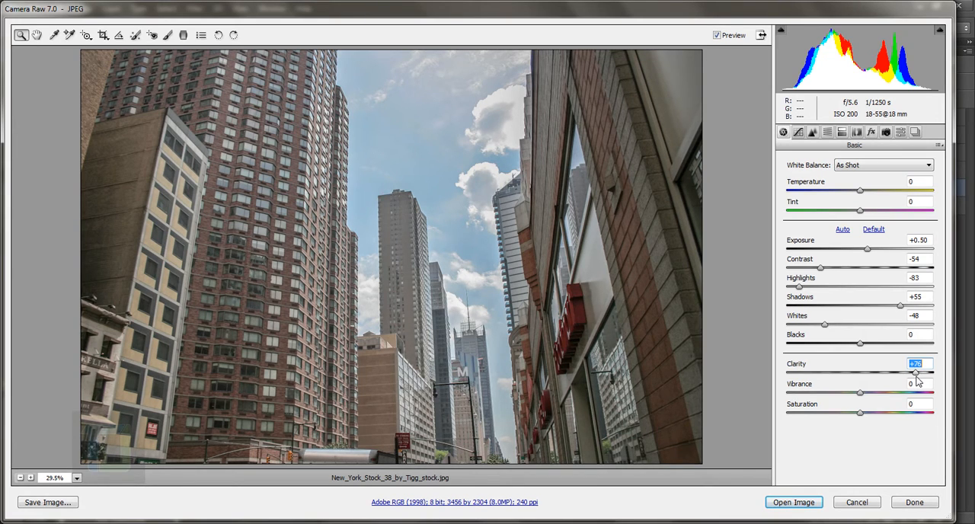
drag(891, 373, 880, 373)
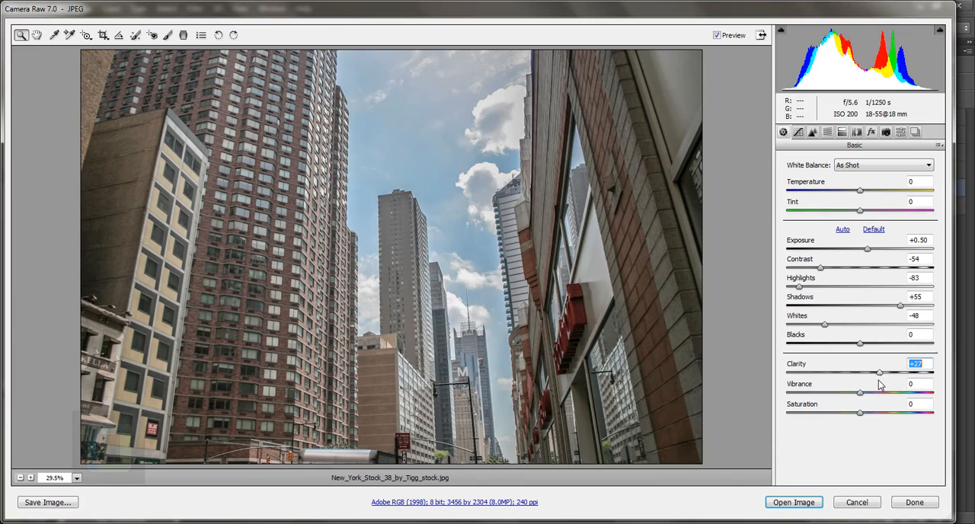
drag(880, 373, 886, 372)
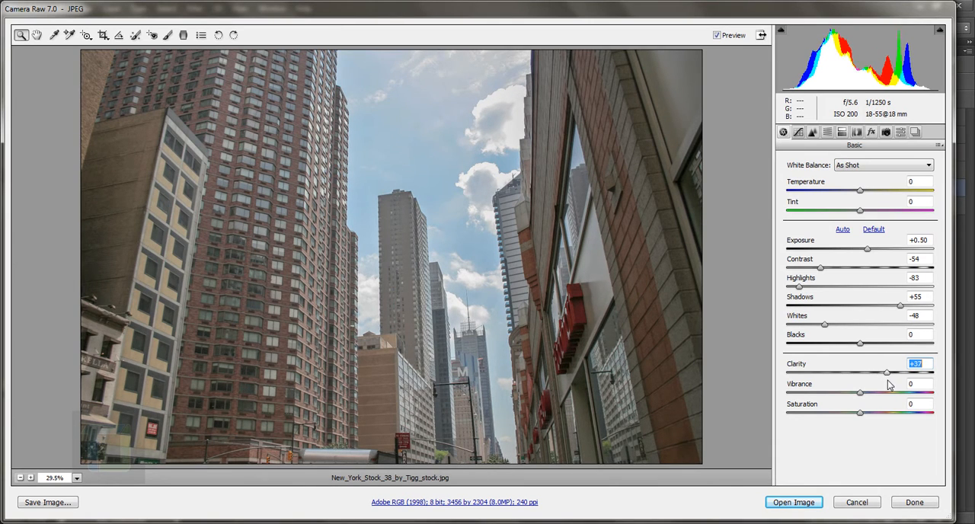
drag(886, 373, 880, 372)
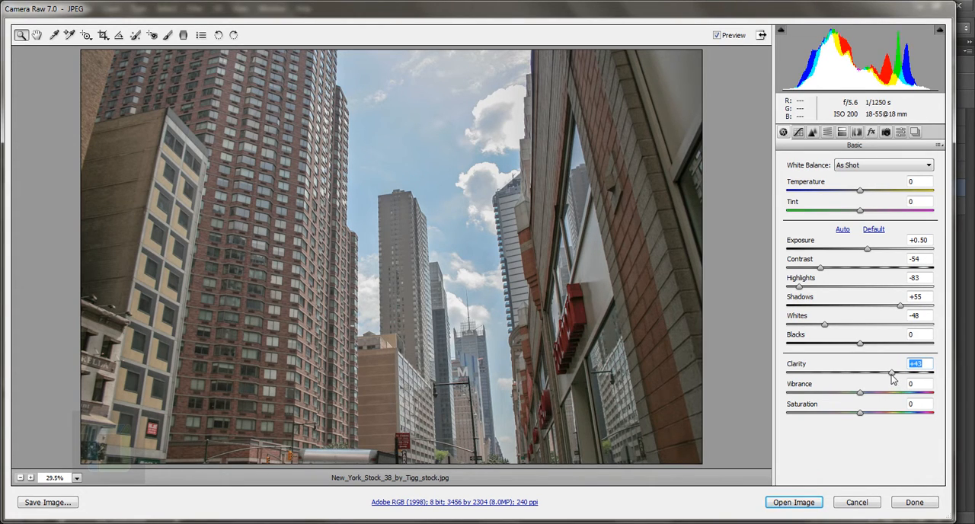
drag(892, 373, 887, 373)
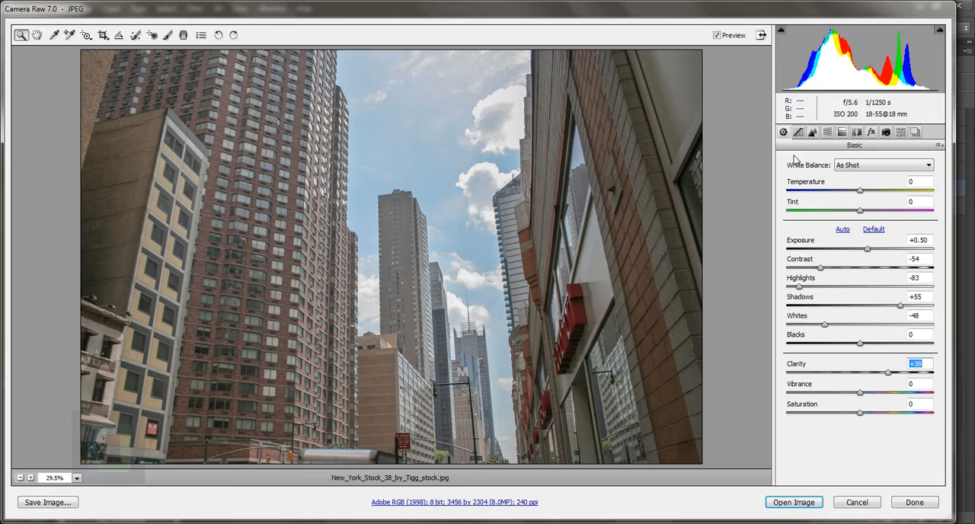
Inspect the brick facade at 217.5%, set Clarity to +43, and show Detail settings.
click(812, 132)
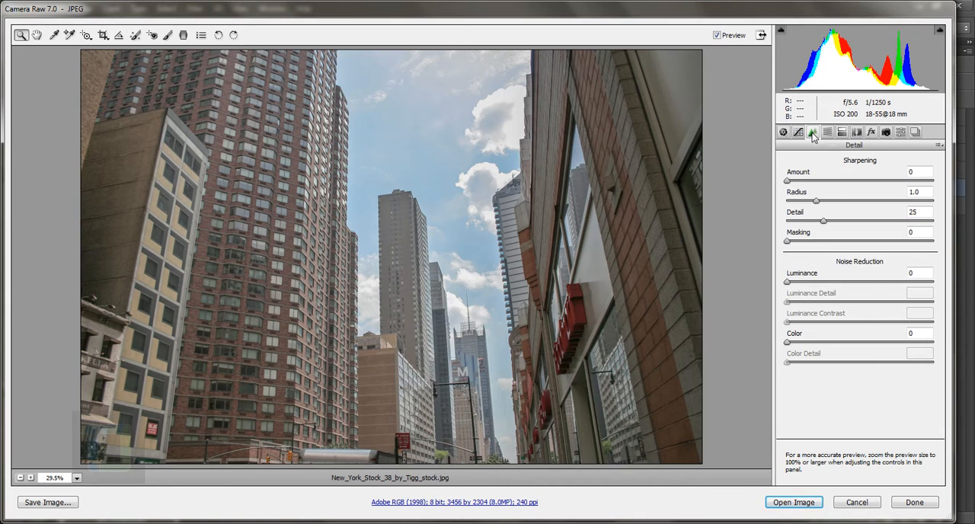
mouse_move(794, 183)
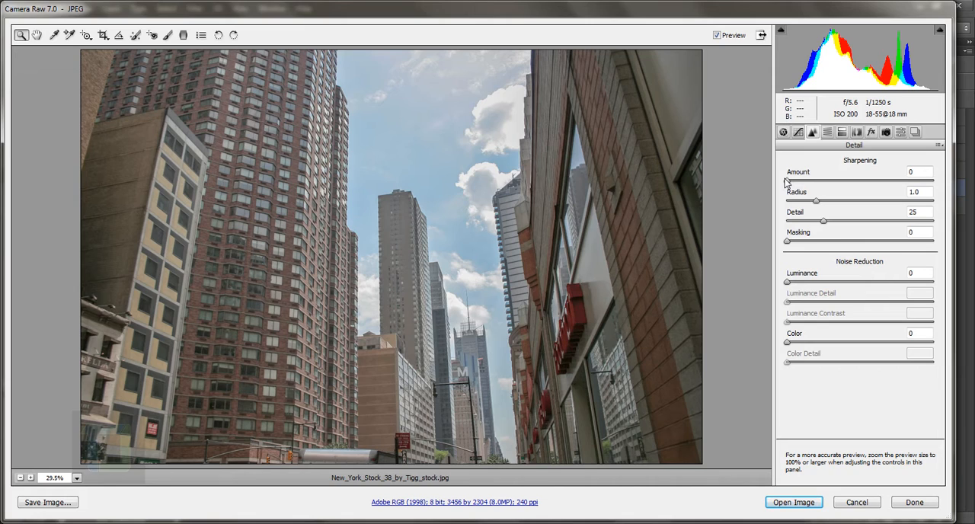
mouse_move(788, 183)
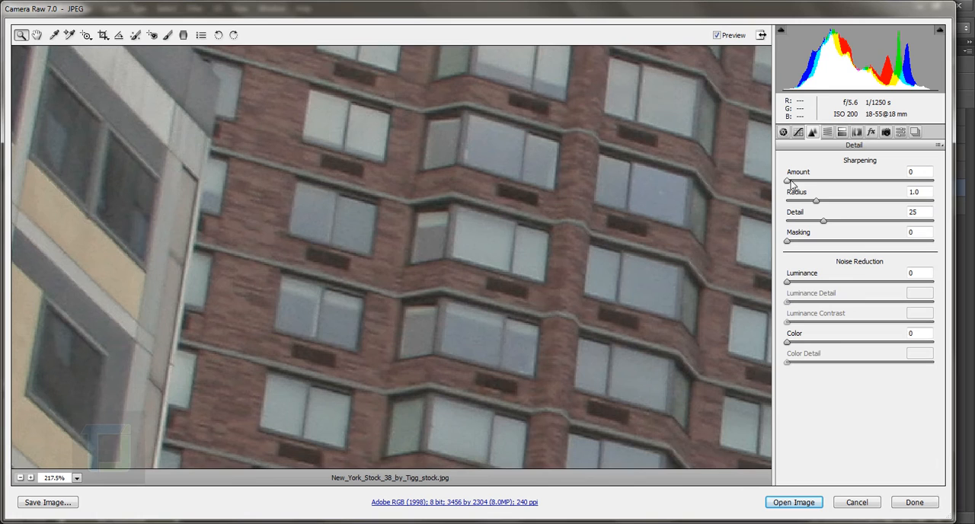
drag(787, 181, 851, 182)
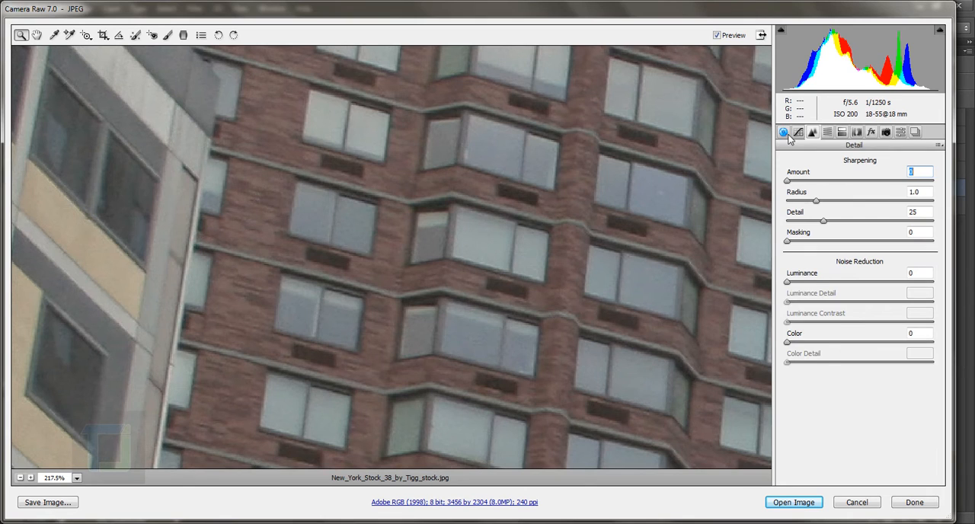
click(783, 132)
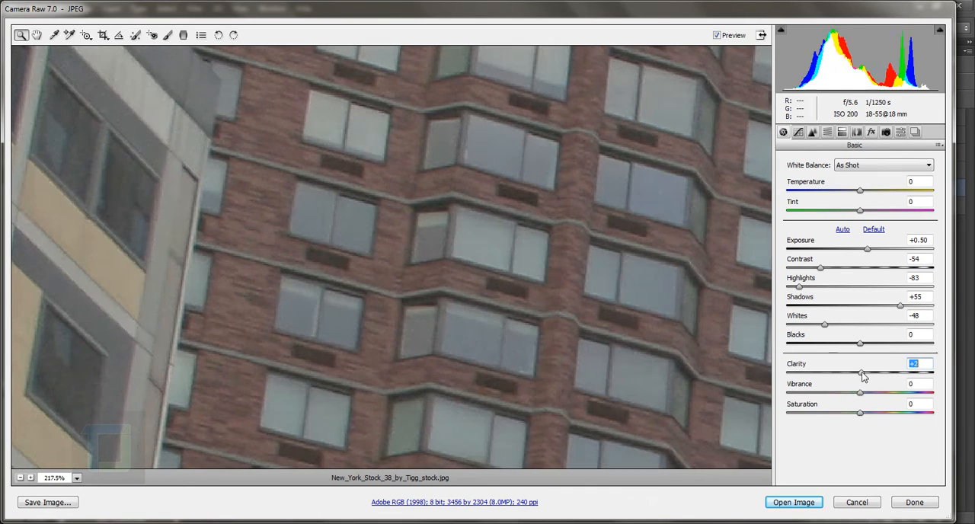
drag(864, 374, 890, 373)
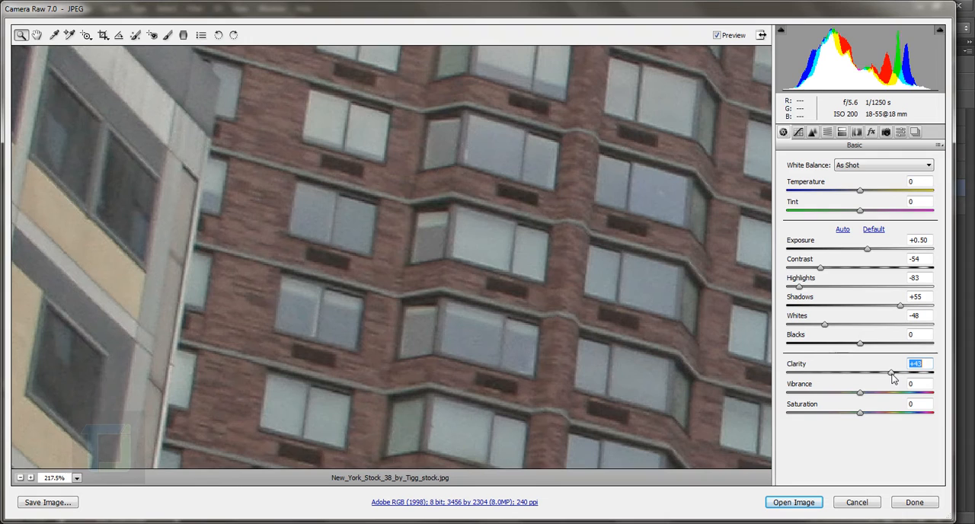
click(812, 132)
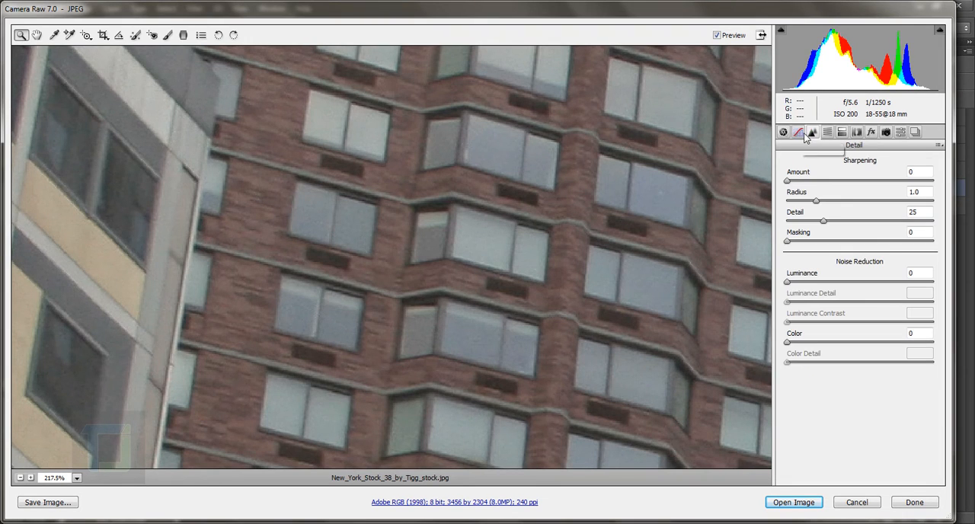
Switch to the Tone Curve tab to view the Parametric sliders, all at zero.
click(798, 132)
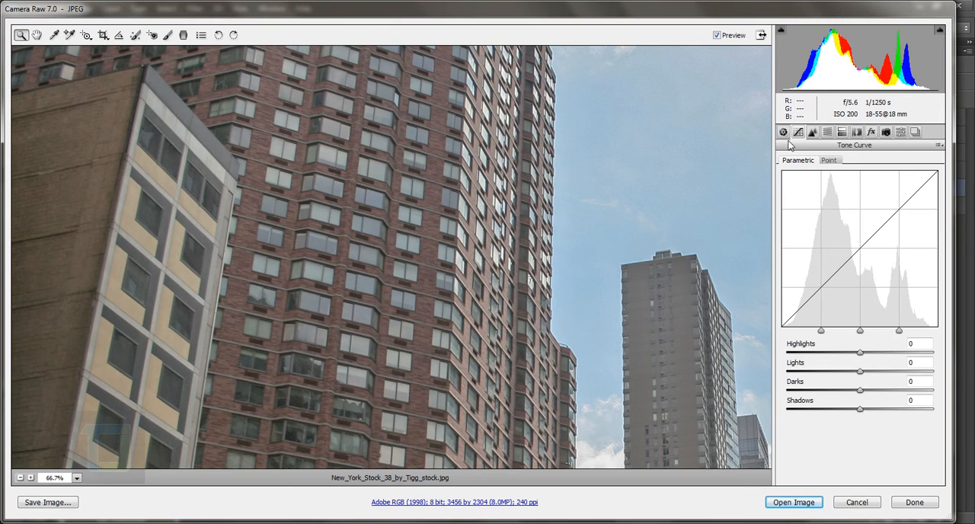
mouse_move(880, 282)
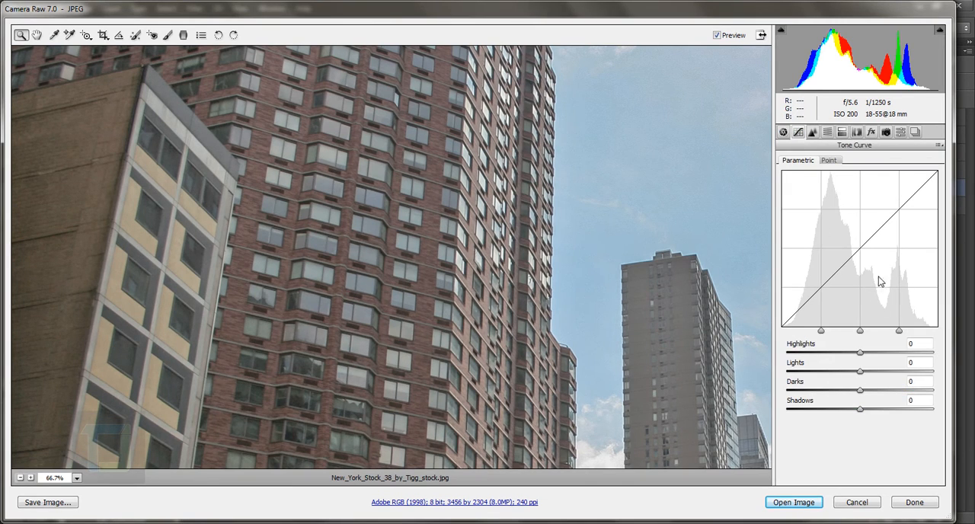
mouse_move(877, 311)
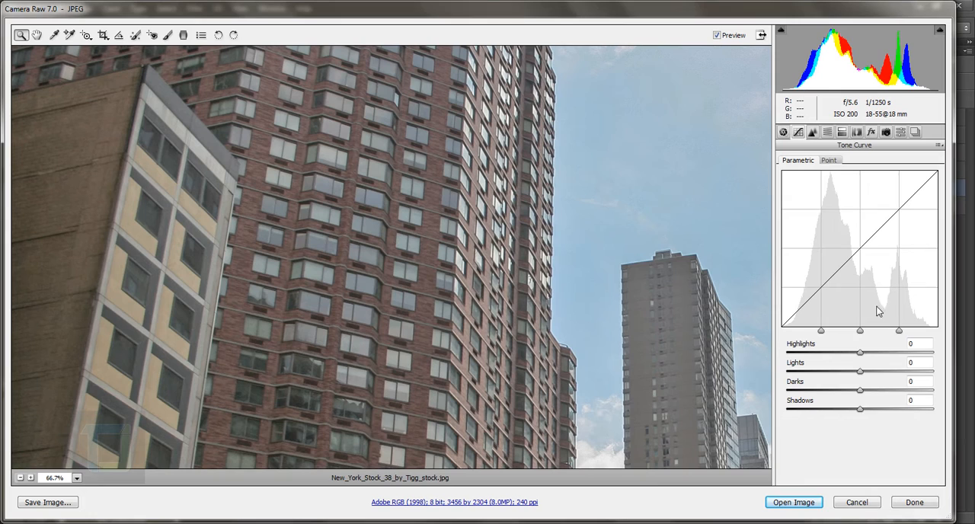
mouse_move(823, 334)
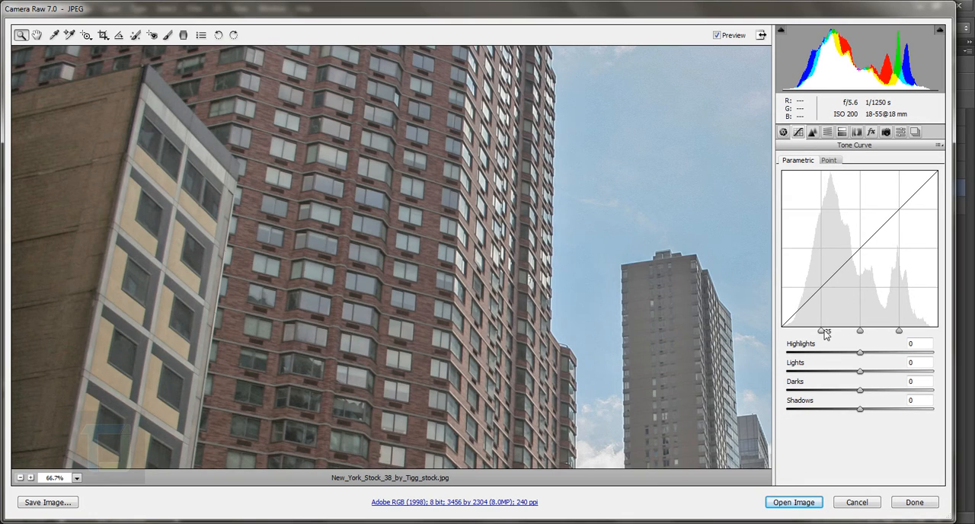
mouse_move(882, 263)
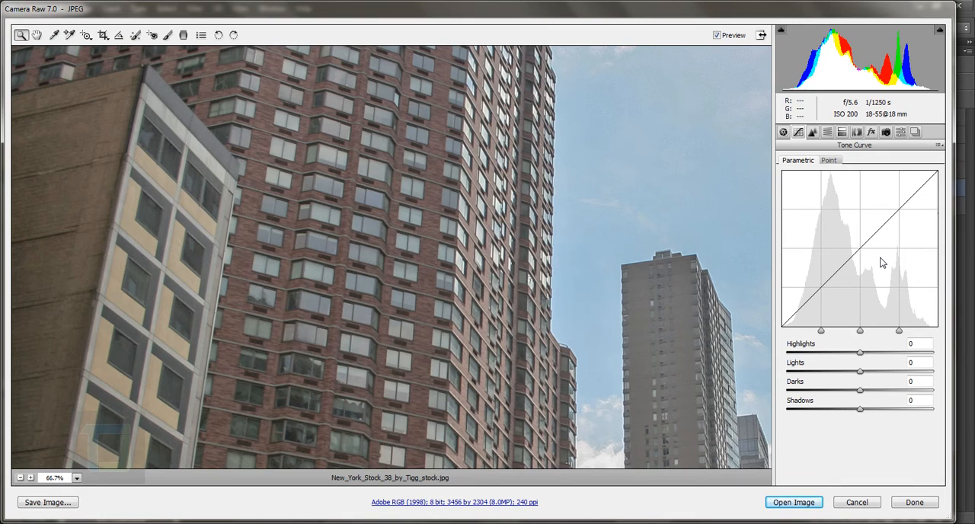
mouse_move(709, 303)
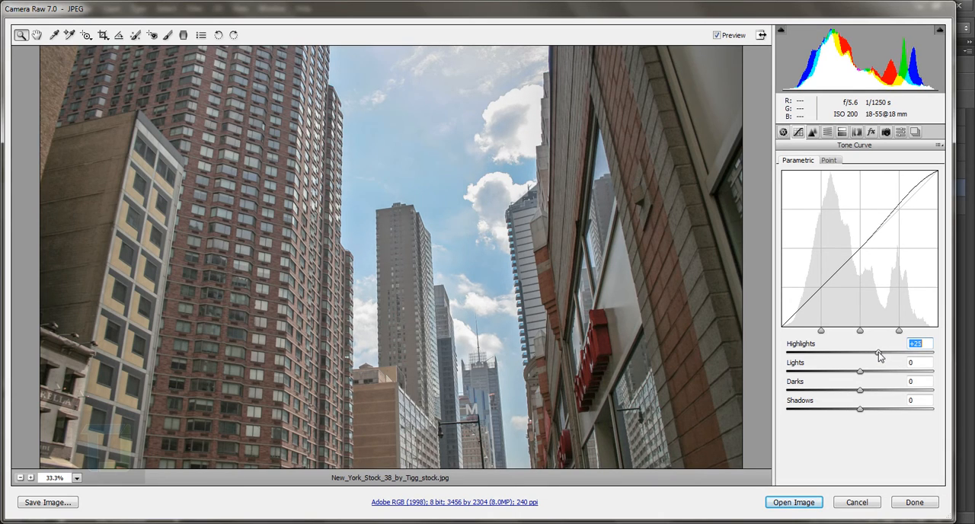
Drag the Parametric sliders to Highlights +14, Lights -16, Darks +18 and Shadows -6.
drag(880, 353, 873, 353)
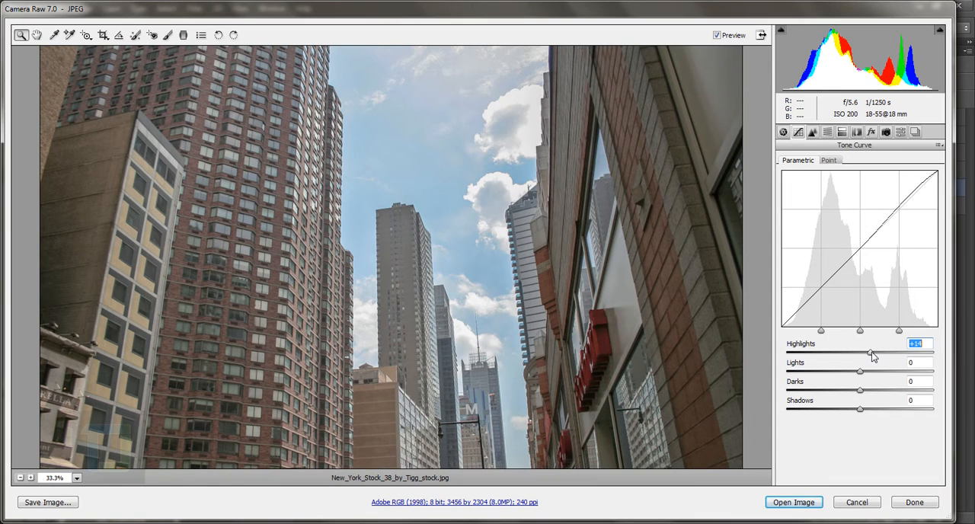
mouse_move(863, 373)
text(-1)
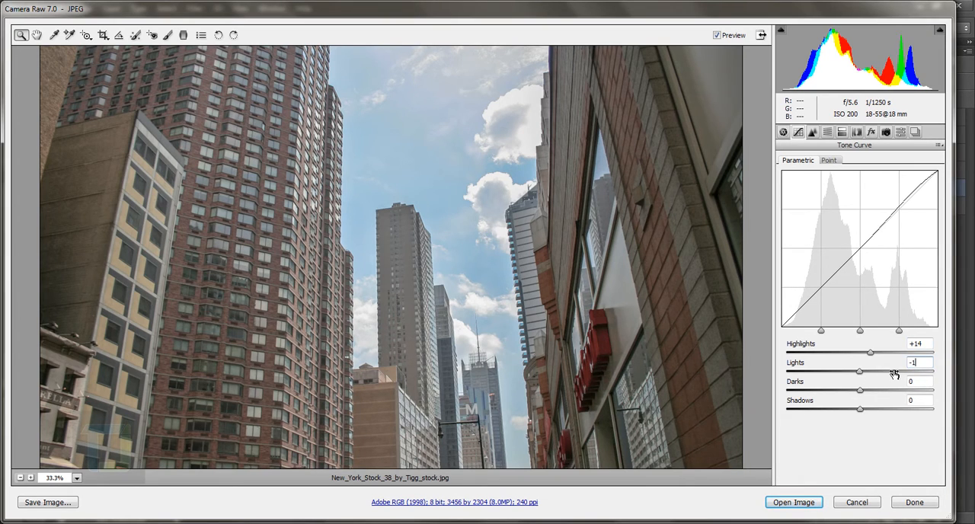
drag(859, 372, 848, 372)
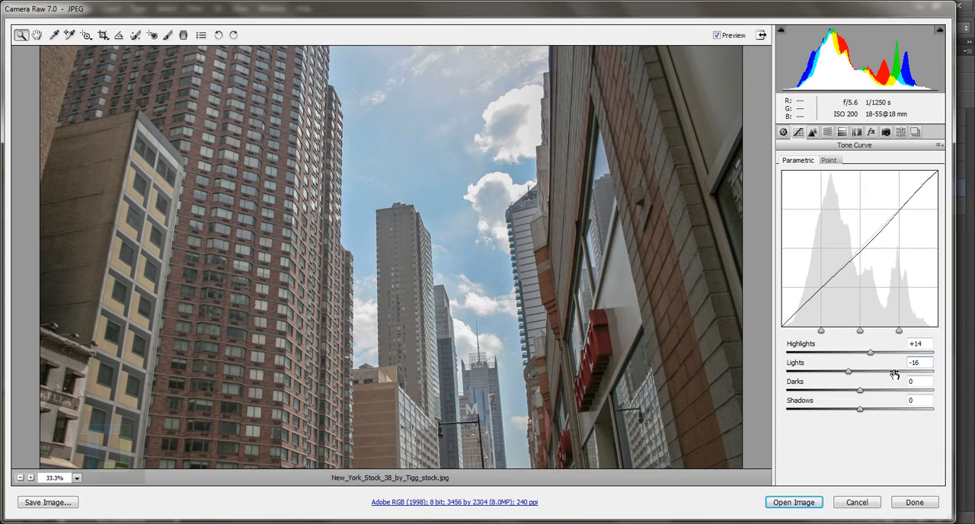
mouse_move(868, 397)
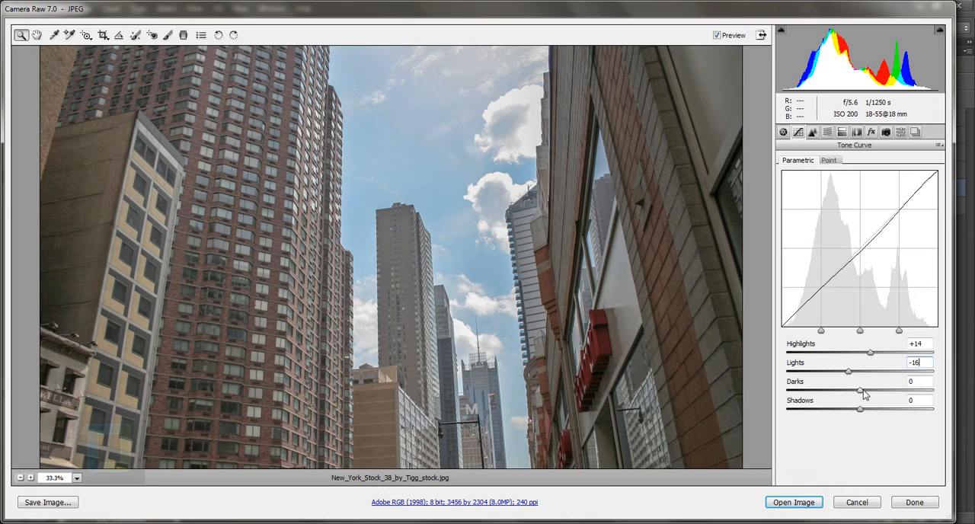
mouse_move(862, 394)
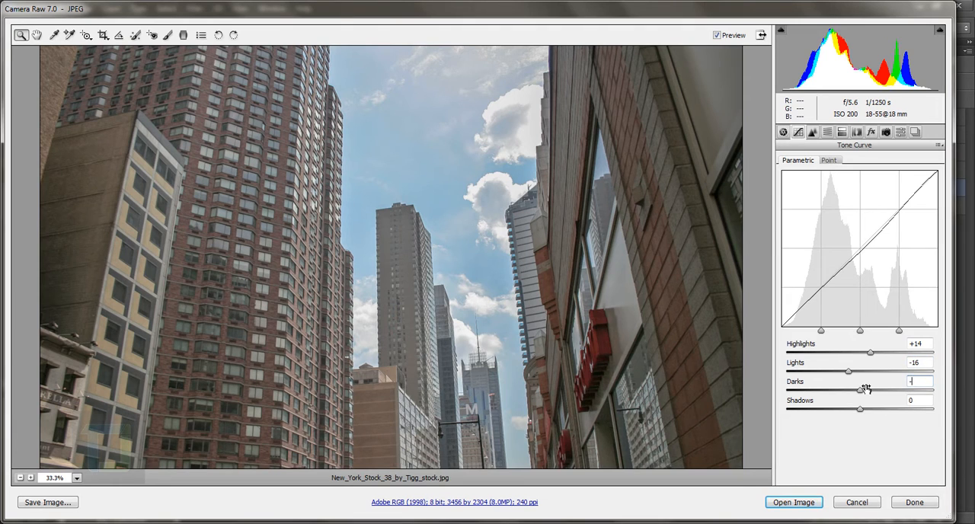
drag(861, 390, 852, 390)
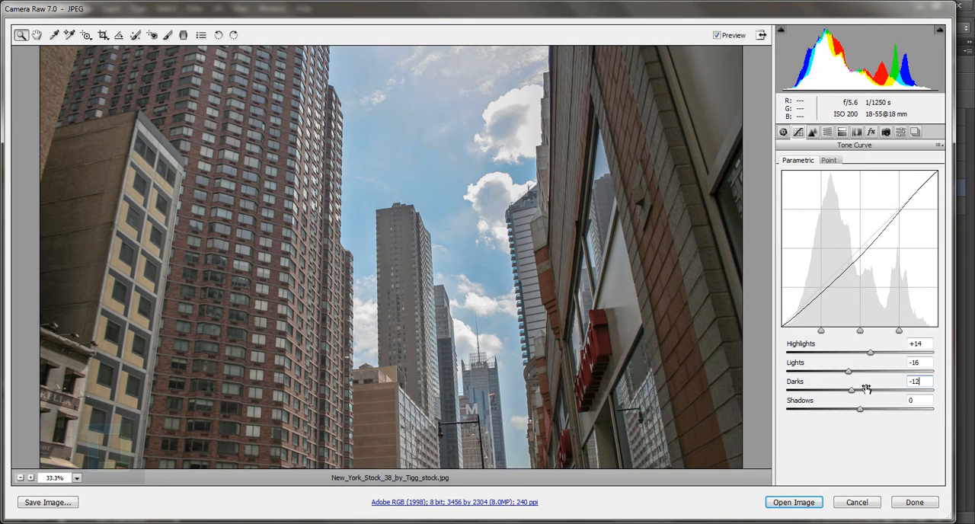
drag(851, 390, 876, 390)
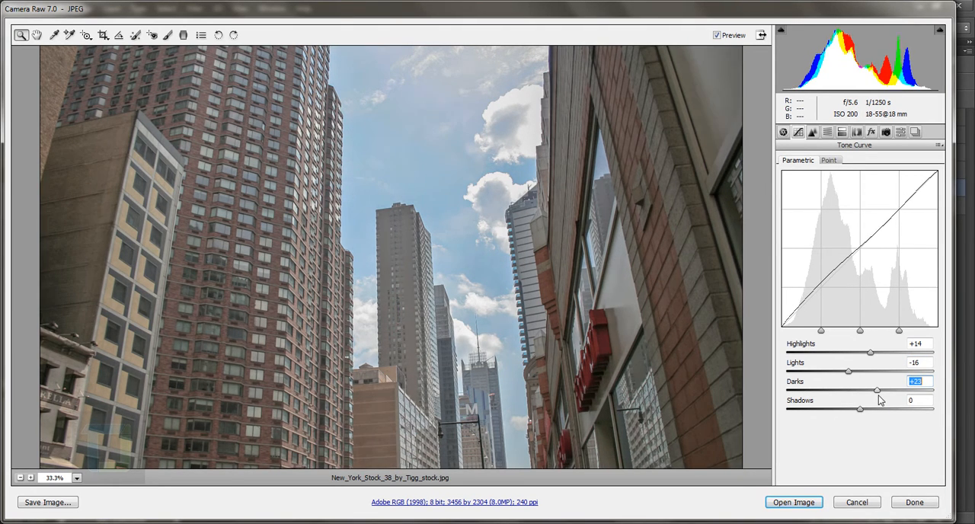
drag(877, 390, 865, 390)
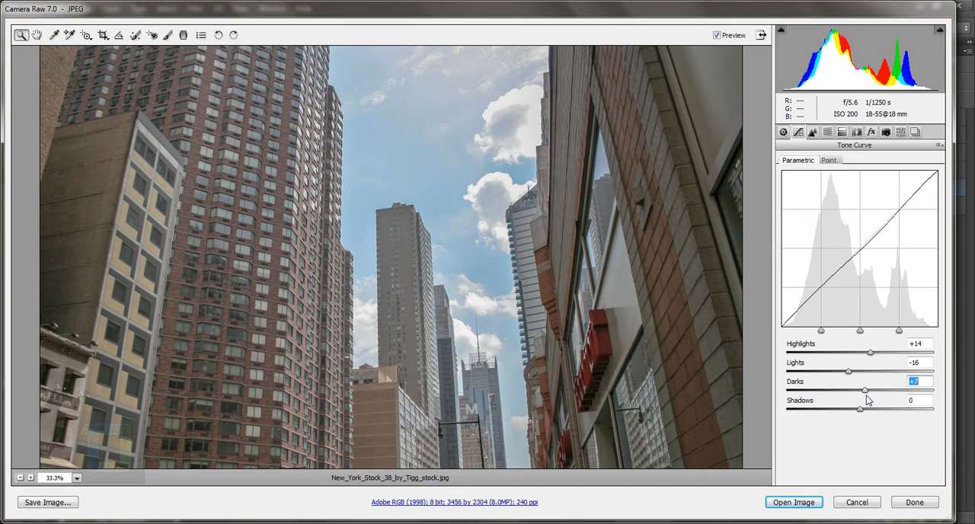
drag(864, 389, 876, 389)
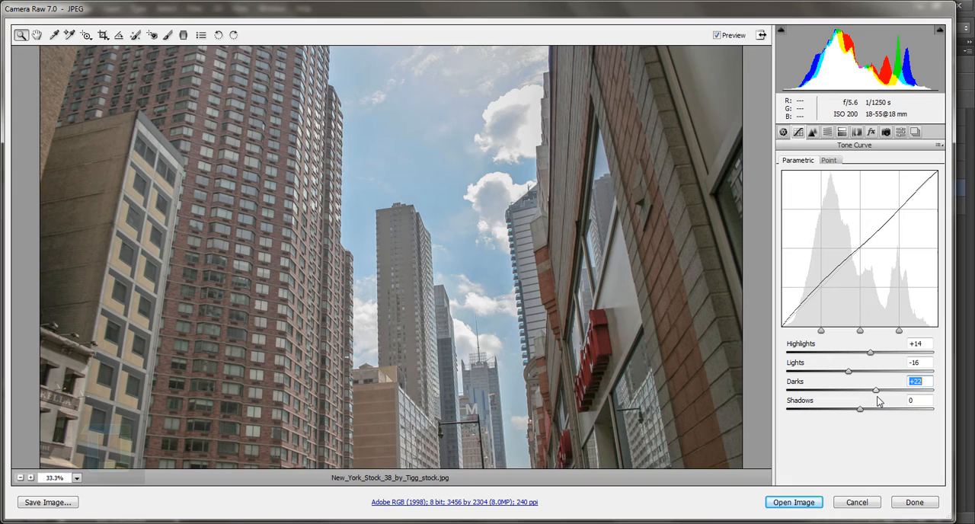
drag(877, 389, 872, 389)
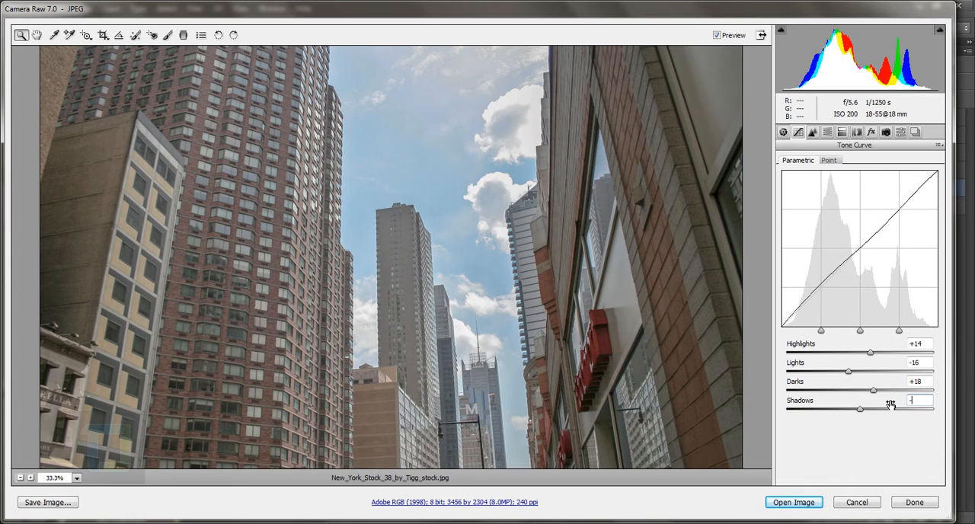
drag(874, 409, 854, 409)
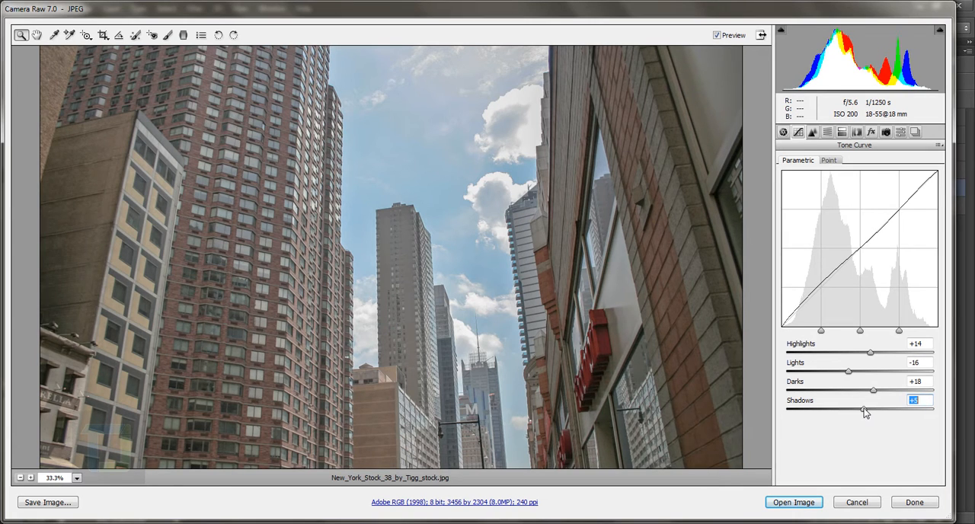
drag(863, 410, 857, 409)
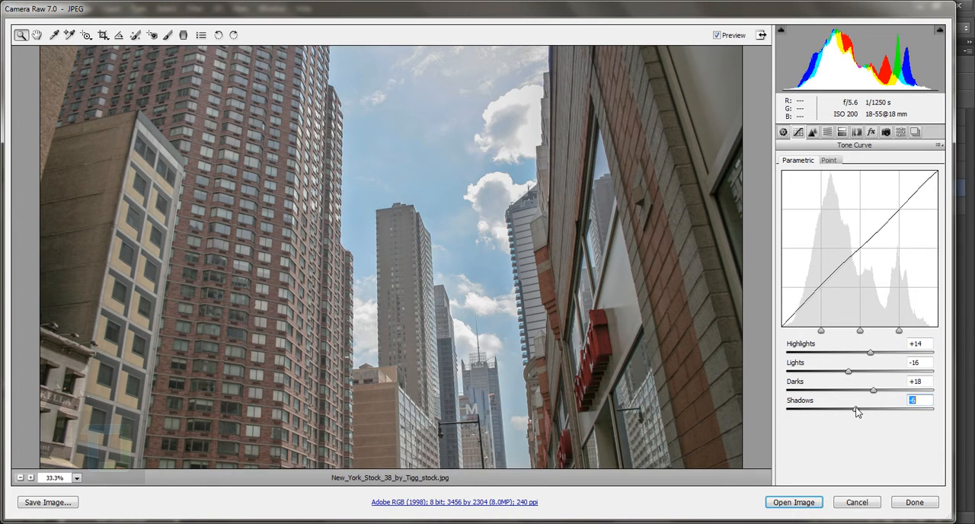
click(716, 35)
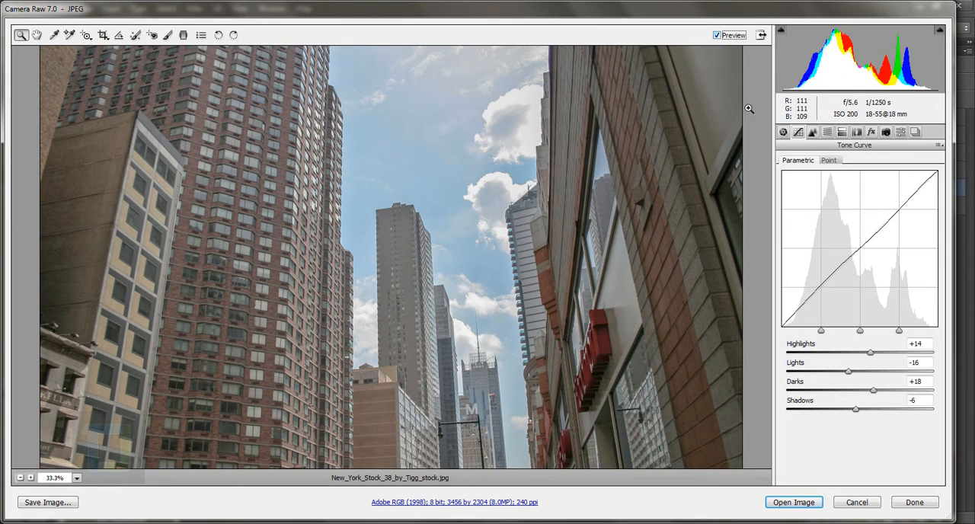
click(783, 132)
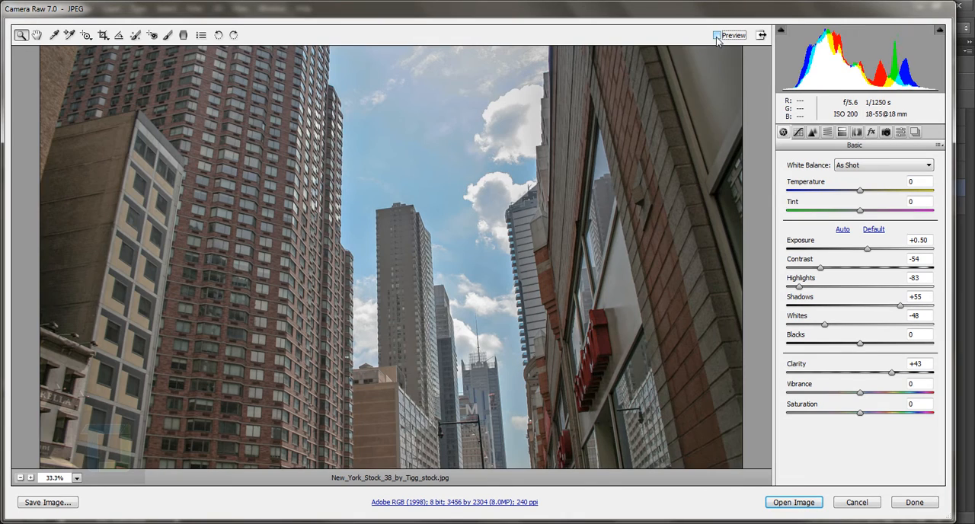
click(717, 35)
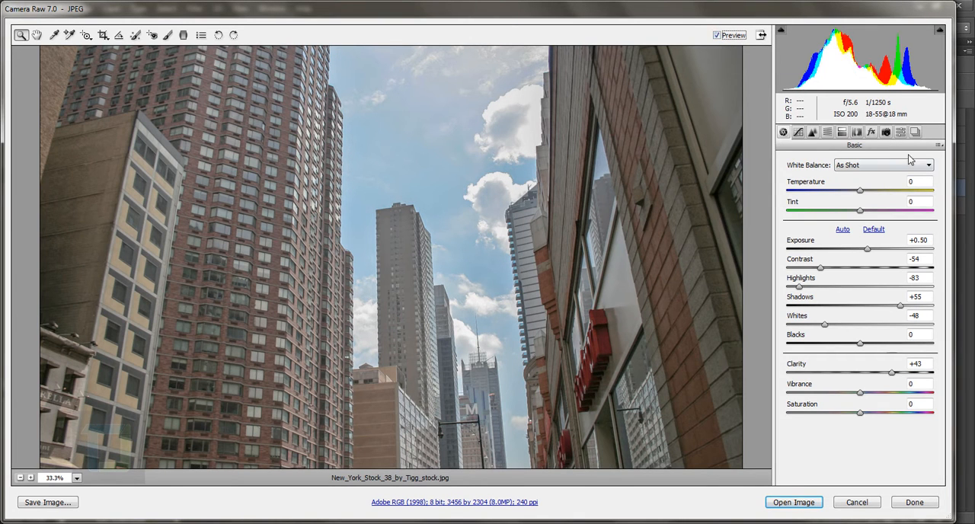
click(938, 145)
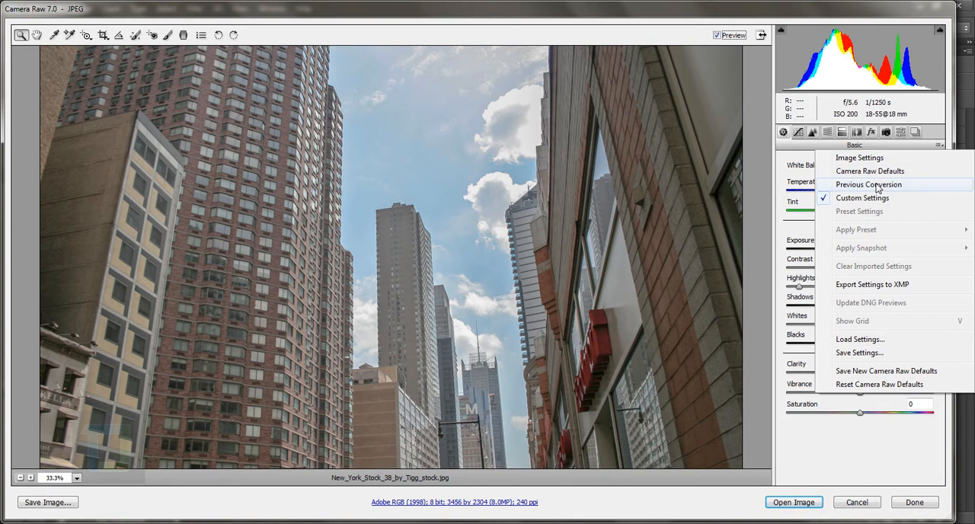
mouse_move(889, 171)
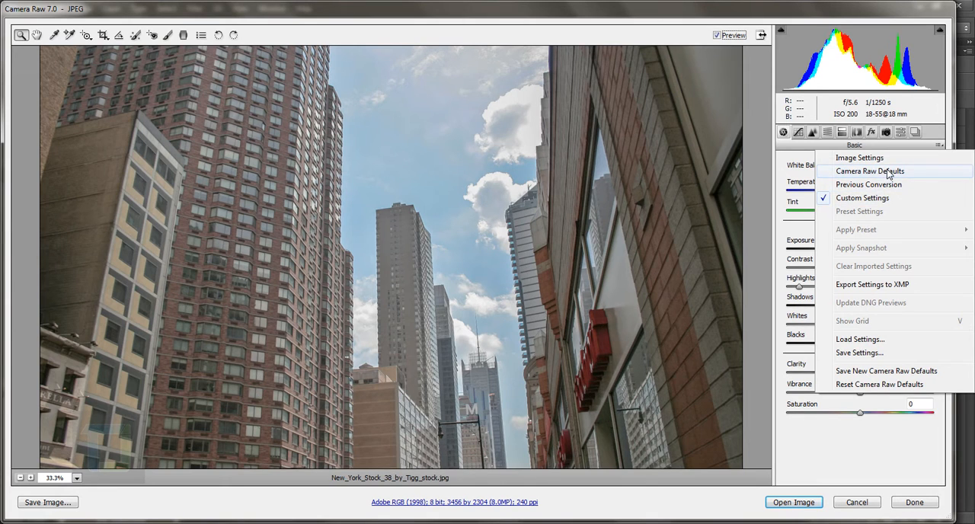
click(871, 171)
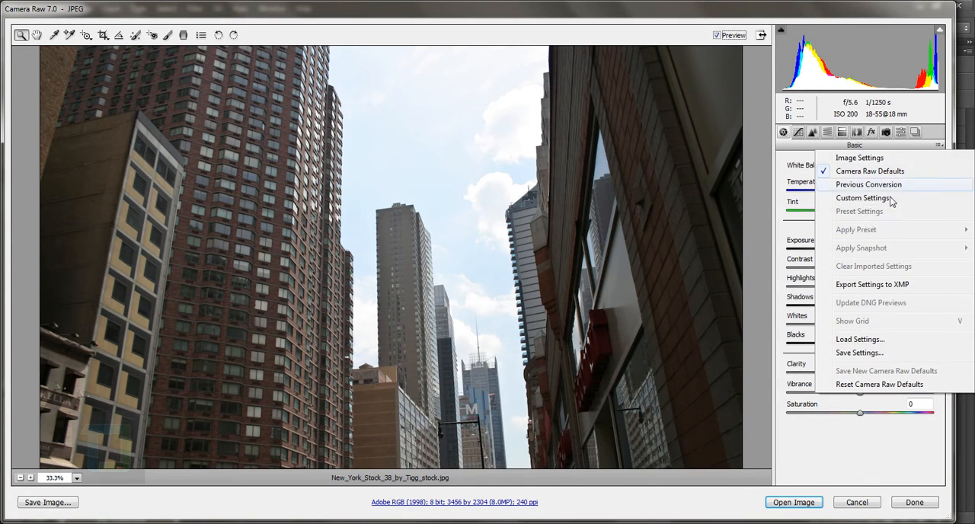
click(869, 184)
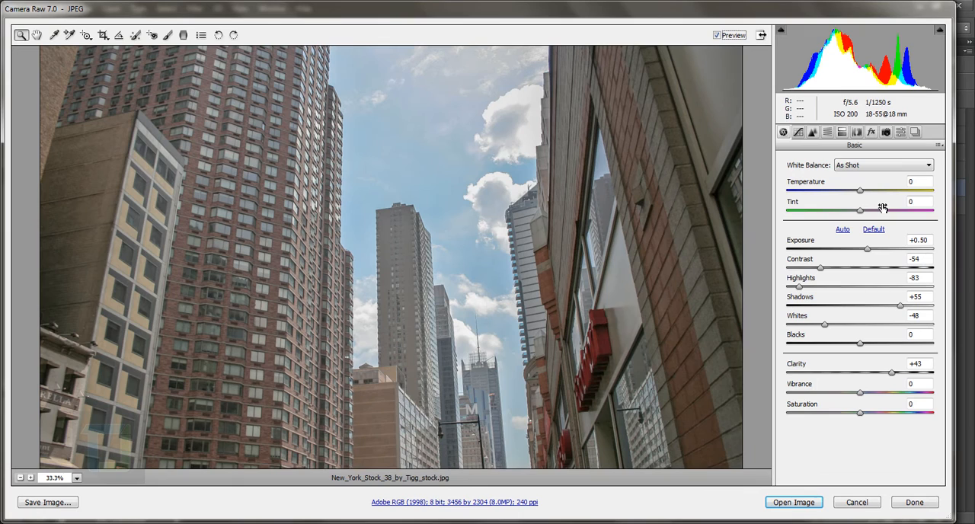
mouse_move(794, 502)
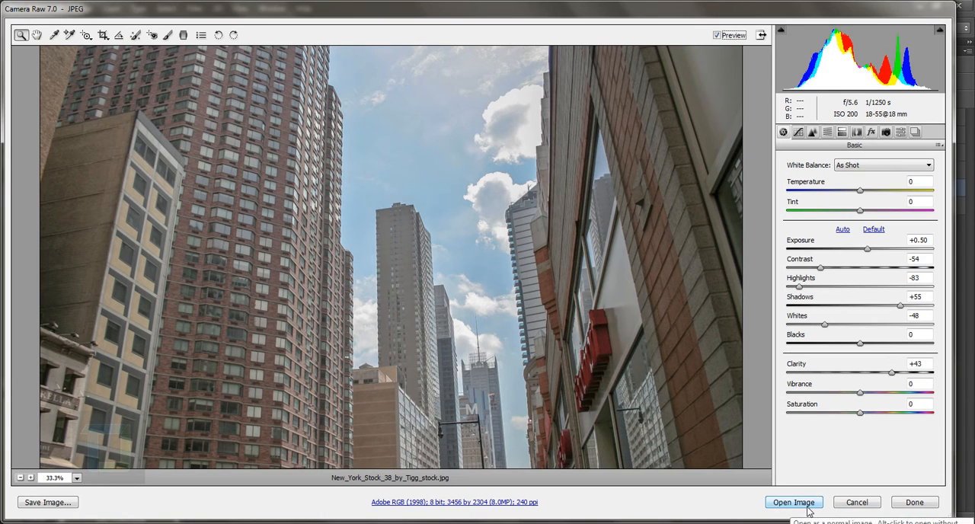
Shift-click Open Image to bring the edited photo in as a Smart Object.
key(shift)
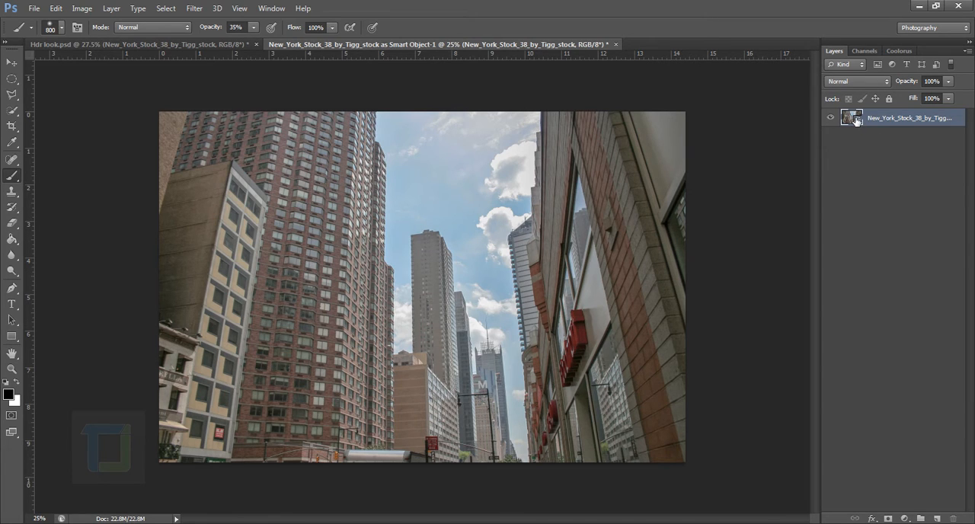
mouse_move(851, 117)
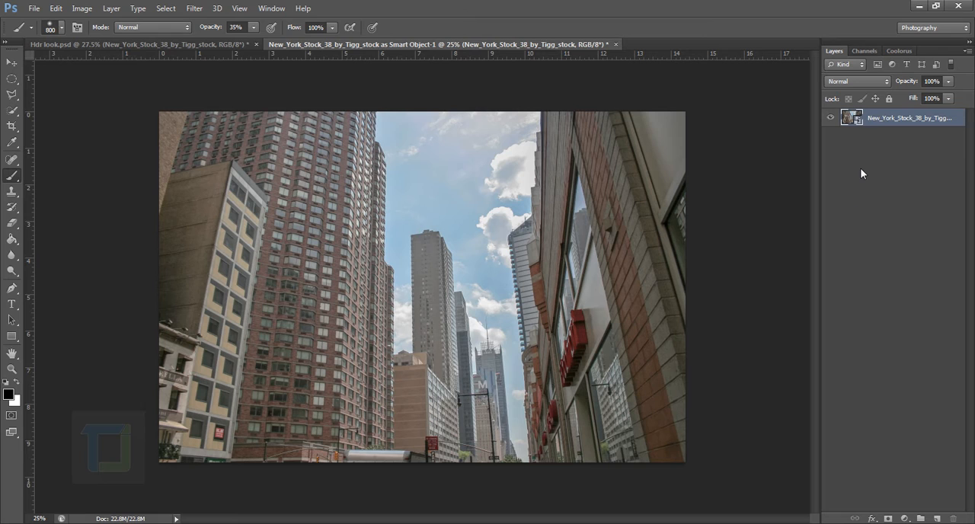
click(137, 44)
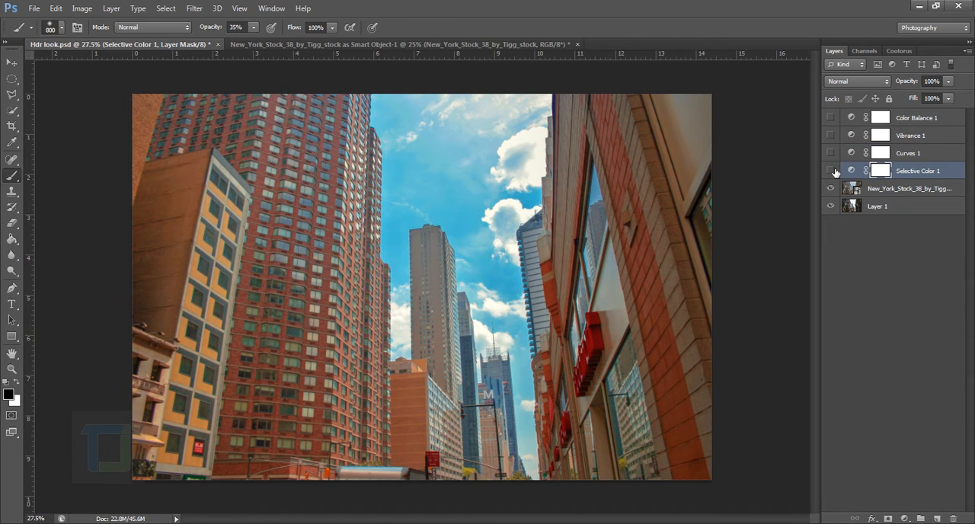
click(831, 171)
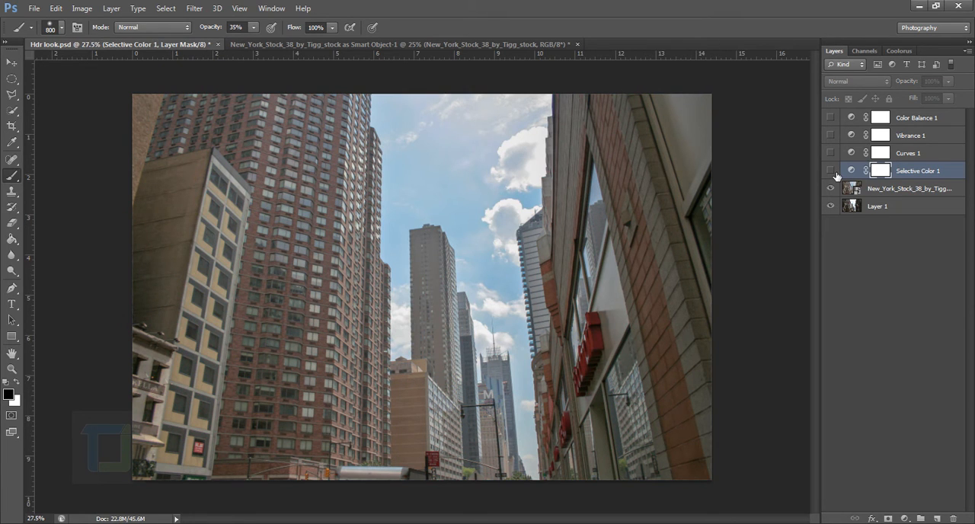
mouse_move(831, 173)
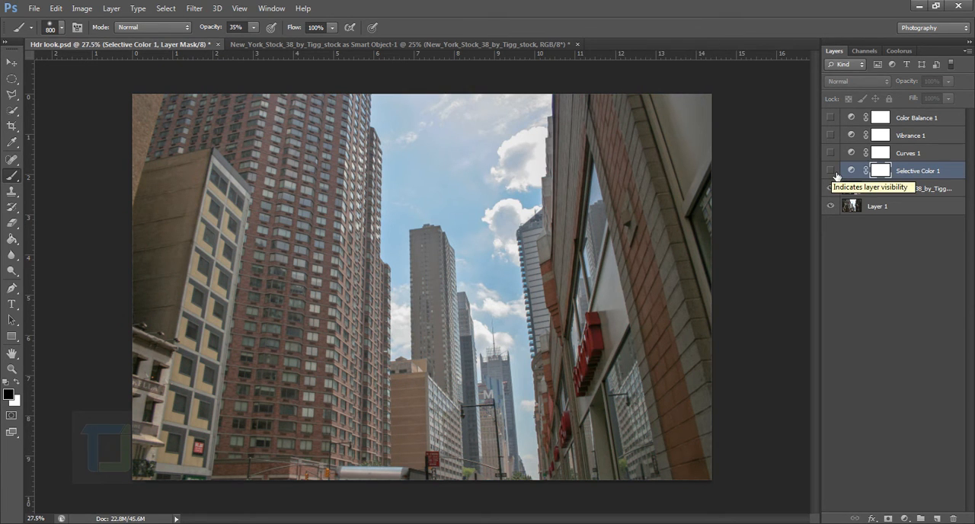
click(831, 170)
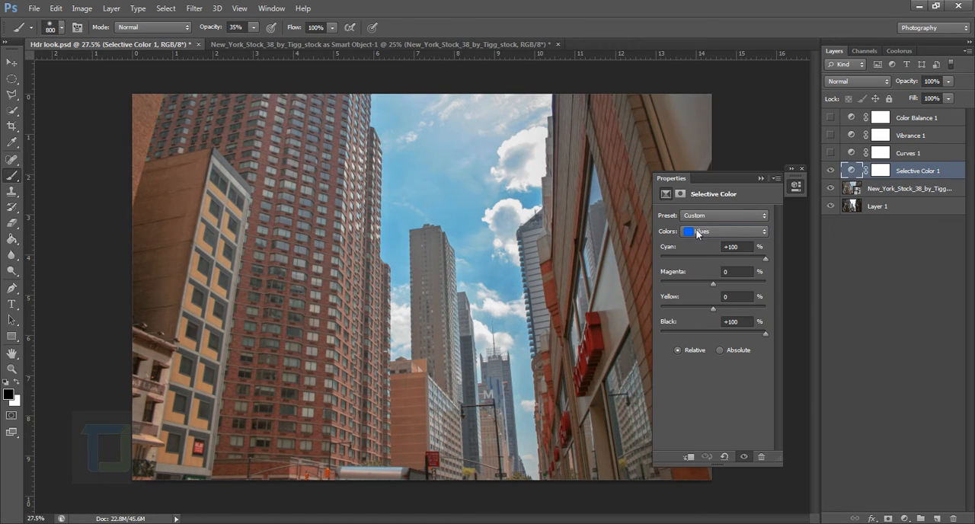
click(724, 230)
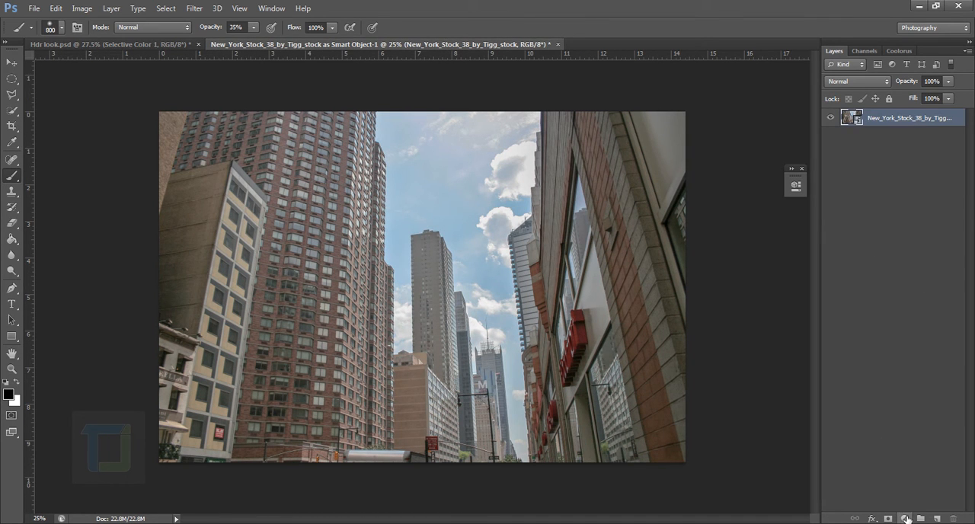
Create a Selective Color layer, setting Reds to Cyan -100 and Magenta, Yellow, Black +100.
click(906, 518)
text(-100)
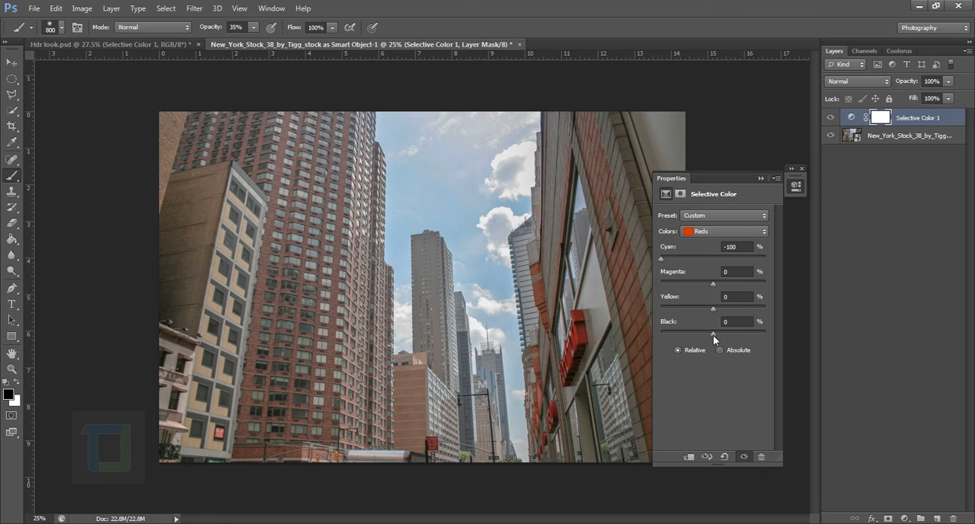
drag(712, 334, 766, 334)
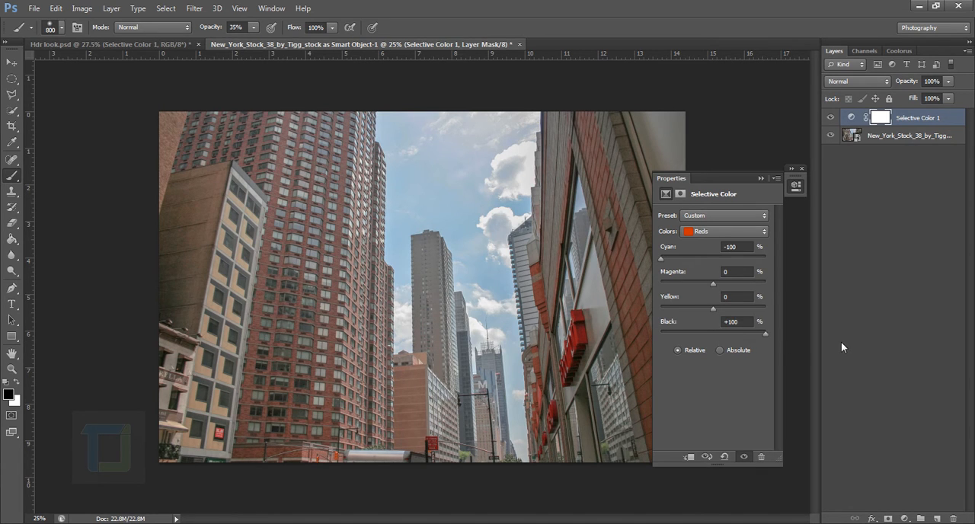
drag(671, 178, 740, 183)
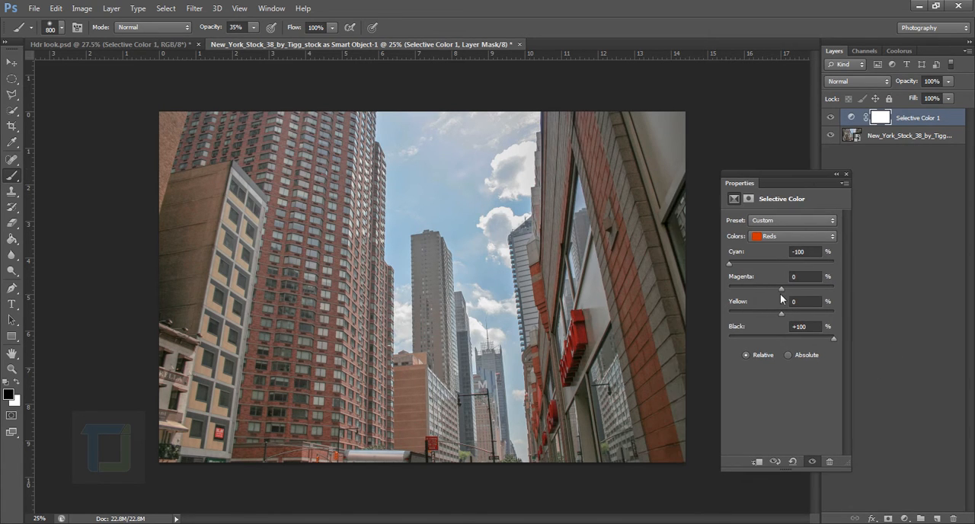
drag(760, 313, 832, 313)
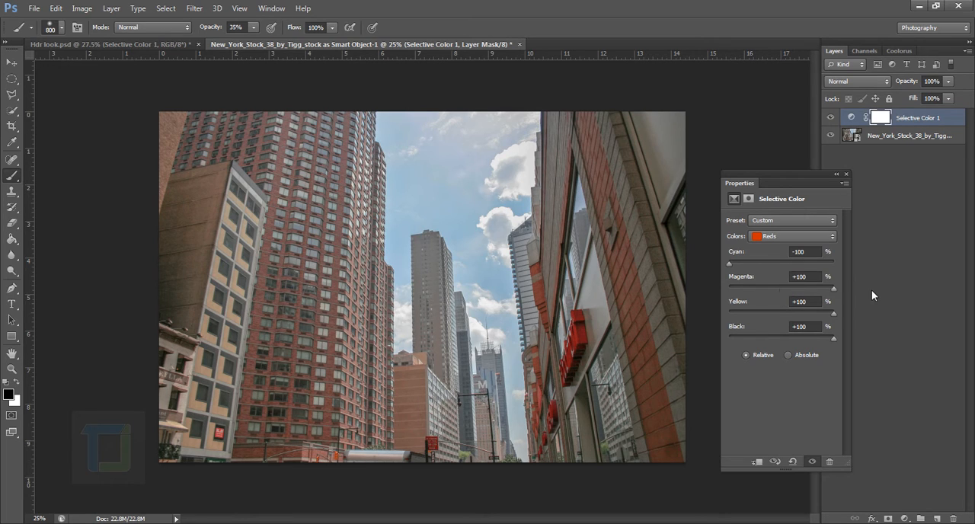
drag(833, 288, 810, 288)
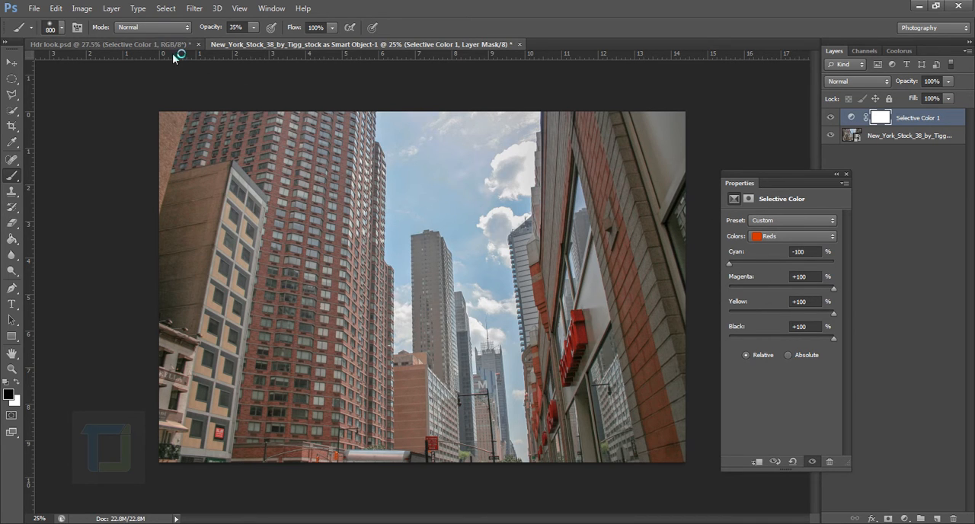
Review the reference's Yellows and Greens ranges, then select the Cyans range at zero.
click(793, 236)
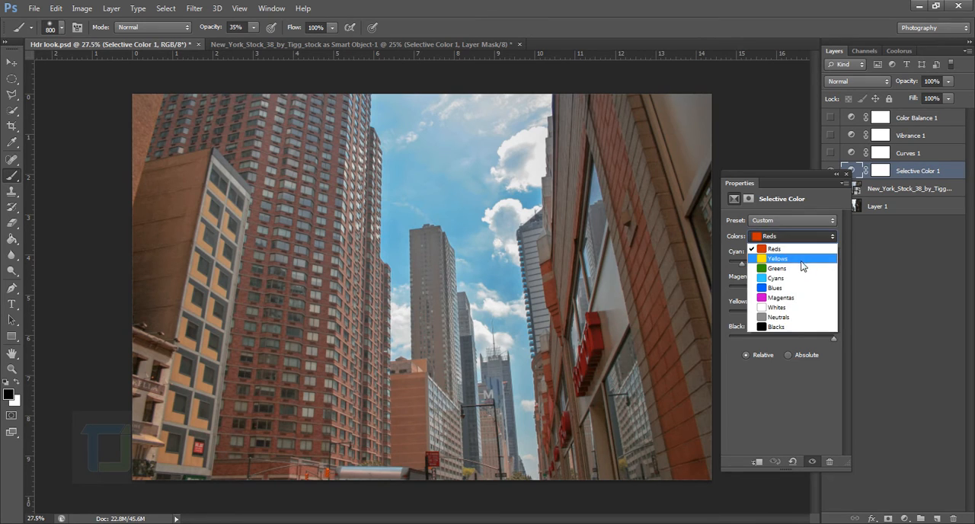
click(777, 259)
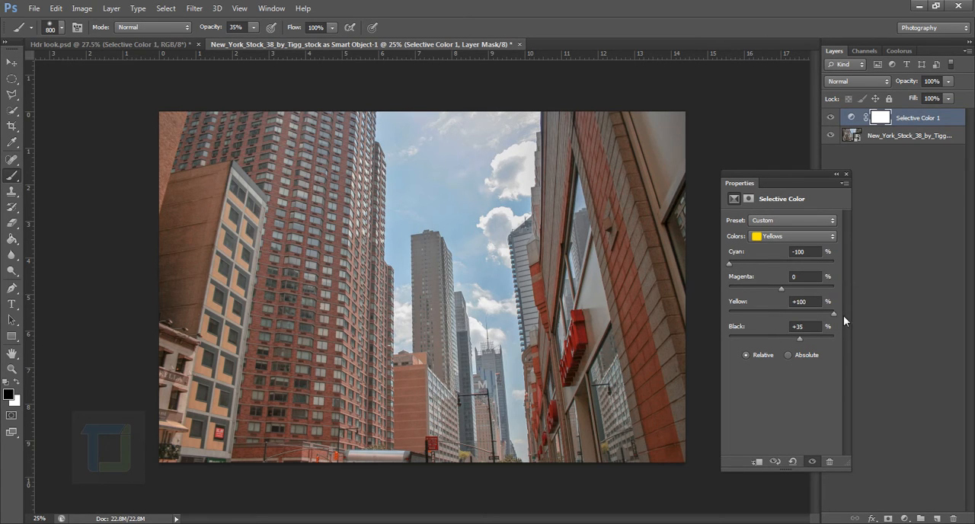
mouse_move(852, 318)
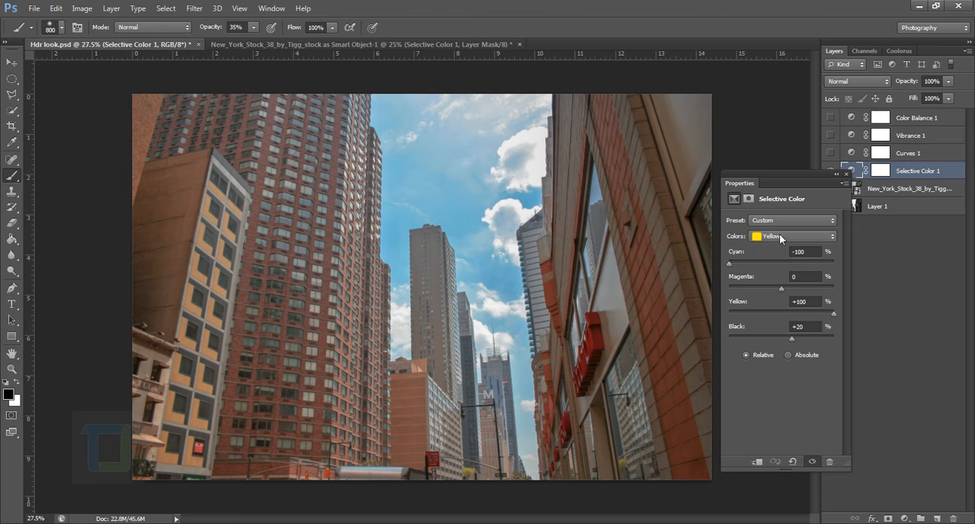
click(792, 235)
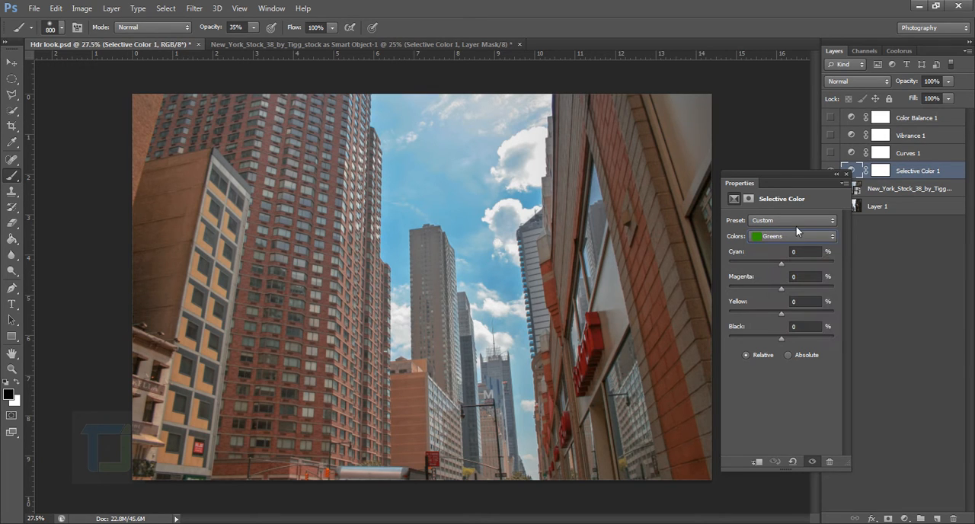
click(793, 235)
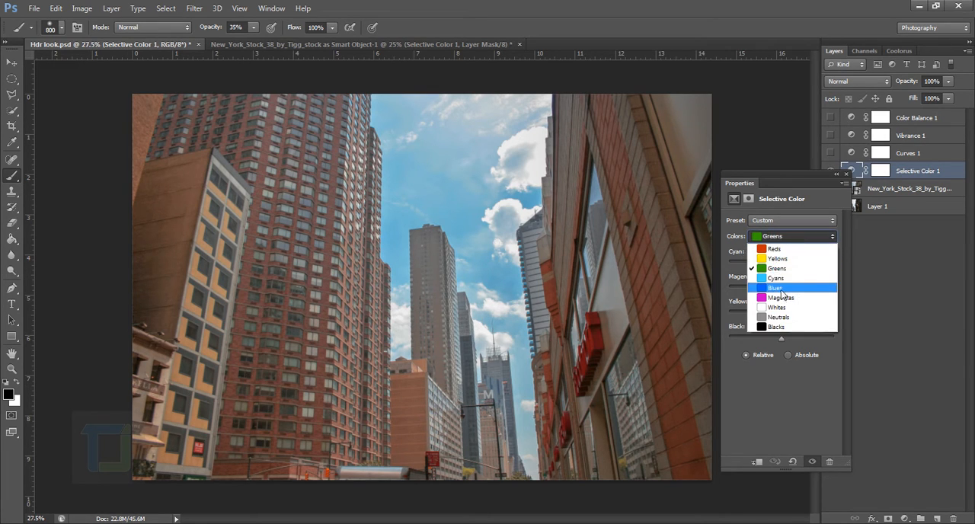
click(776, 278)
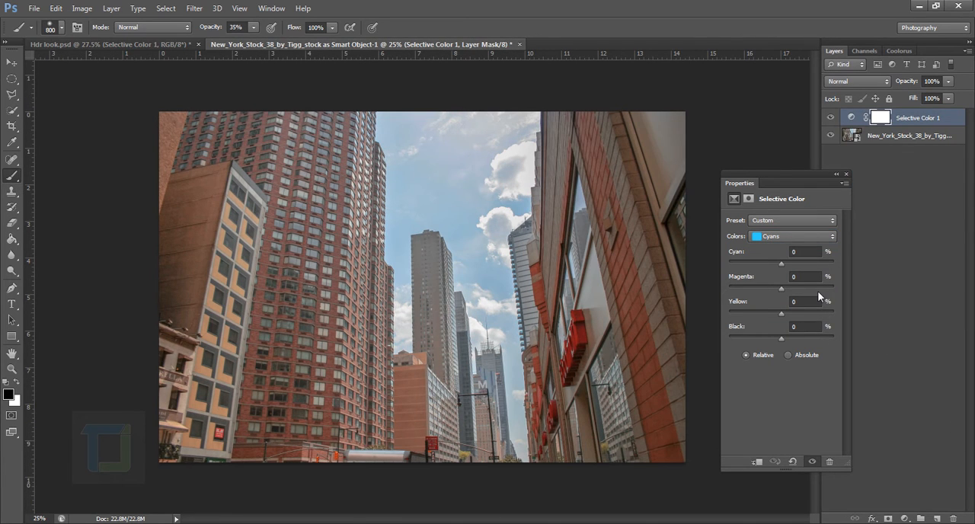
mouse_move(788, 270)
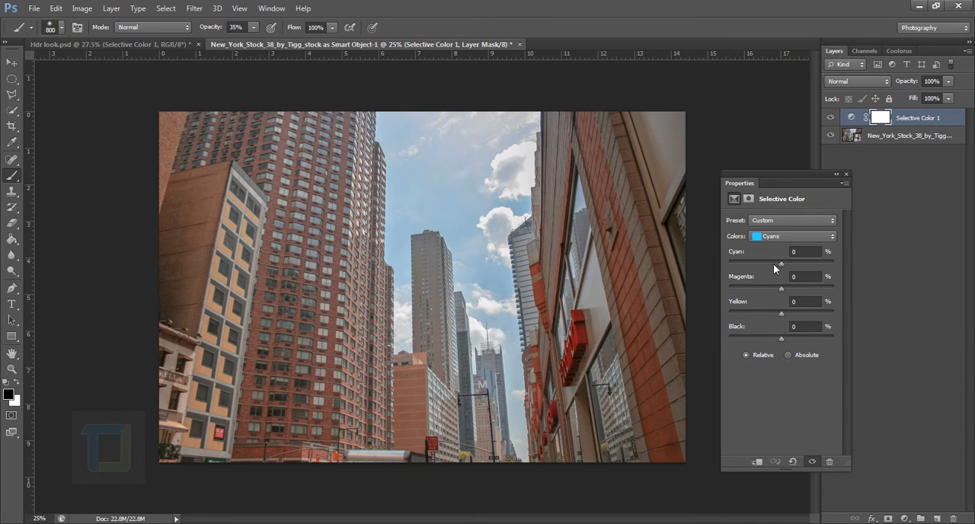
mouse_move(789, 271)
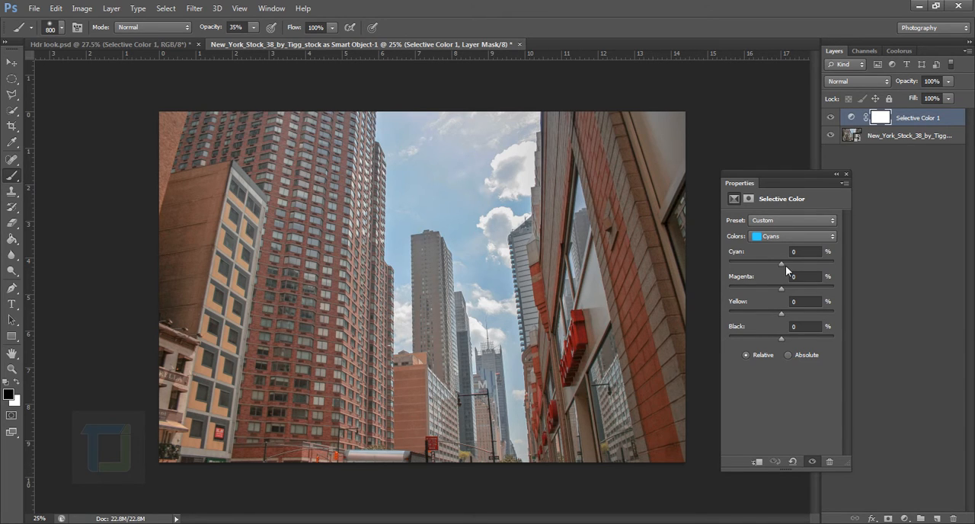
mouse_move(783, 267)
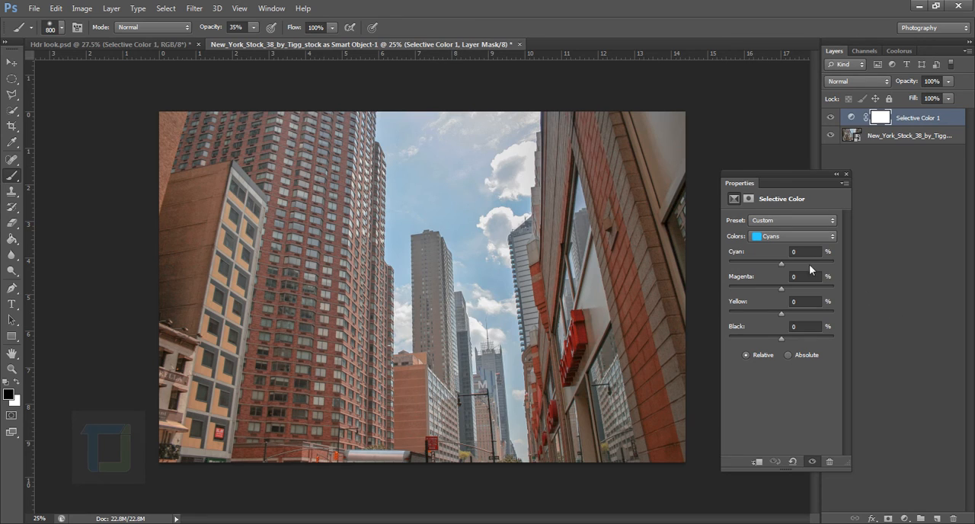
Set the Cyans range to Cyan +100, Black +100 and Yellow -100.
drag(759, 263, 838, 263)
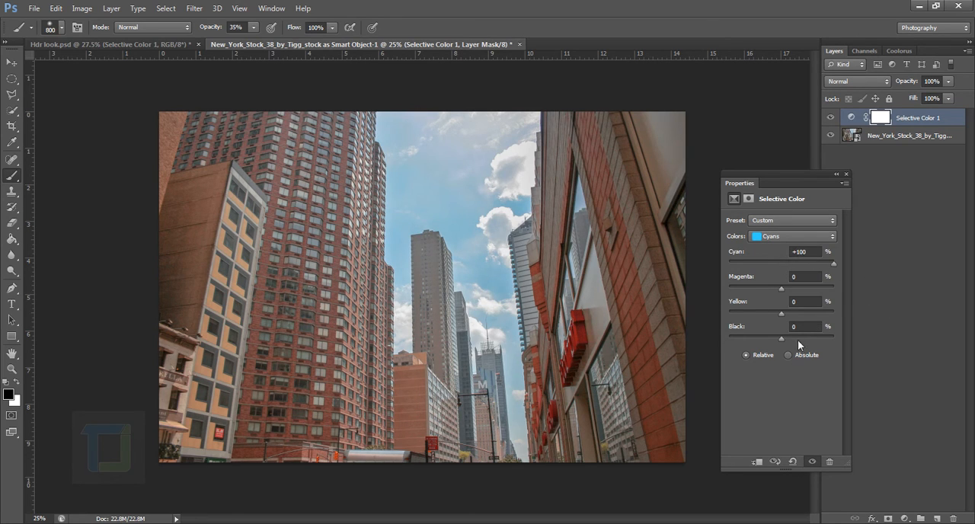
drag(781, 338, 832, 338)
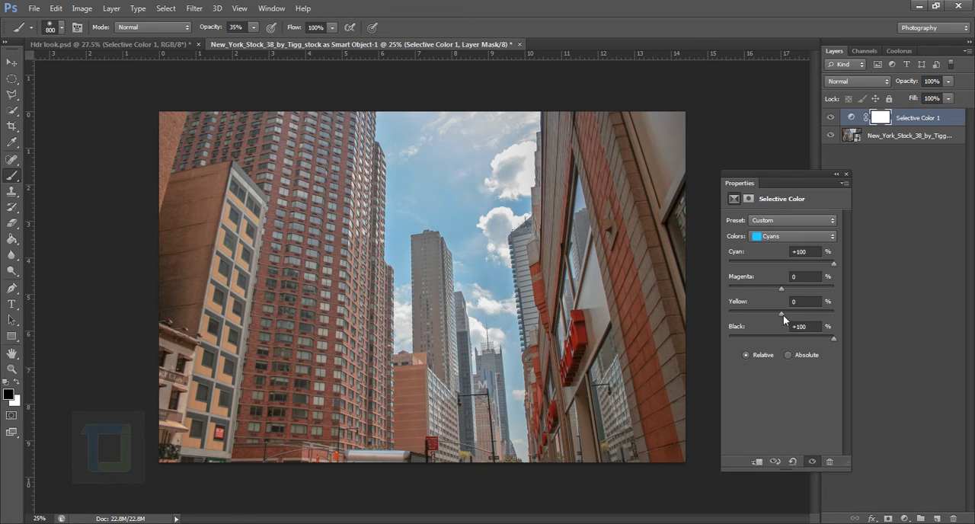
drag(780, 313, 729, 313)
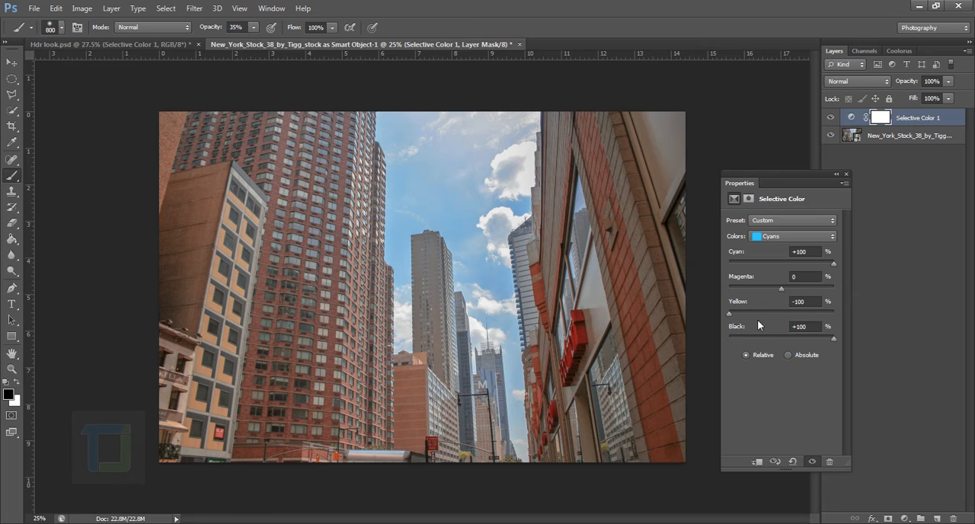
mouse_move(303, 84)
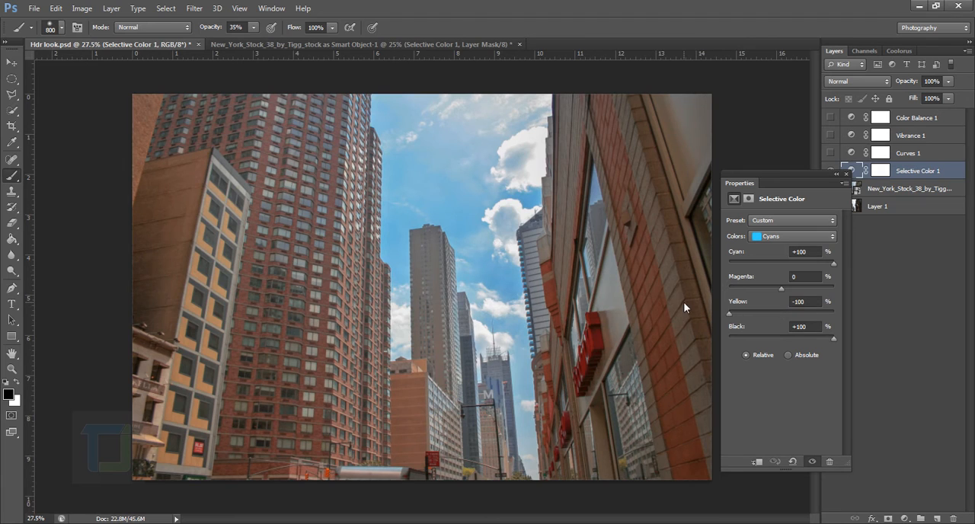
mouse_move(708, 332)
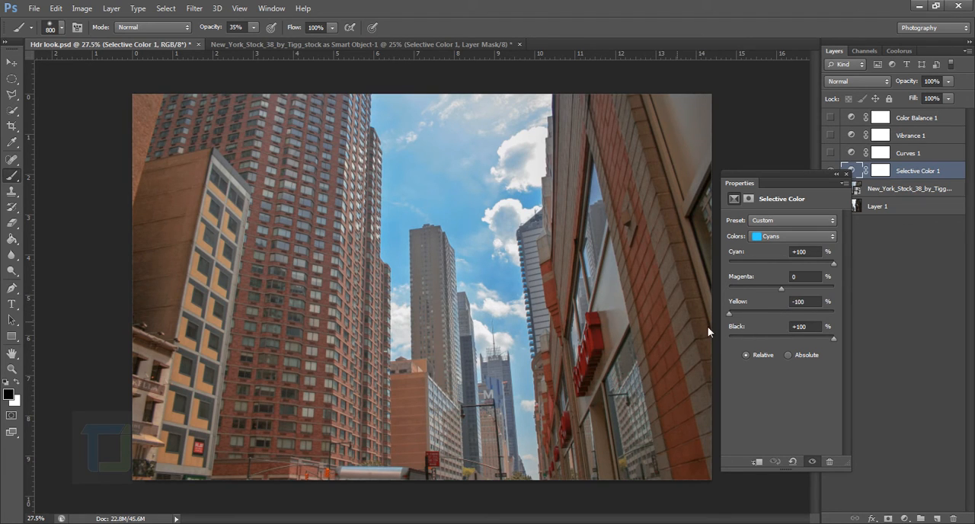
mouse_move(773, 237)
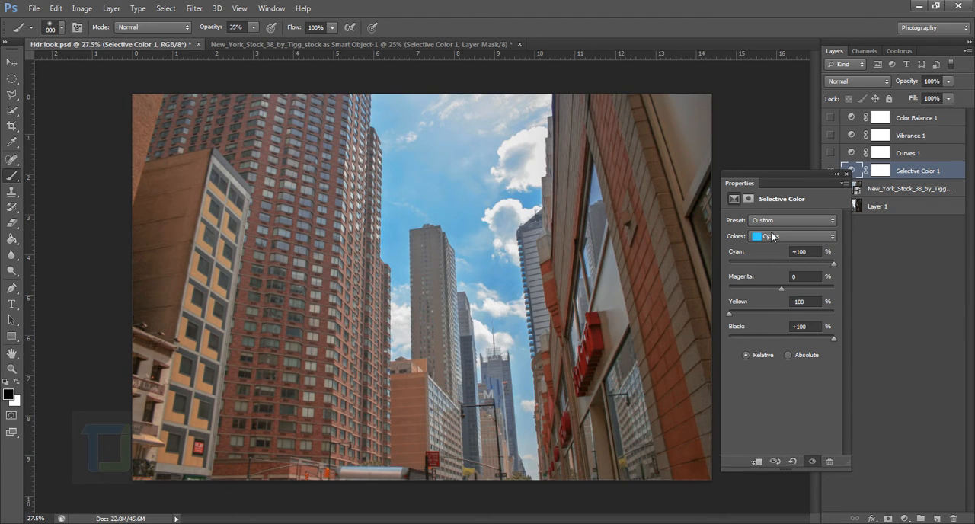
click(792, 236)
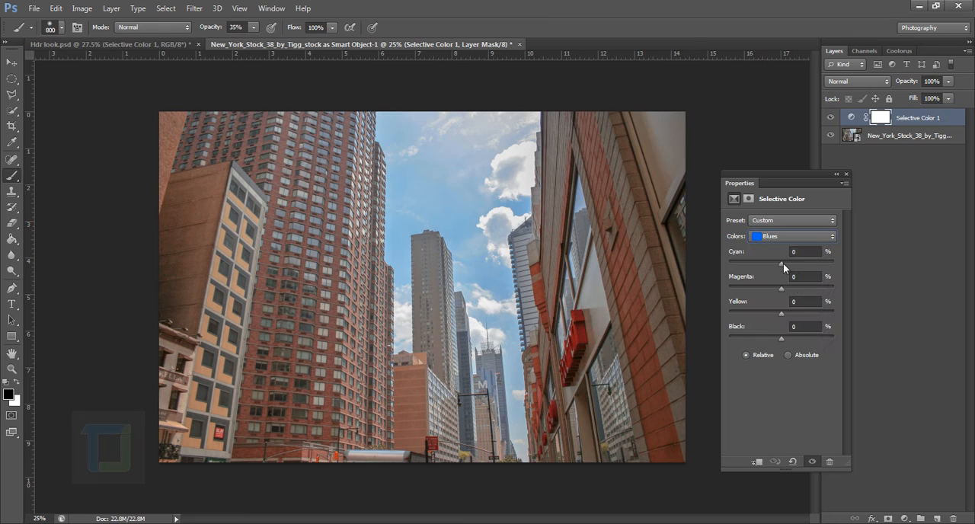
Set the Blues range to Cyan +100 and Black +100, then collapse the Properties panel.
drag(783, 262, 834, 263)
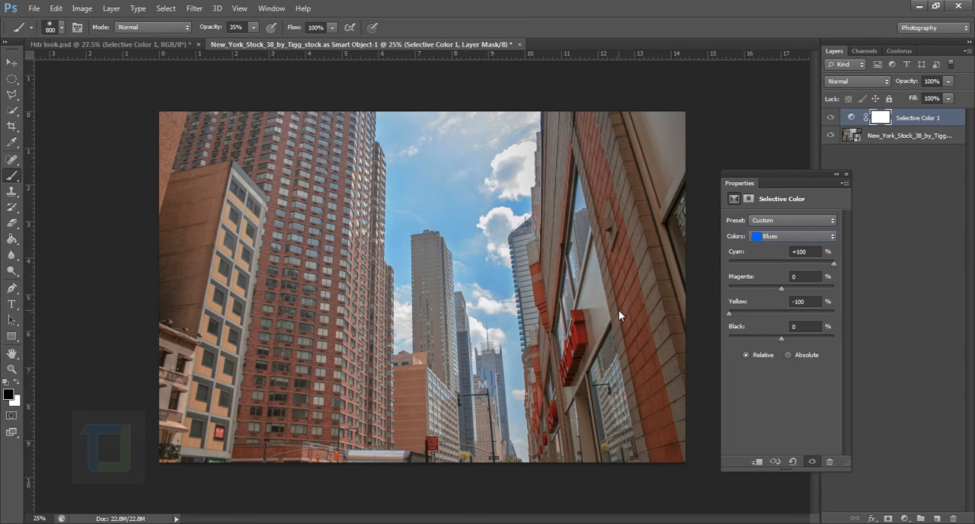
drag(760, 337, 780, 336)
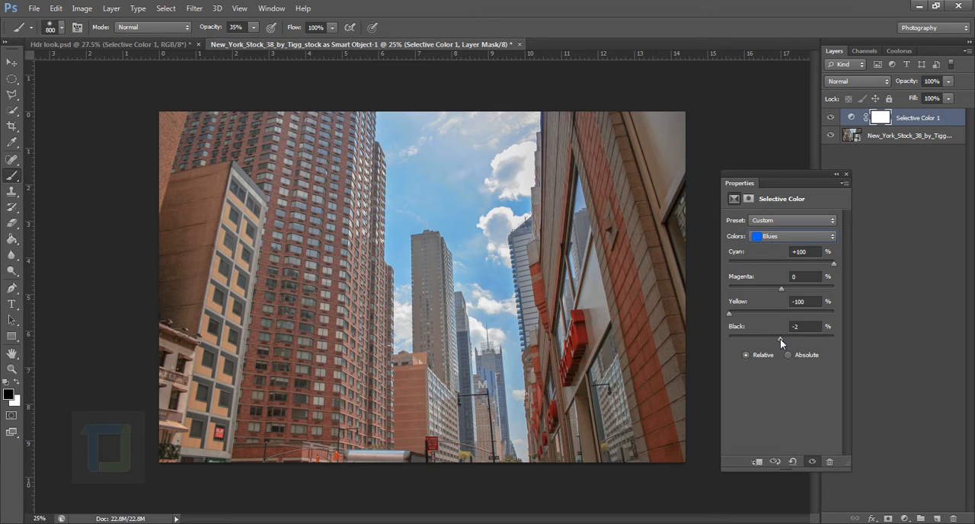
drag(781, 336, 834, 335)
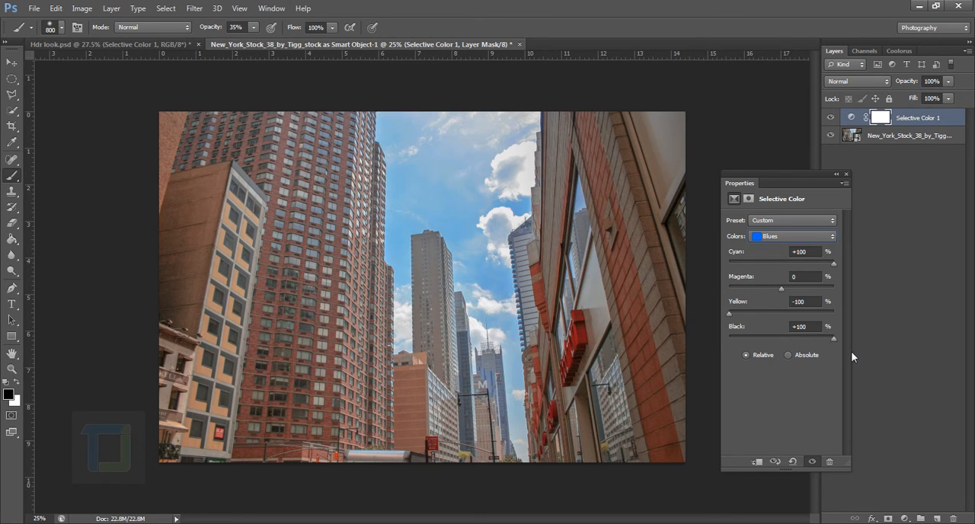
mouse_move(867, 186)
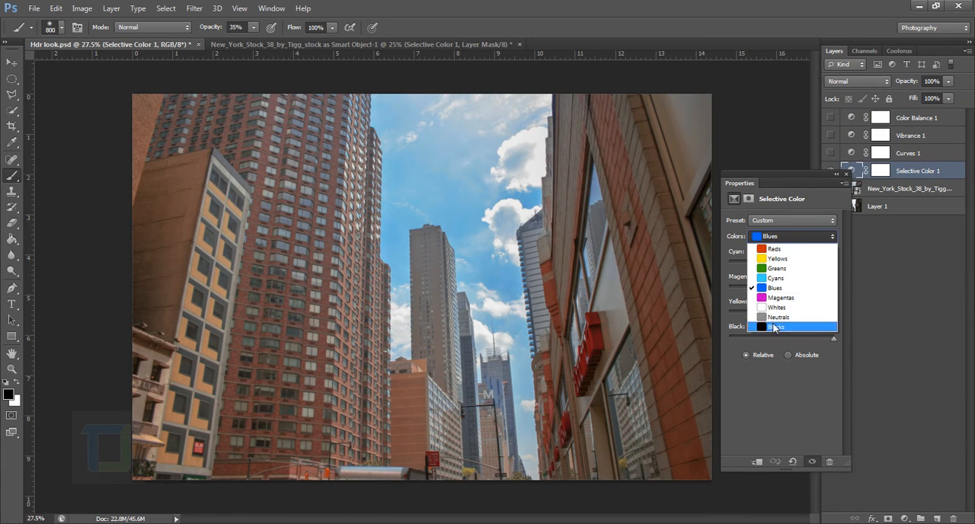
mouse_move(781, 297)
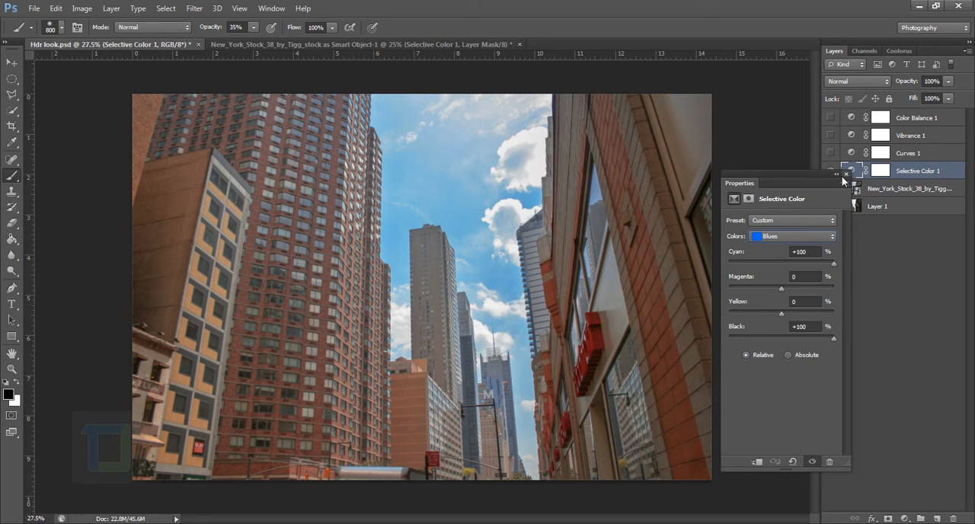
click(846, 173)
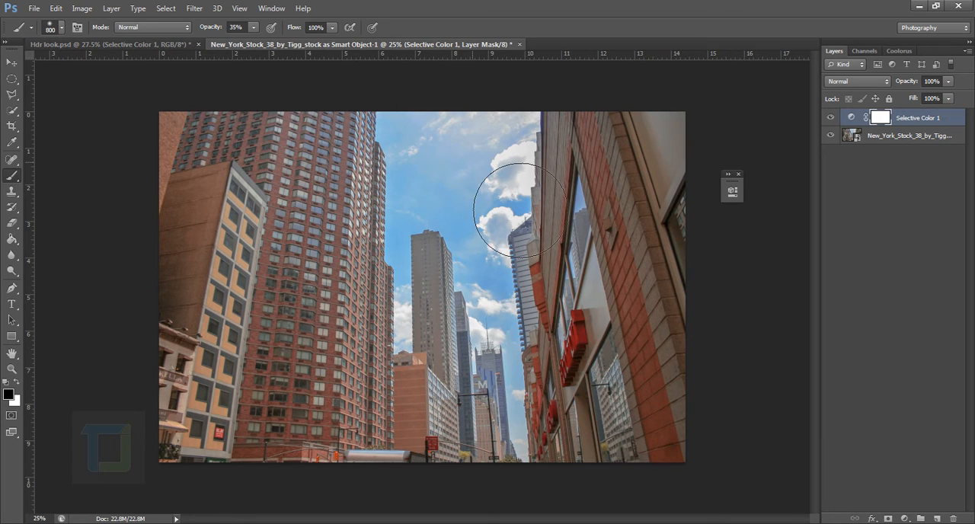
mouse_move(271, 343)
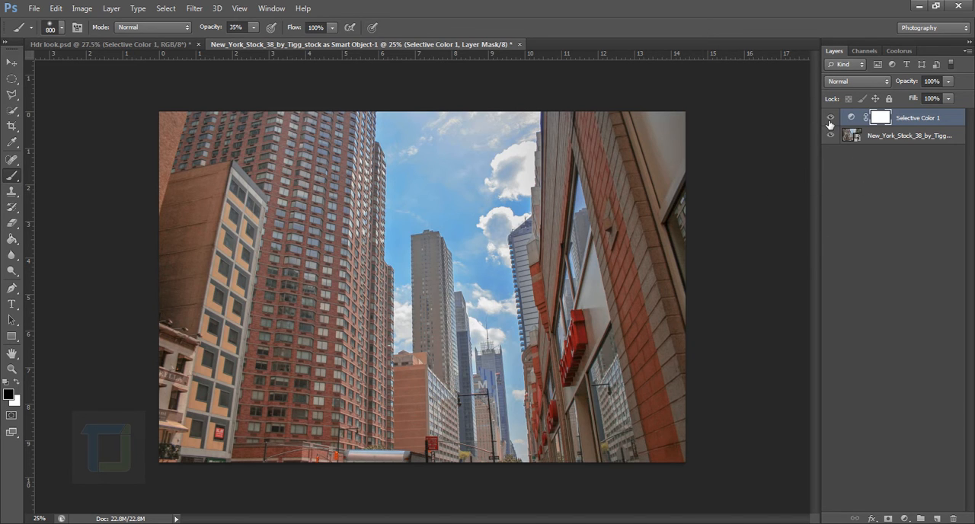
Toggle Selective Color 1 off, on, then off to compare the photo.
click(830, 117)
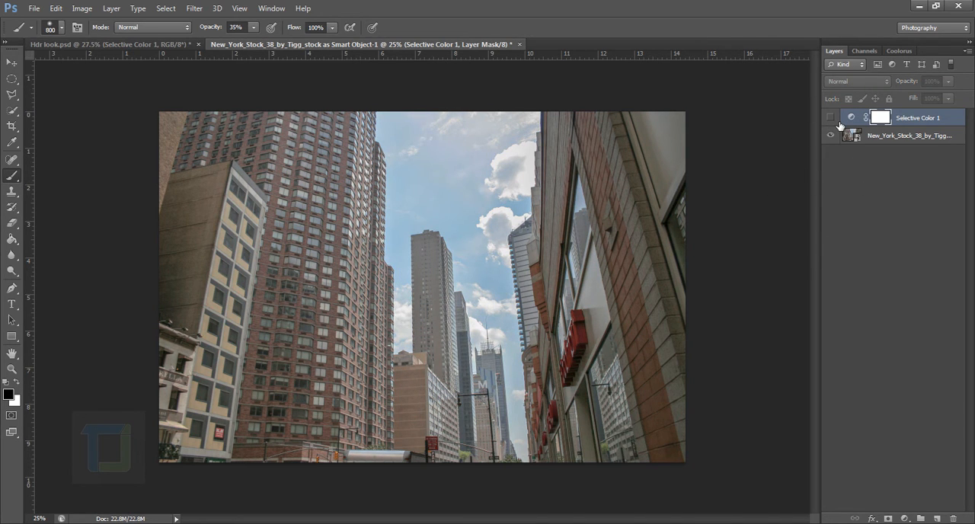
click(831, 117)
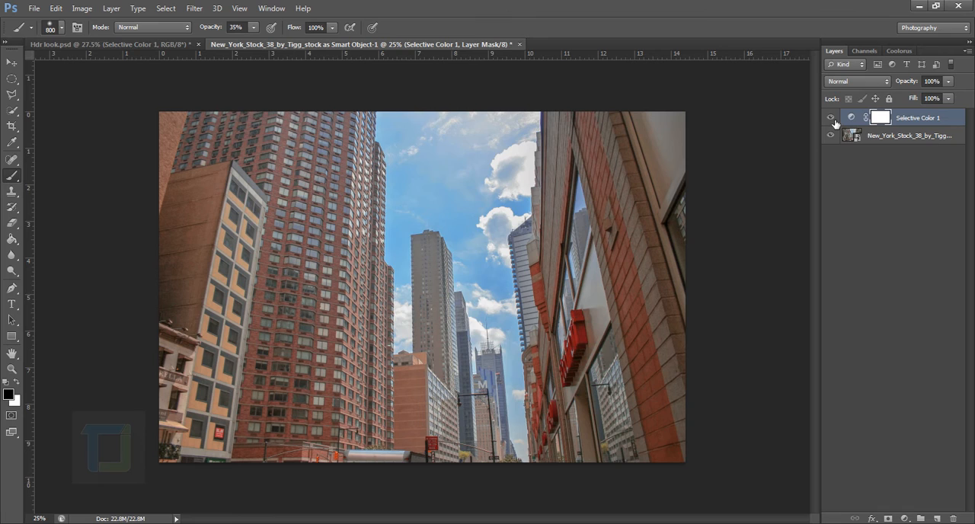
click(831, 118)
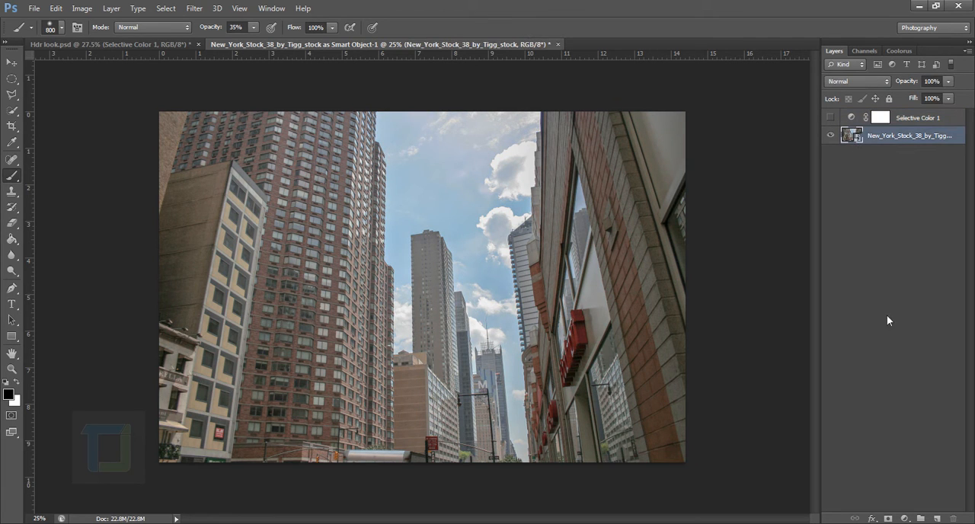
click(905, 519)
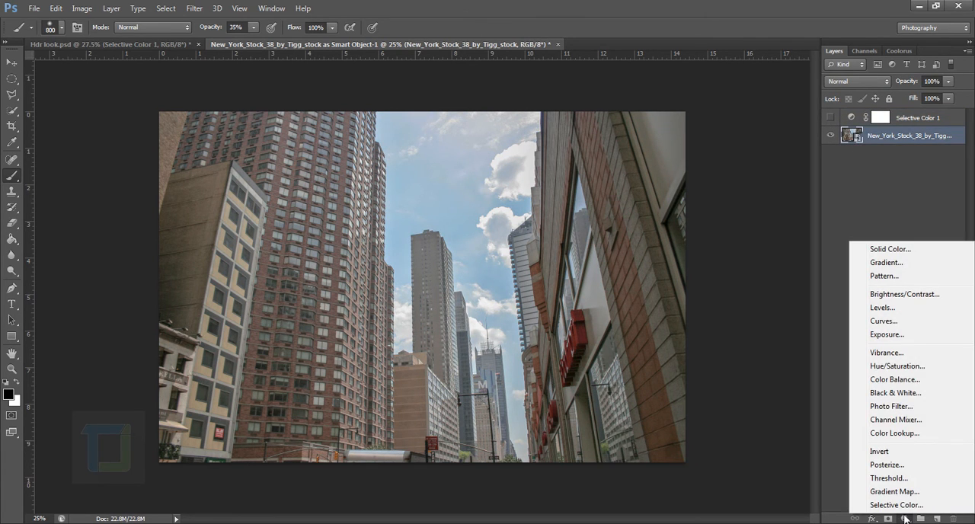
mouse_move(886, 352)
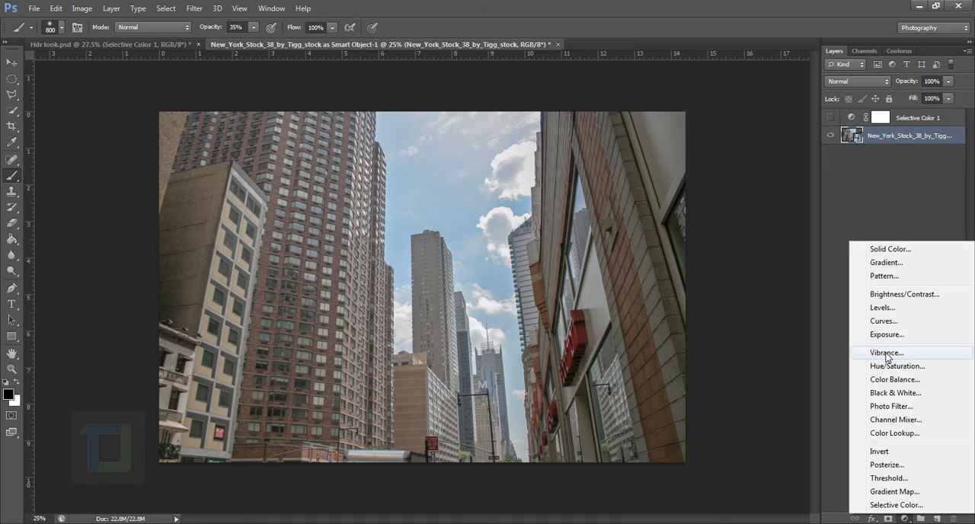
Add a Vibrance layer pushed to +100 and collapse its settings.
click(886, 352)
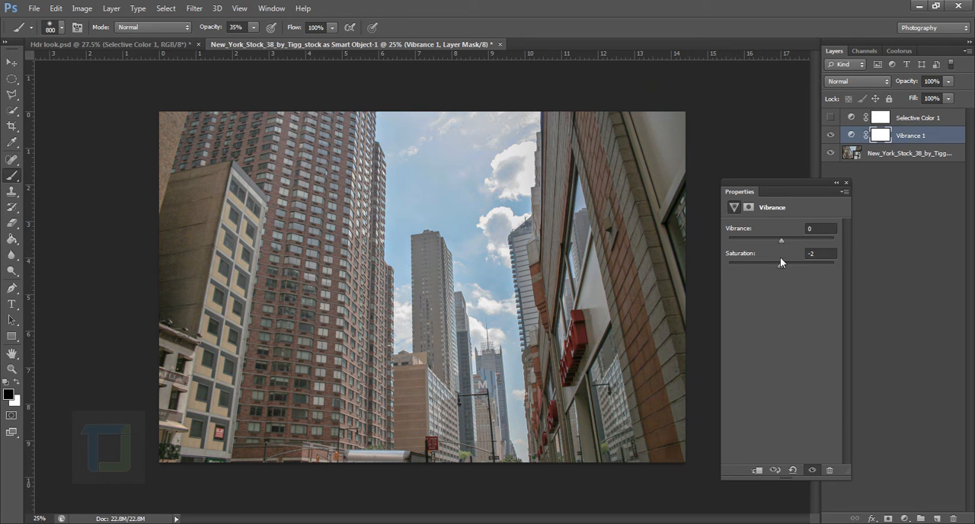
drag(781, 240, 835, 240)
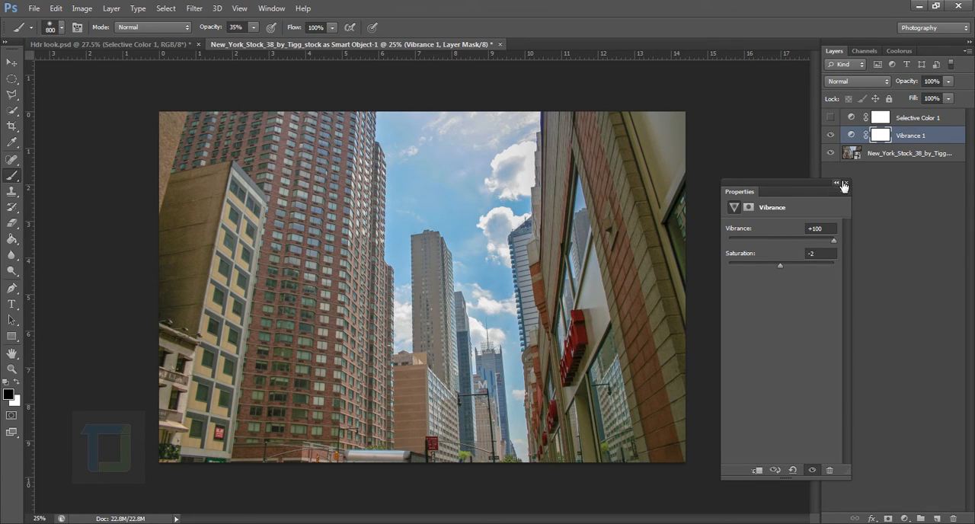
click(843, 186)
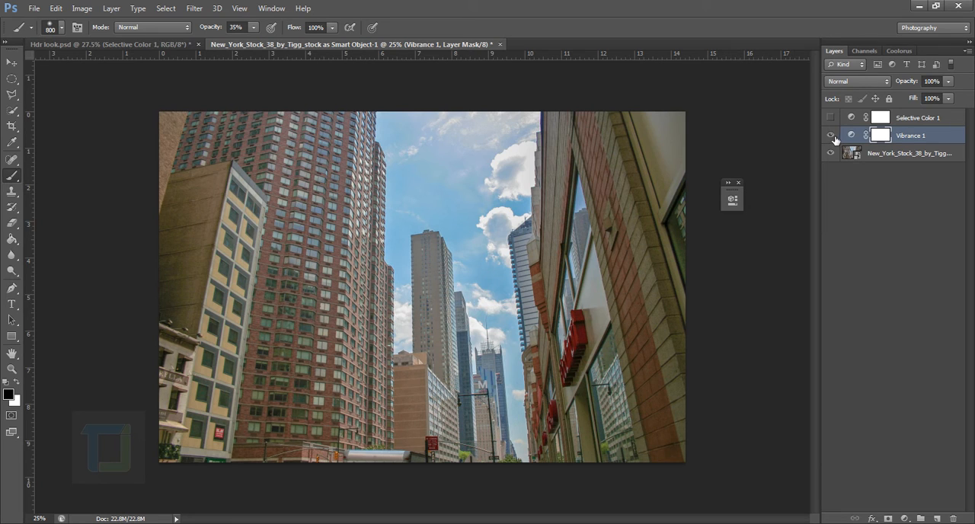
Turn Selective Color 1 back on and delete the Vibrance 1 layer.
click(830, 136)
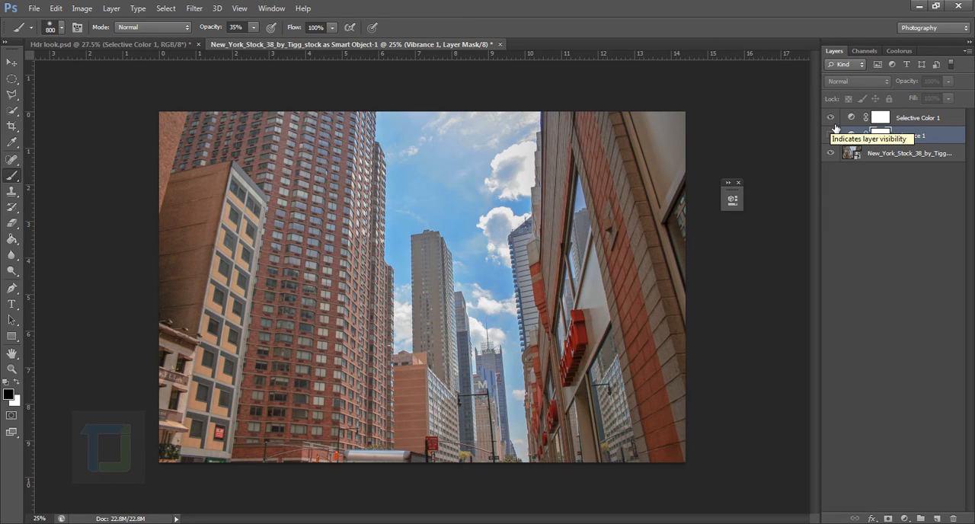
click(830, 117)
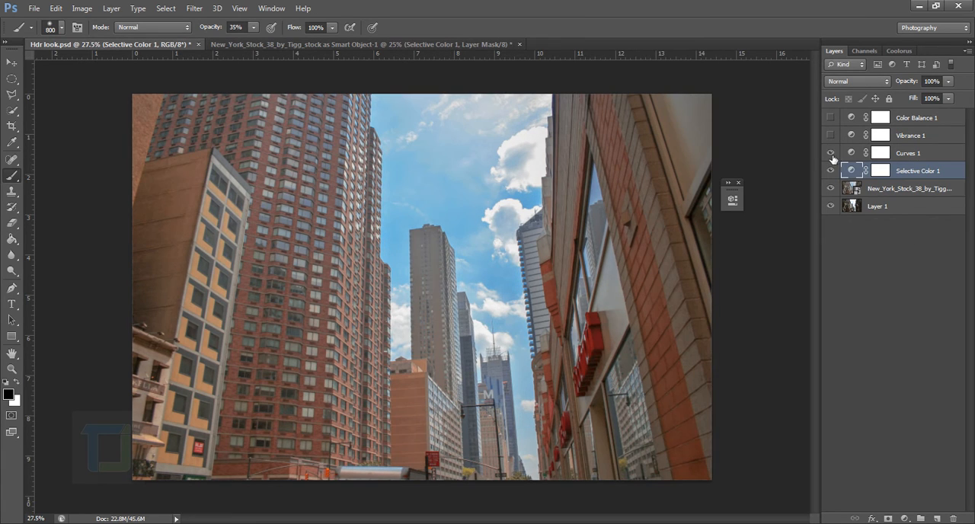
click(908, 152)
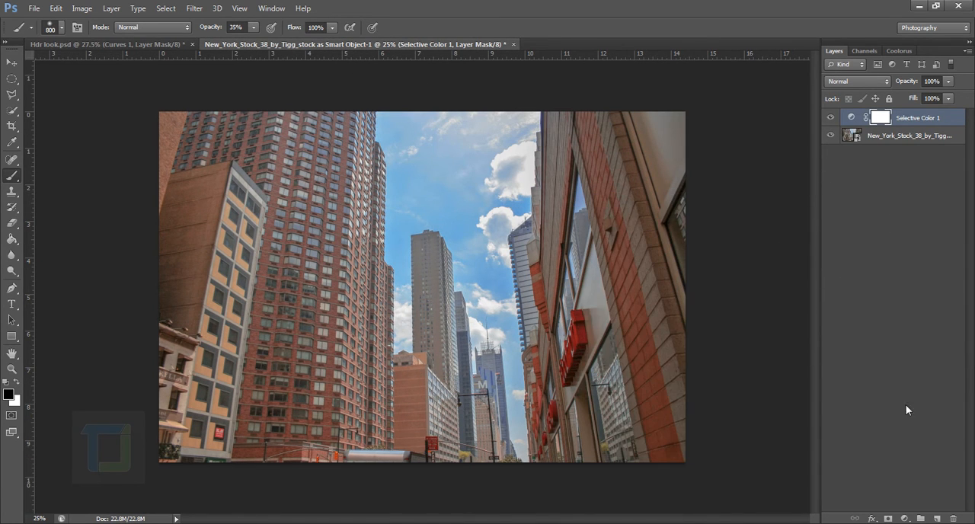
Add a Curves layer with a slight shadow lift, then view the Hdr look reference.
click(905, 518)
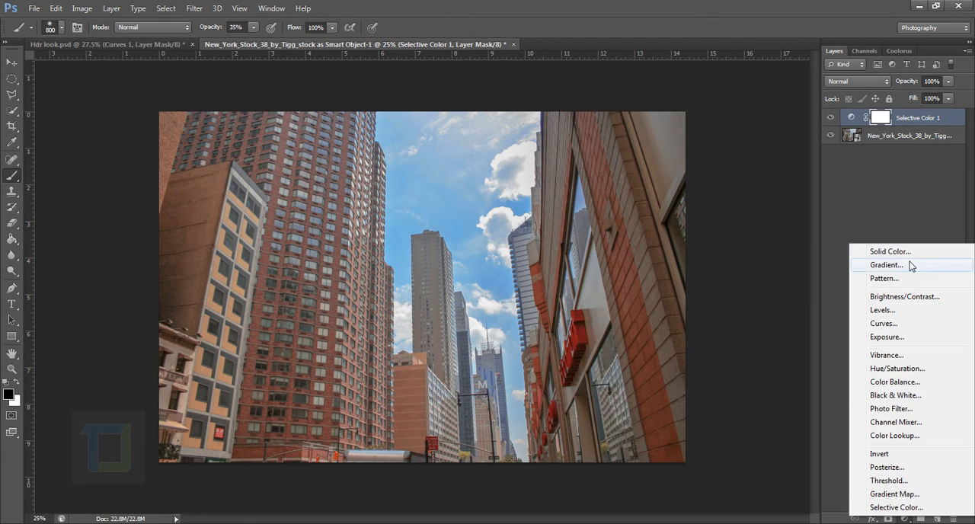
mouse_move(922, 294)
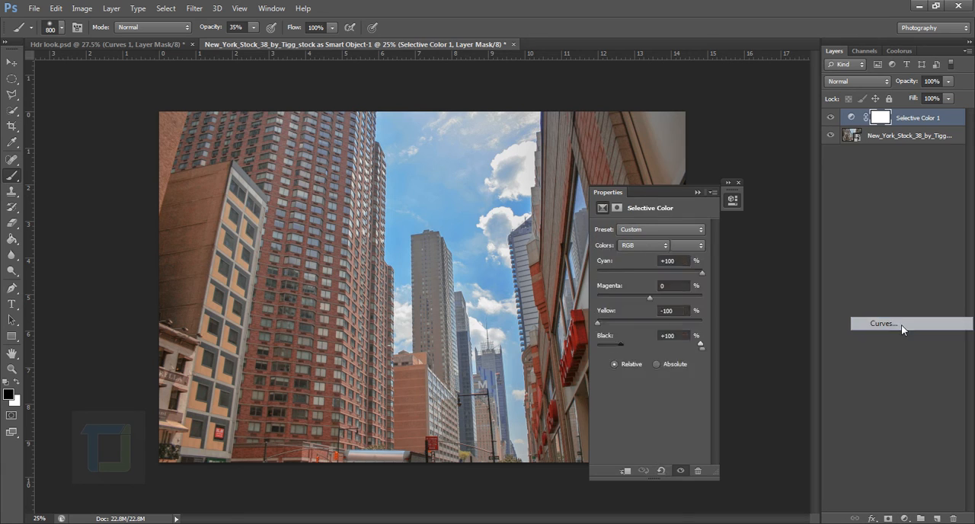
click(882, 323)
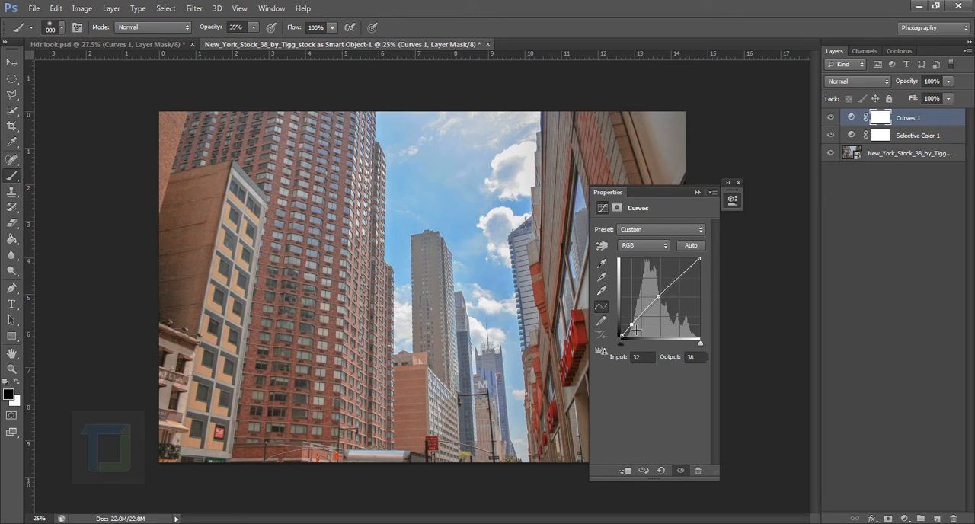
drag(635, 329, 628, 330)
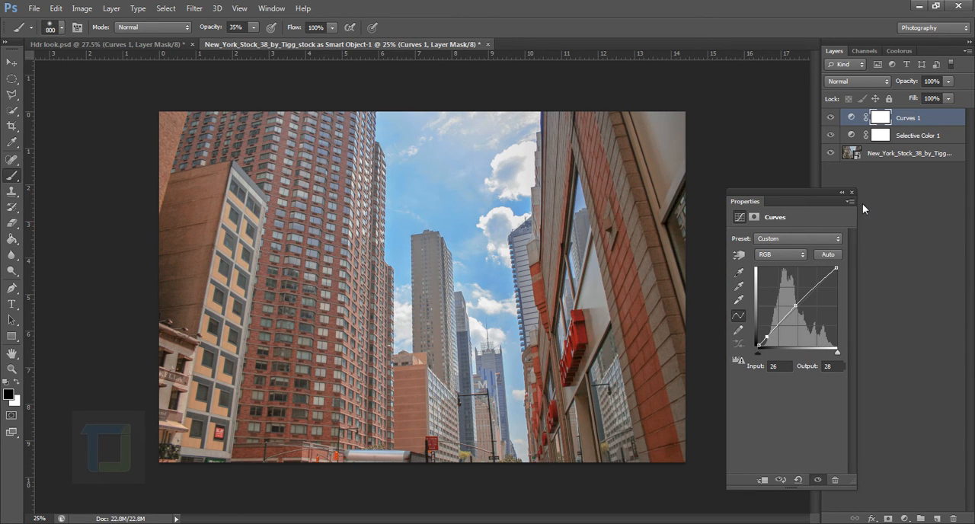
mouse_move(843, 193)
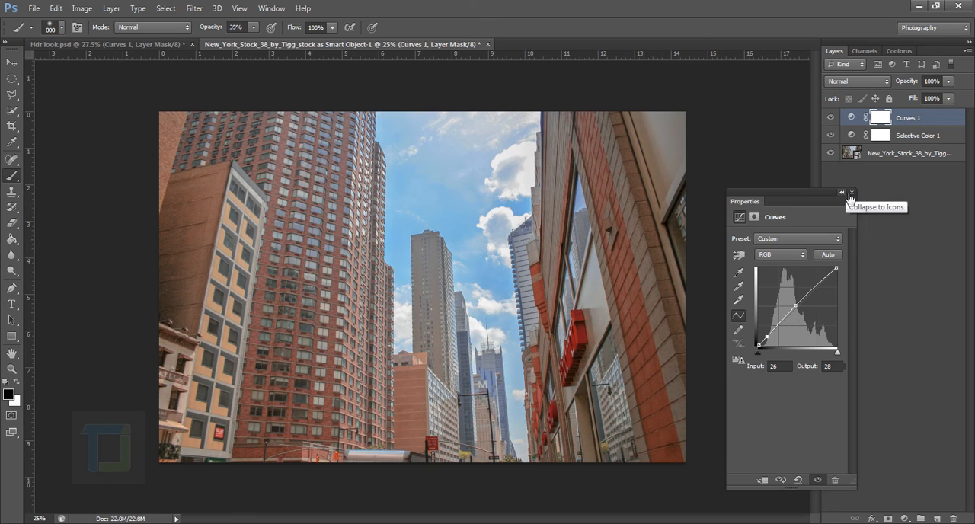
click(850, 192)
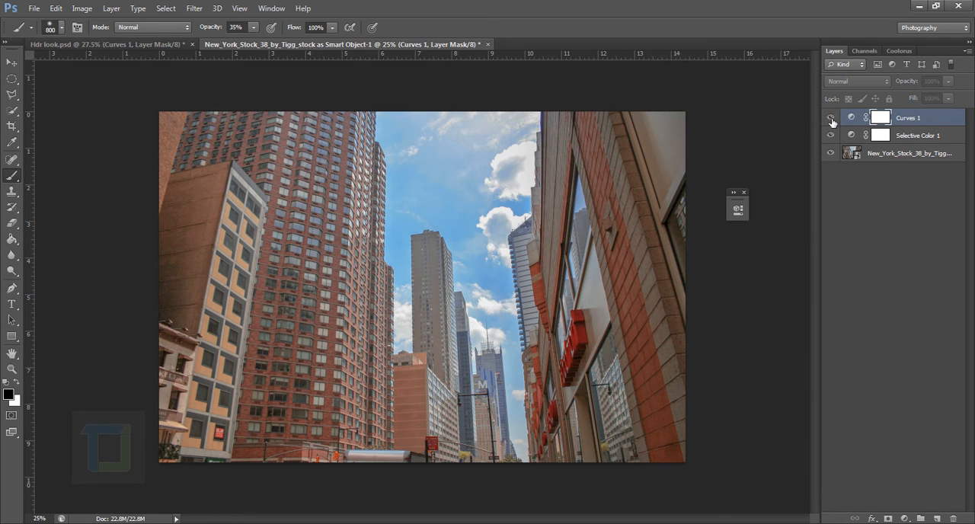
click(831, 117)
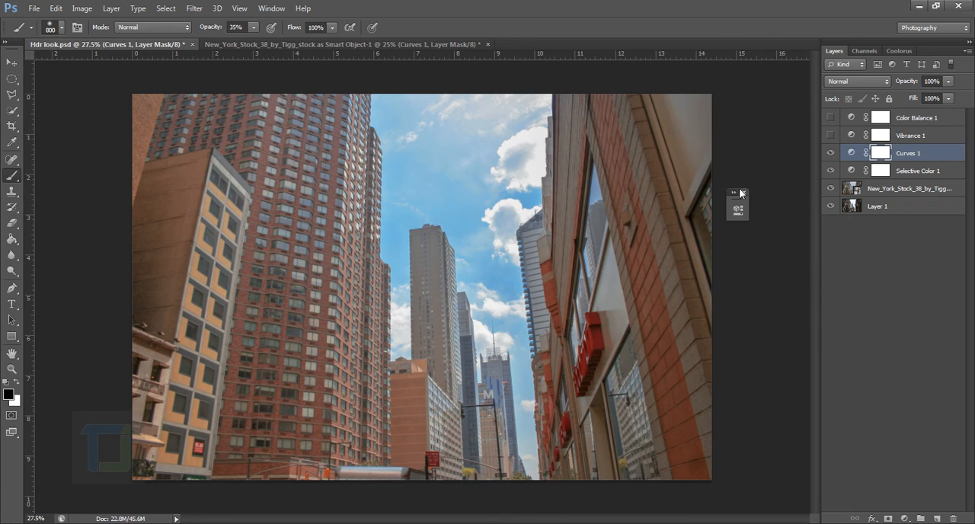
mouse_move(875, 140)
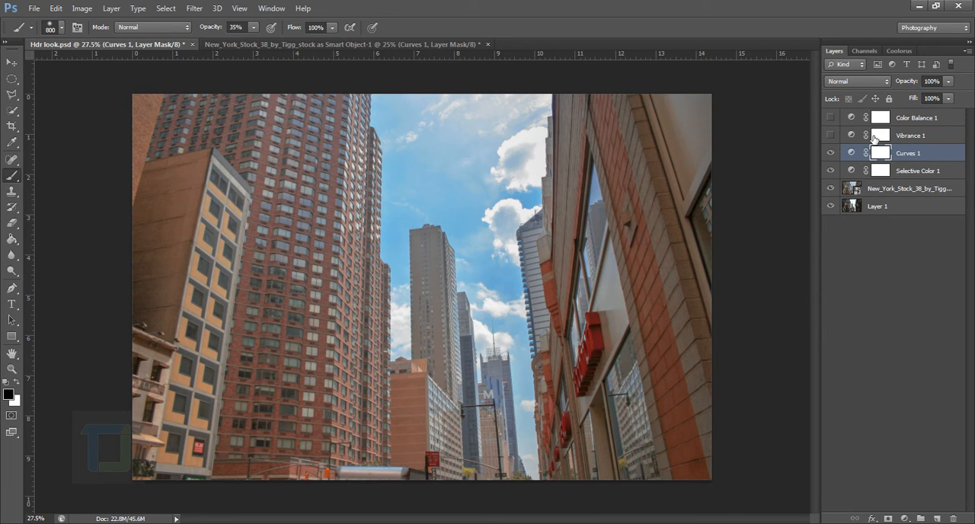
Check the reference's Vibrance layer, then add Vibrance +69 to the New York photo.
click(910, 135)
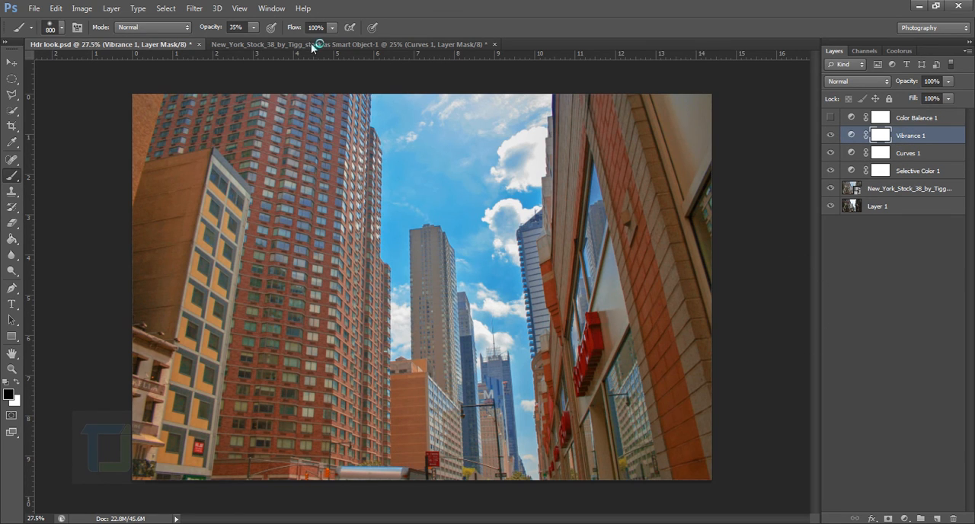
click(350, 45)
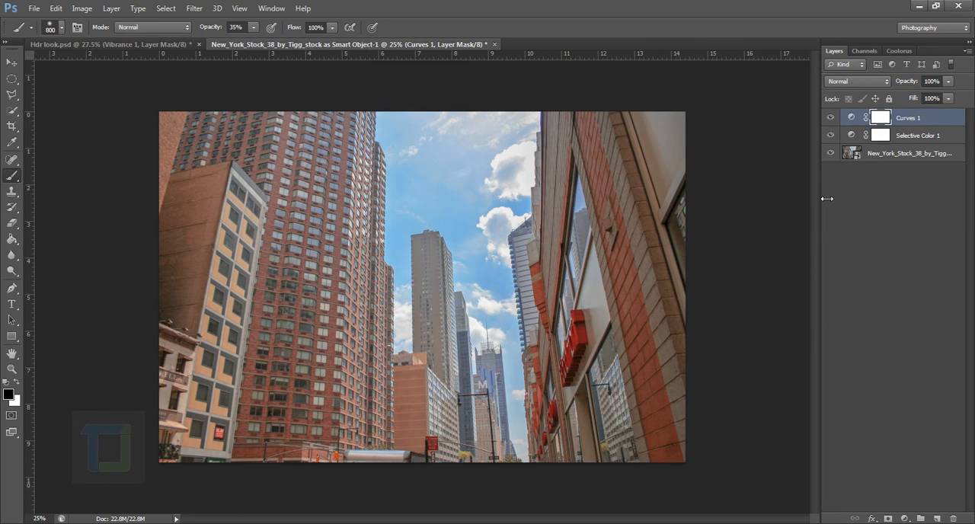
mouse_move(842, 210)
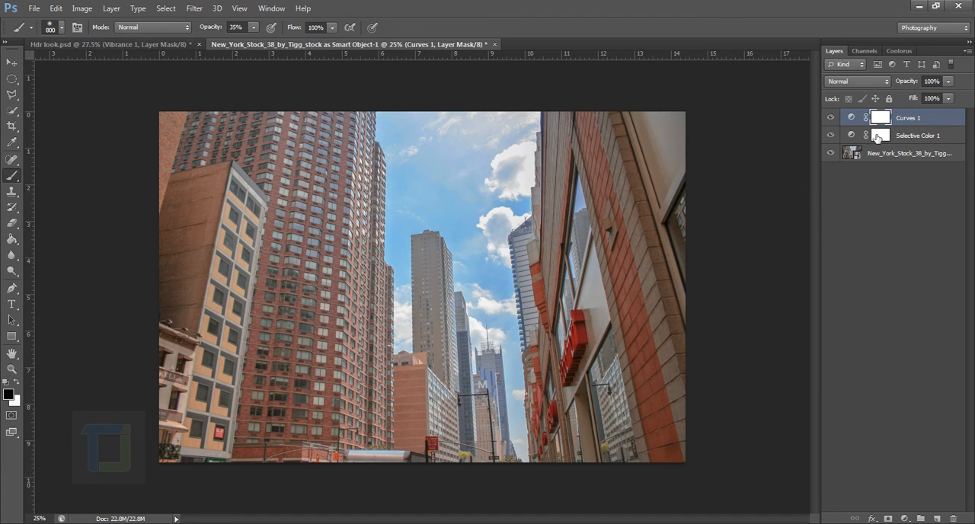
click(906, 518)
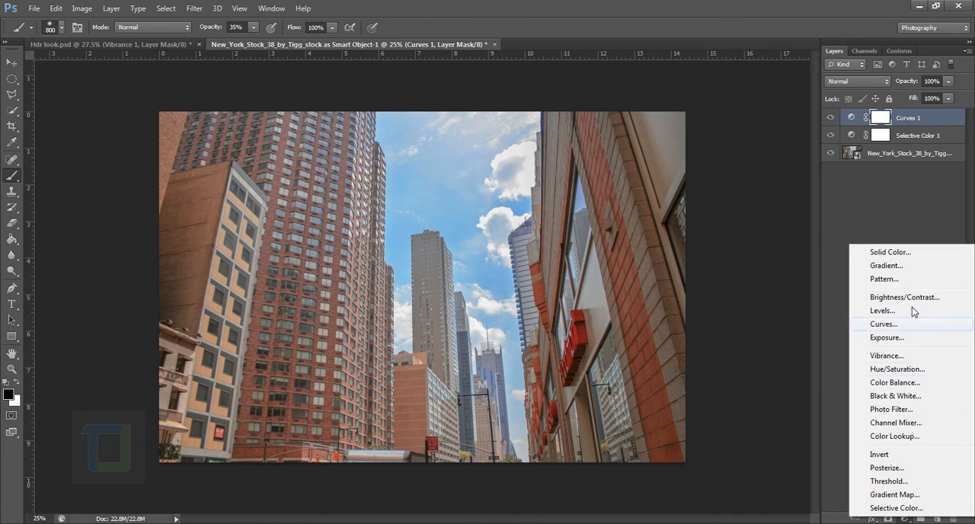
mouse_move(895, 495)
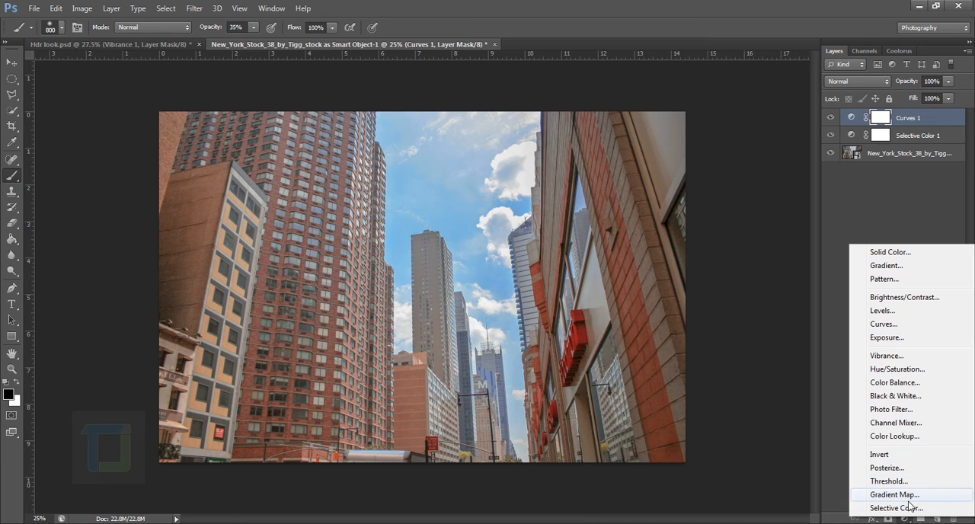
click(886, 355)
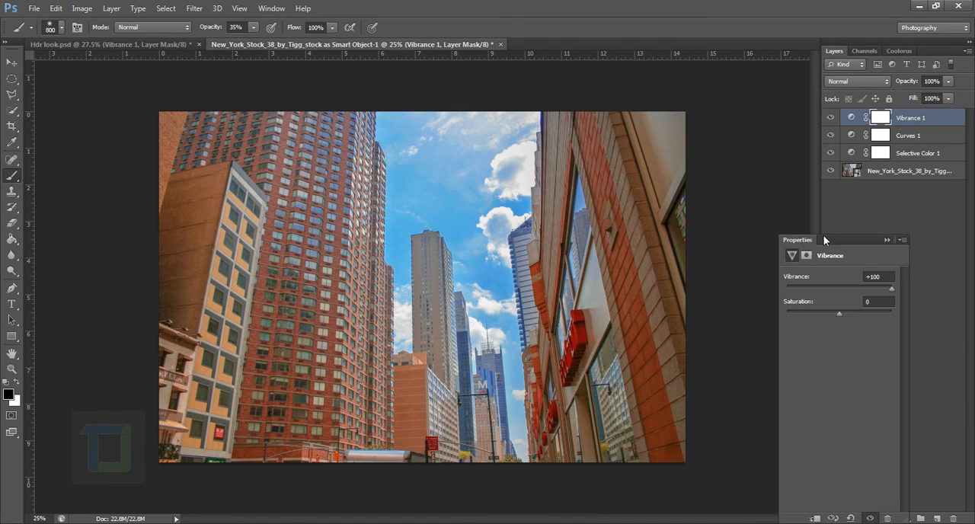
drag(891, 288, 855, 288)
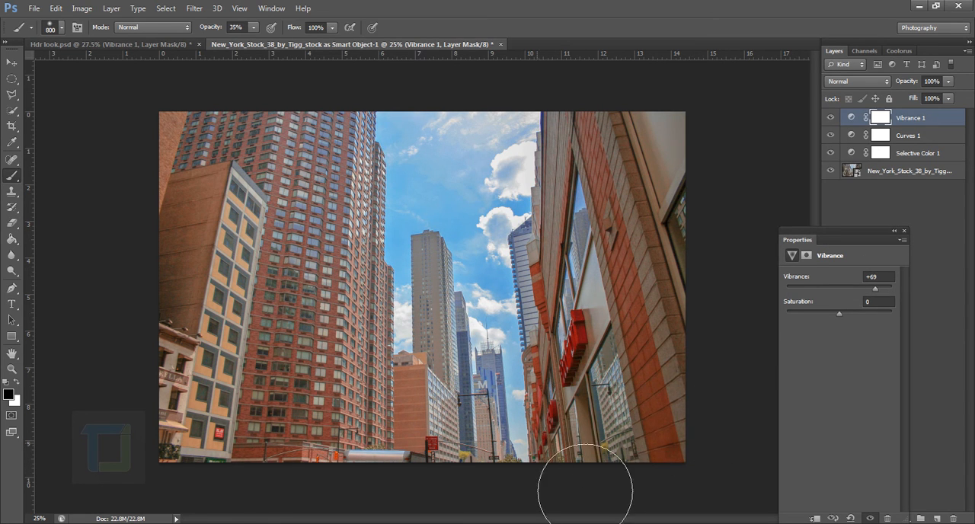
mouse_move(876, 301)
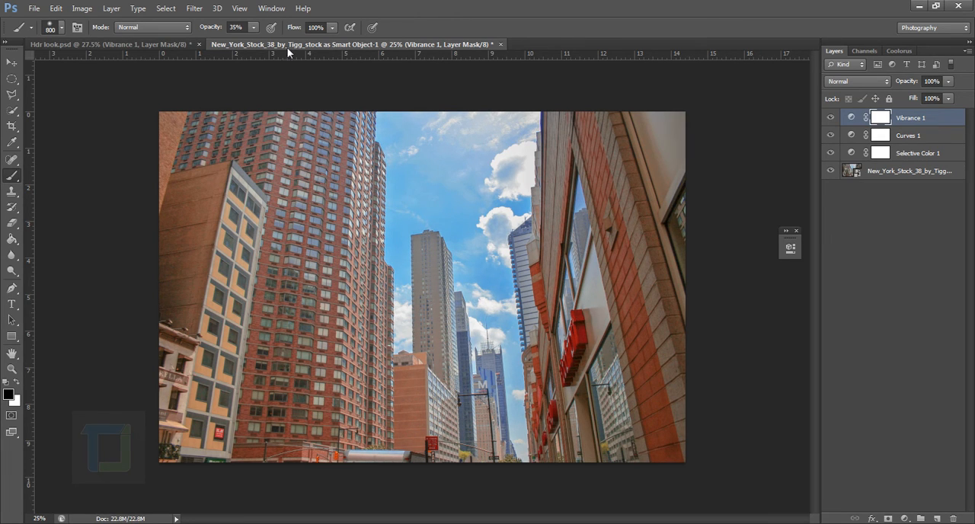
click(107, 45)
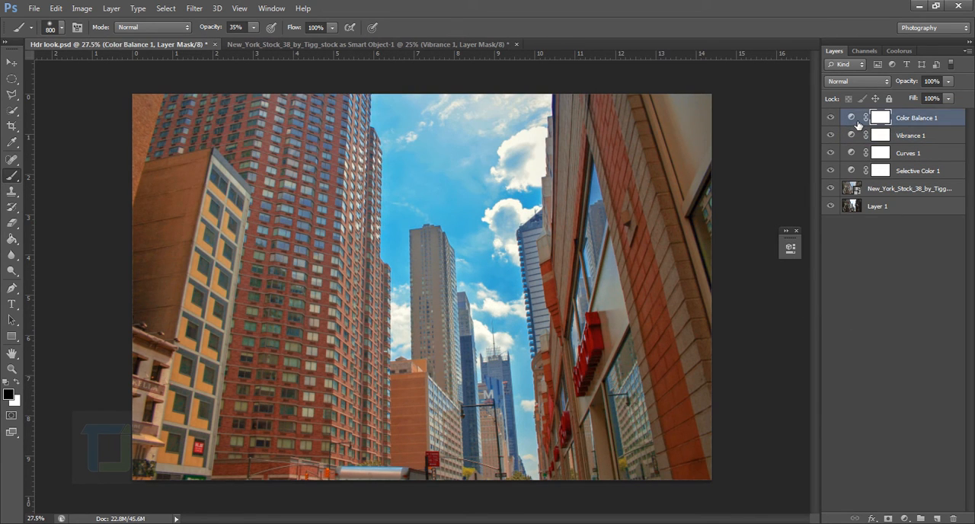
click(851, 118)
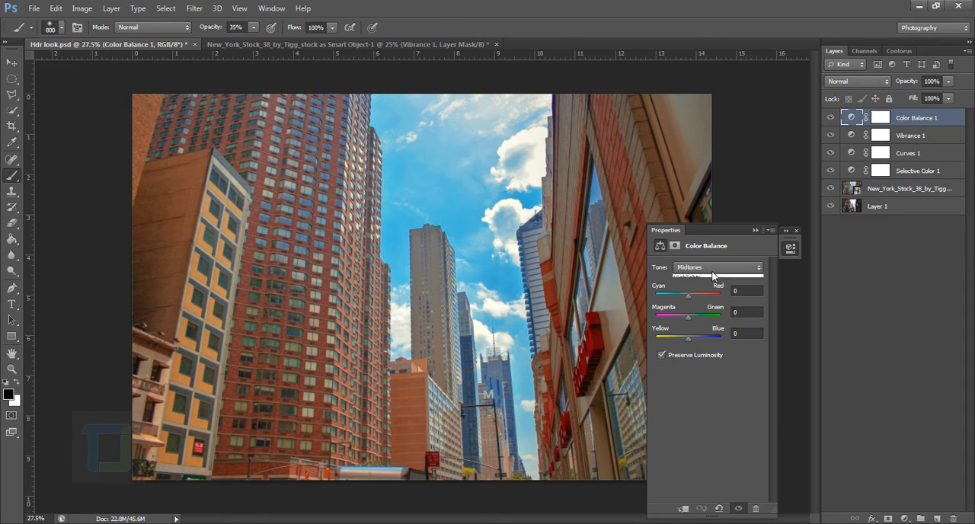
click(716, 267)
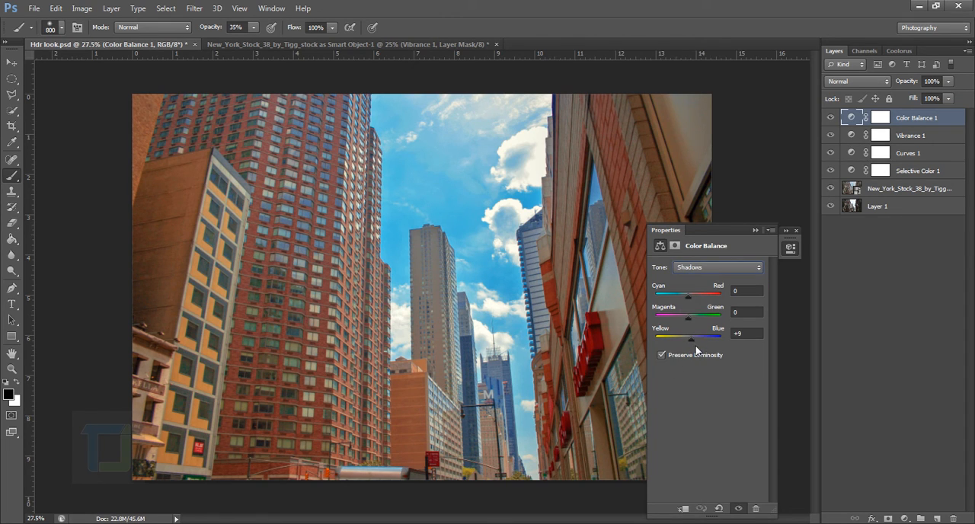
mouse_move(663, 377)
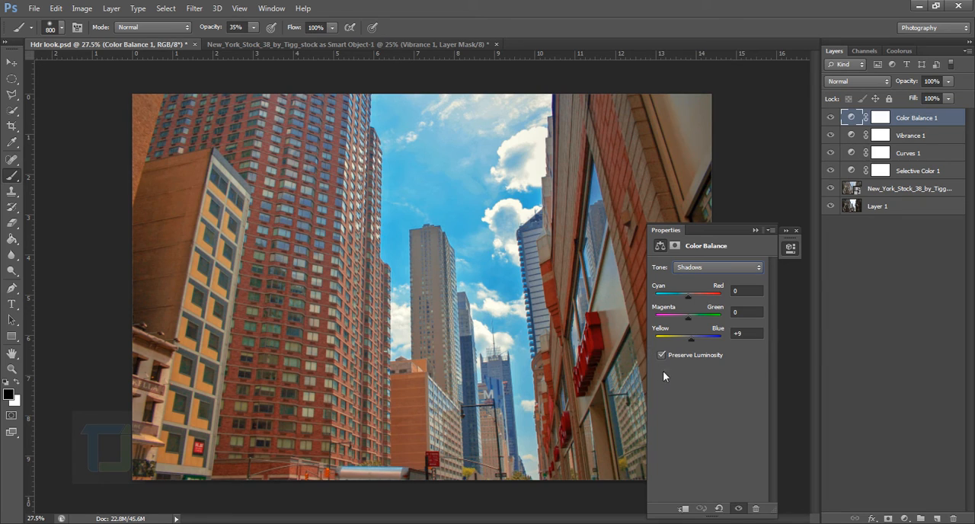
mouse_move(664, 366)
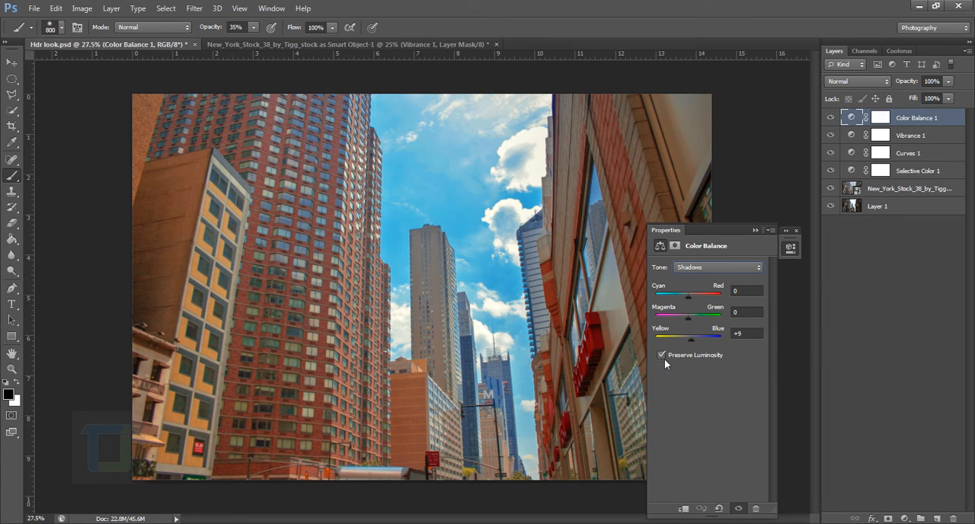
click(661, 355)
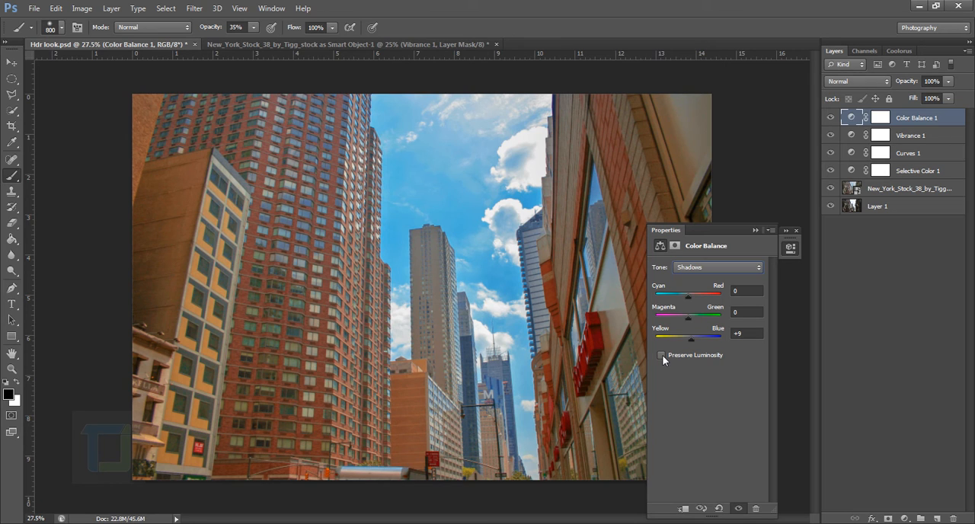
click(661, 355)
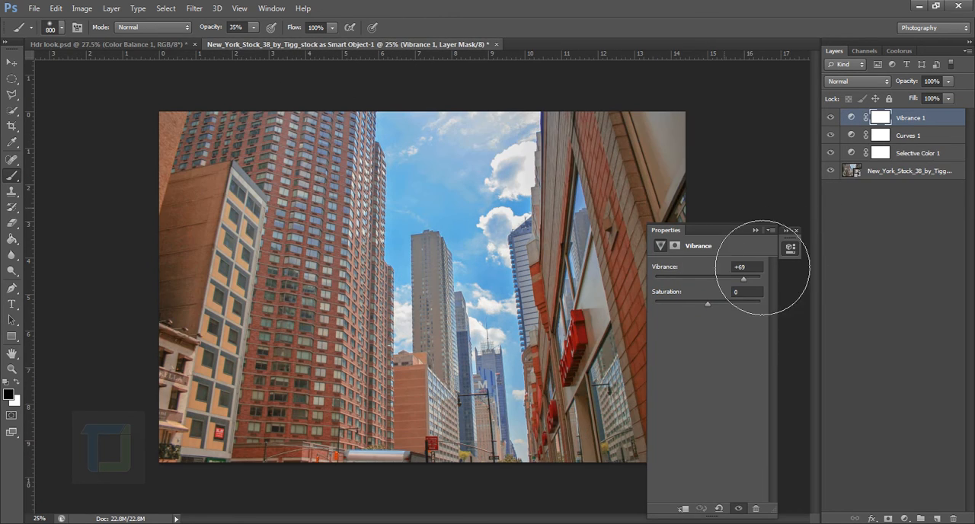
Add a Color Balance layer and shift the Shadows yellow–blue slider.
click(922, 519)
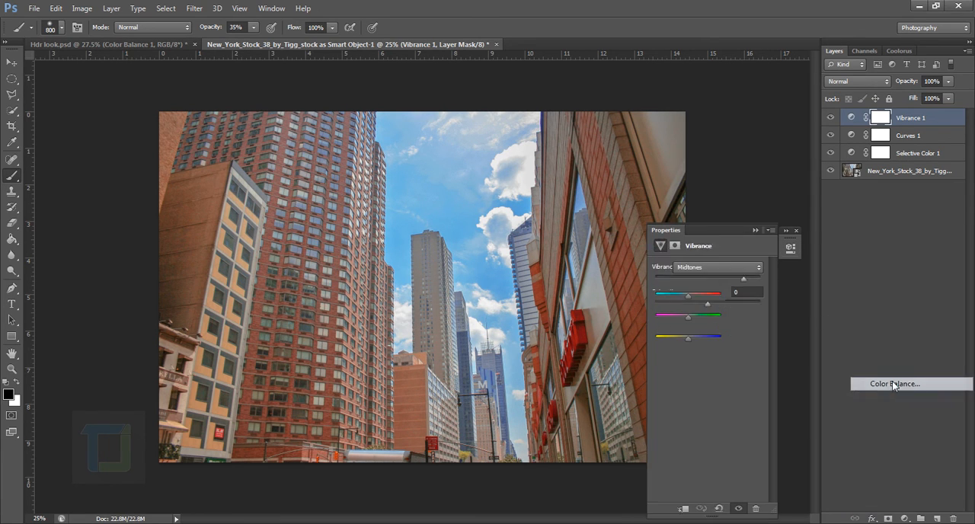
click(894, 383)
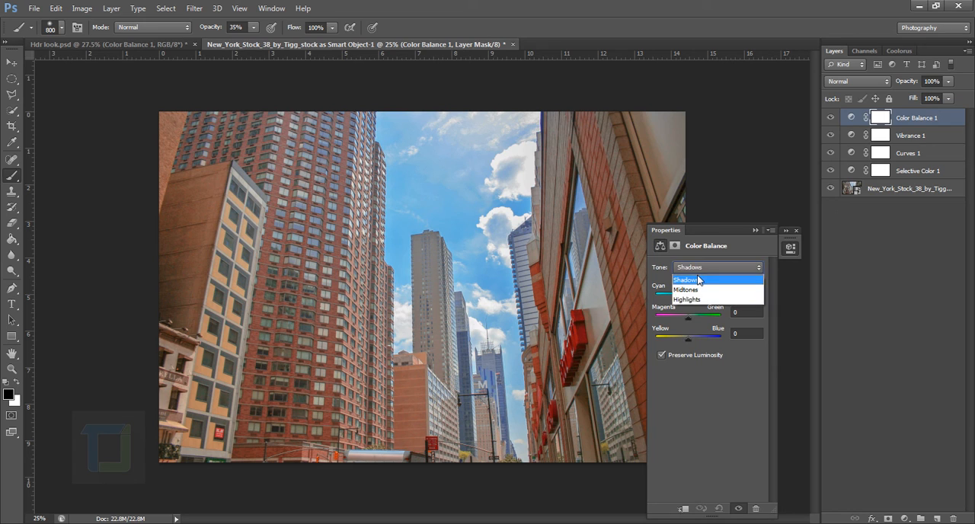
click(684, 280)
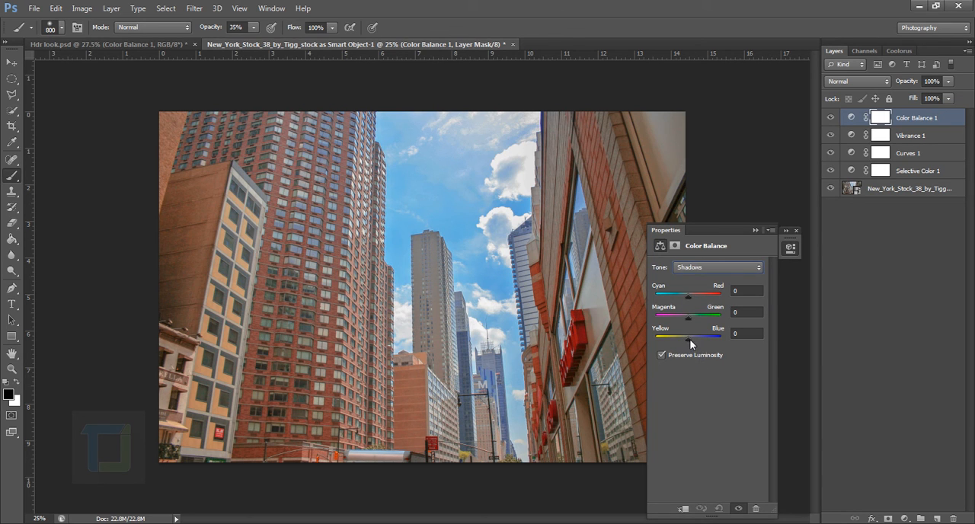
drag(689, 336, 712, 336)
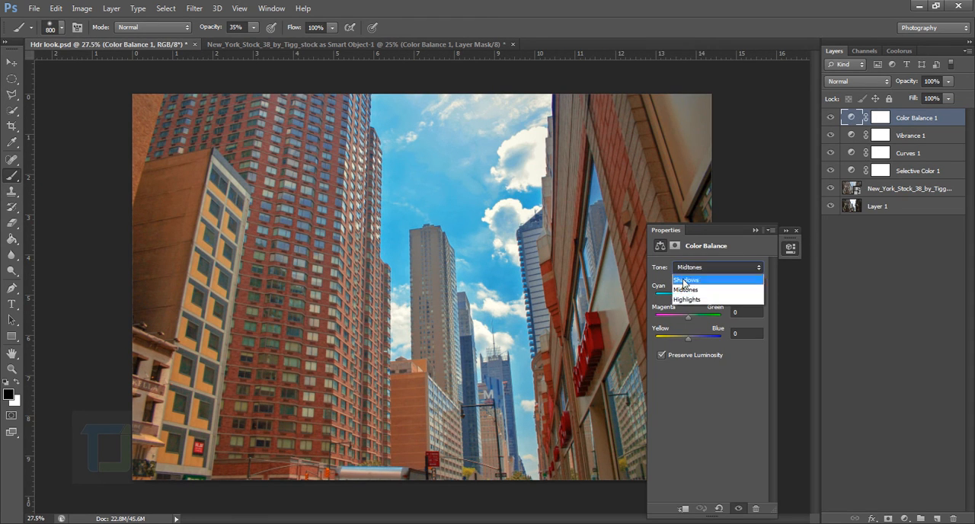
Compare with the reference, then set the Highlights yellow–blue balance to Yellow -4.
click(686, 299)
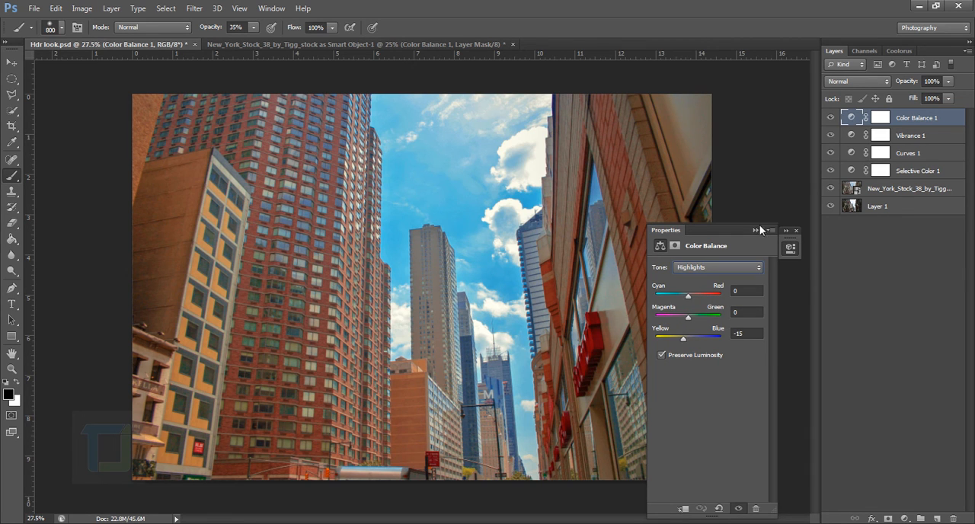
click(755, 230)
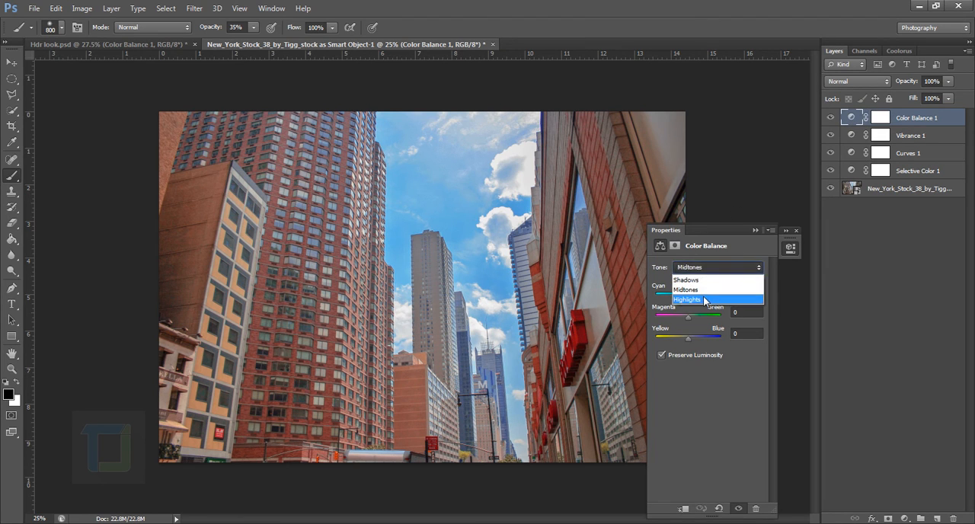
click(686, 299)
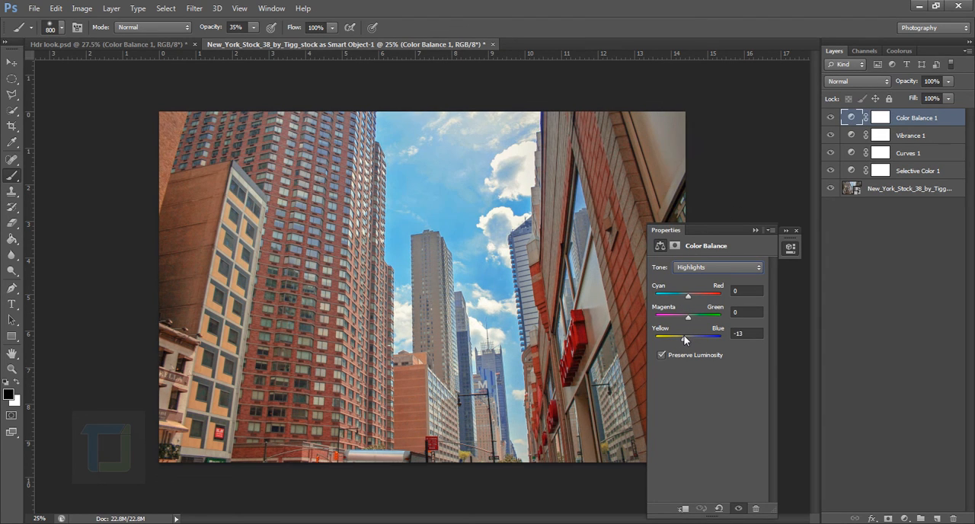
drag(686, 336, 691, 336)
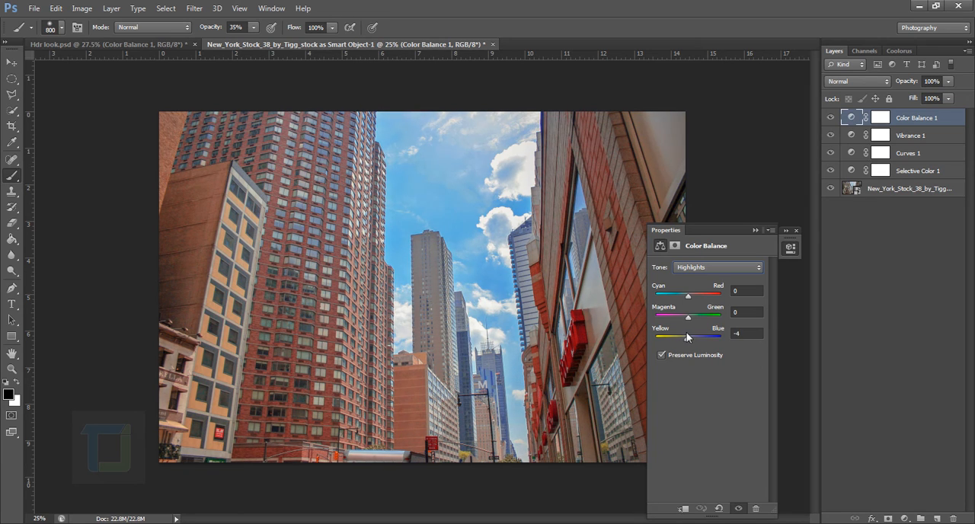
drag(688, 337, 684, 337)
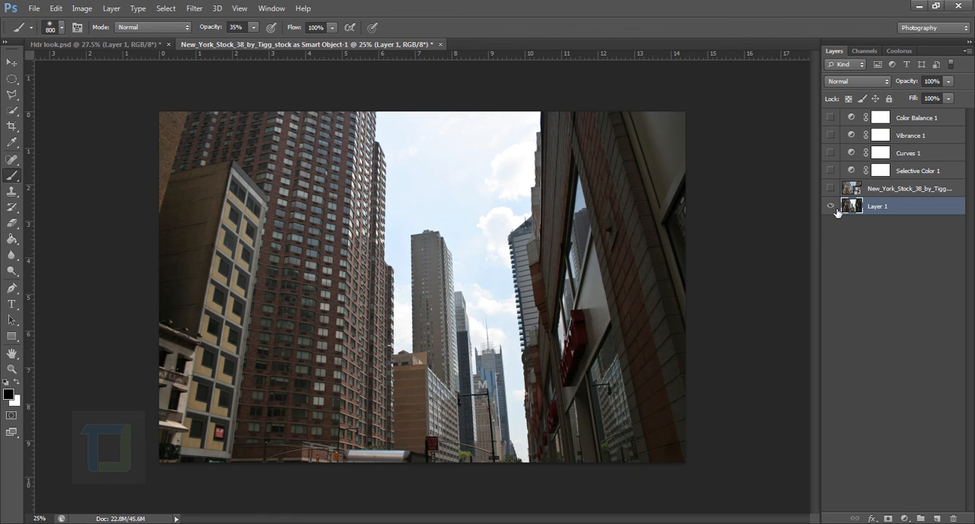
Show all adjustment layers again over the original Layer 1.
click(831, 117)
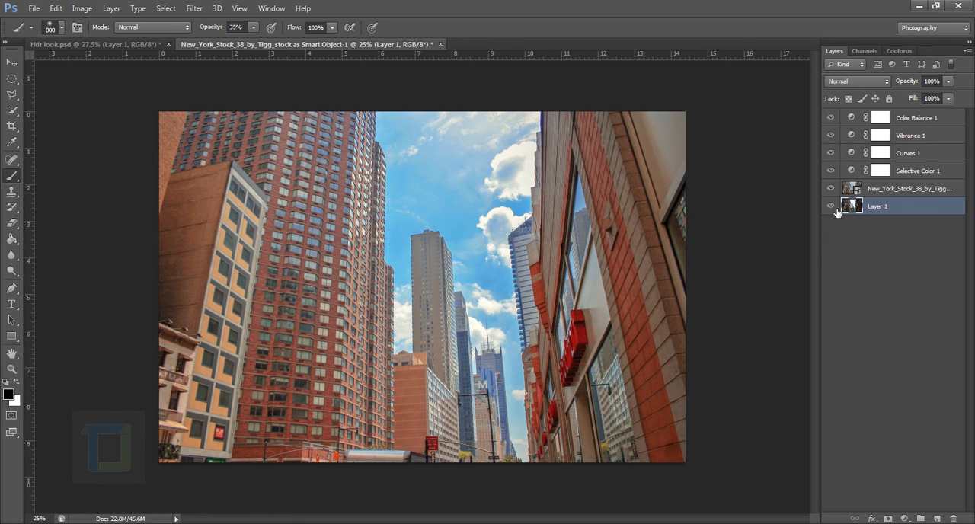